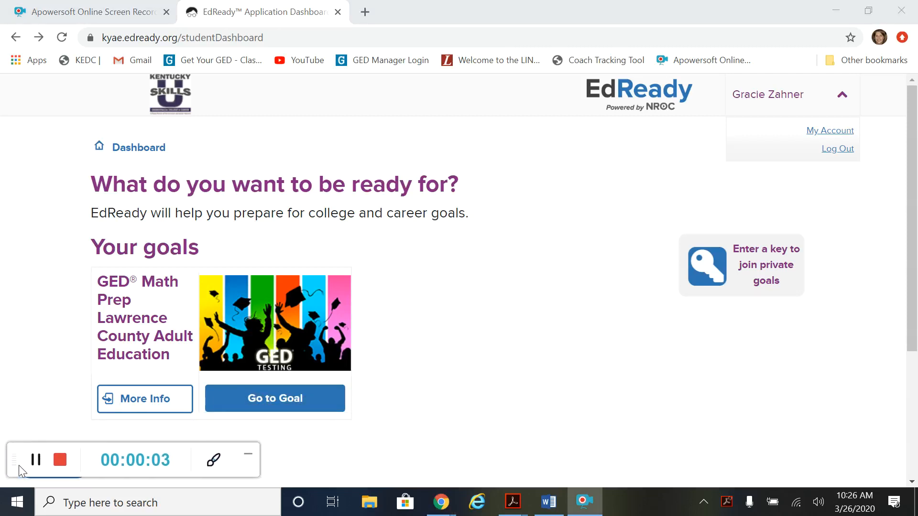
pyautogui.moveTo(592, 312)
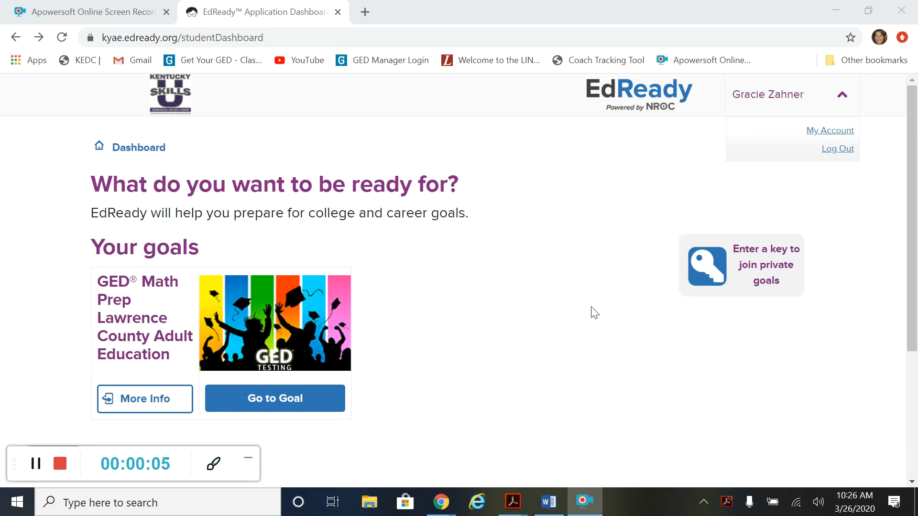
pyautogui.moveTo(493, 132)
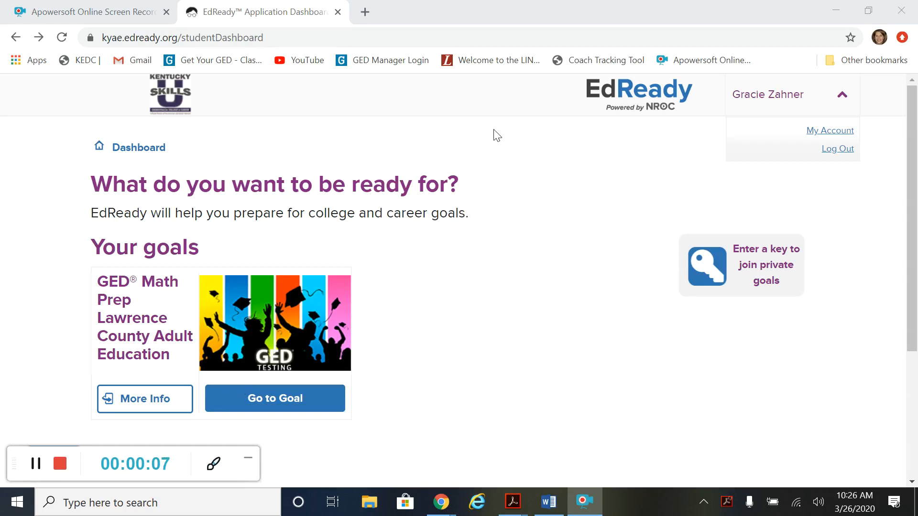
pyautogui.moveTo(625, 84)
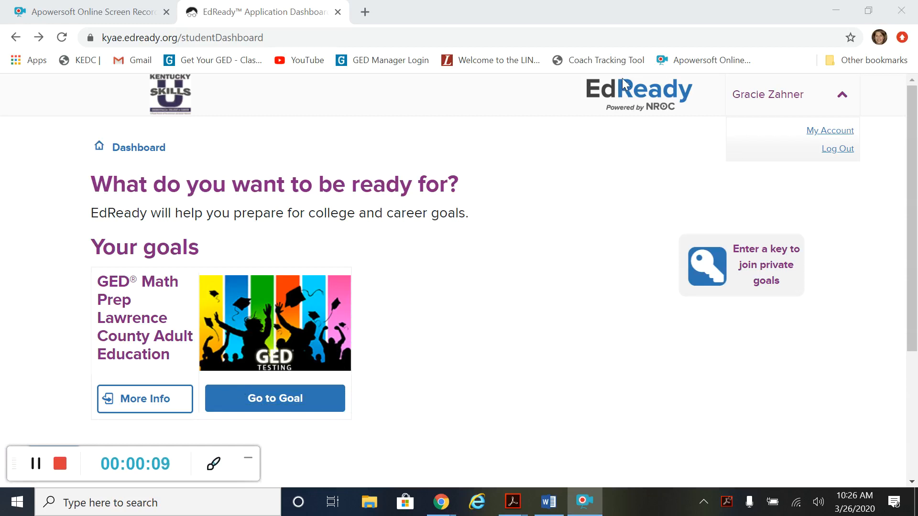
pyautogui.moveTo(619, 208)
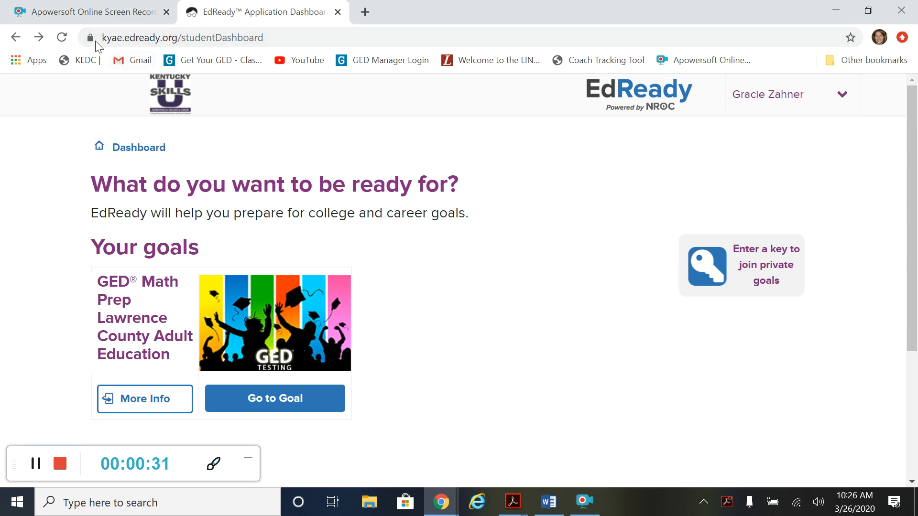
pyautogui.moveTo(302, 32)
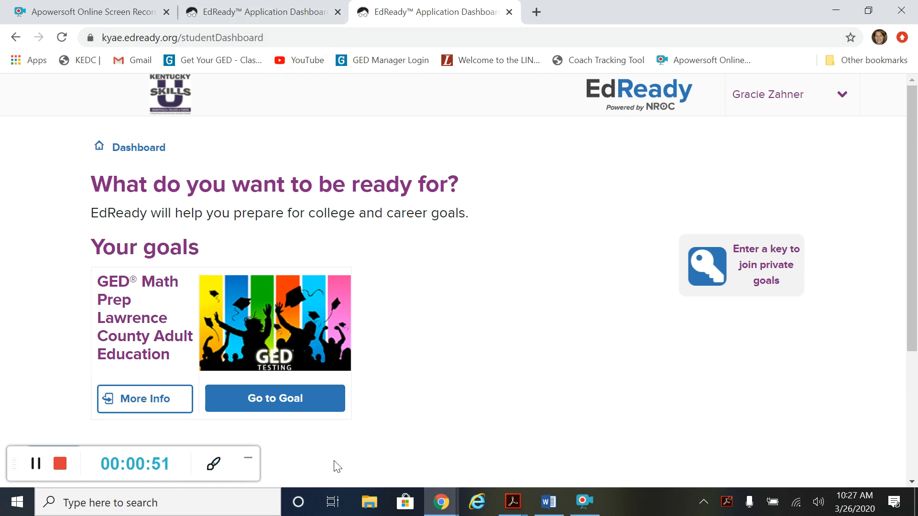
pyautogui.moveTo(289, 452)
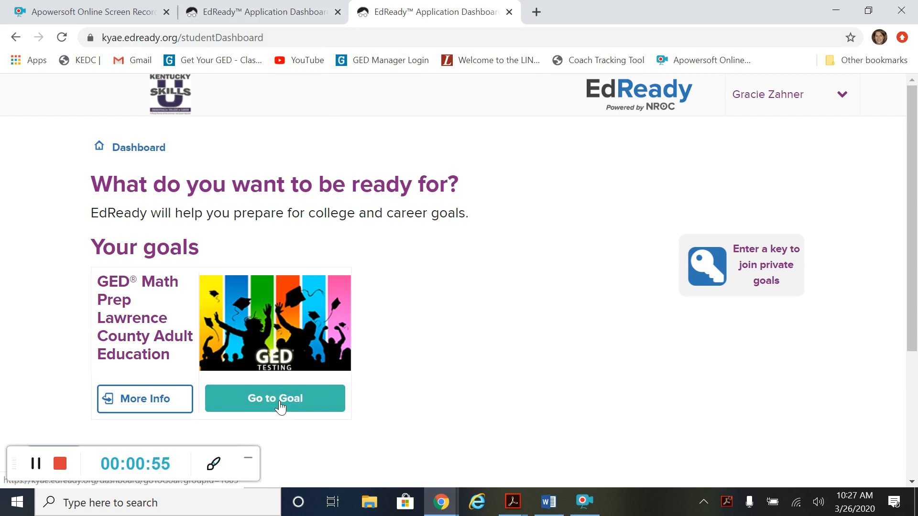
# - Open the GED Math Prep goal and scroll down to the GED Prep and GED Prep Honors cards
pyautogui.click(275, 398)
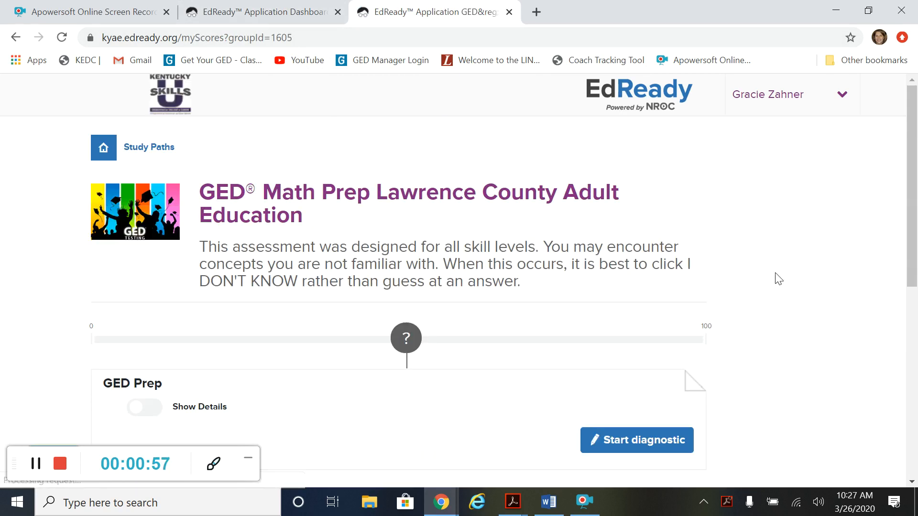
pyautogui.scroll(-3)
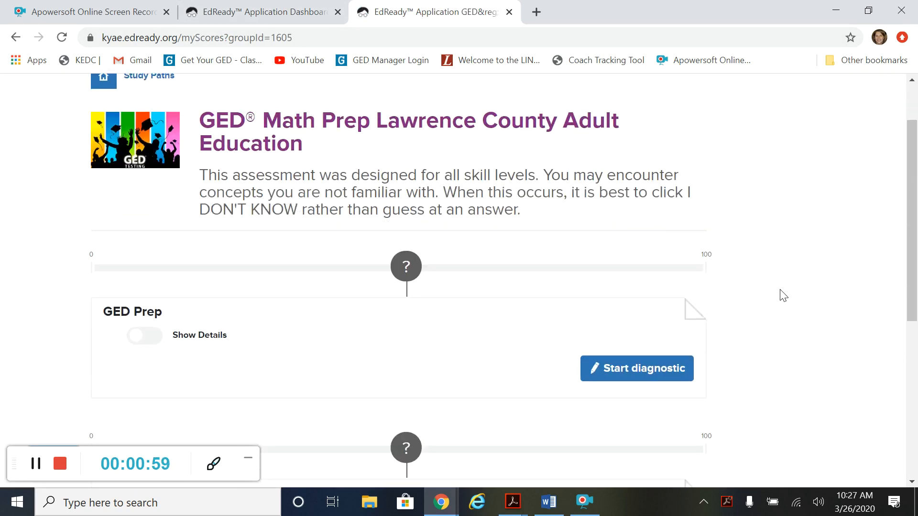
pyautogui.scroll(-3)
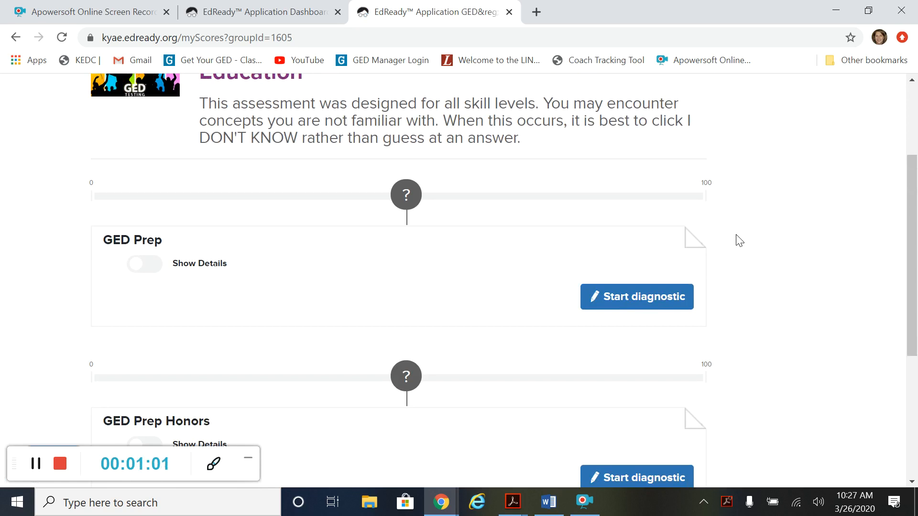
pyautogui.scroll(-3)
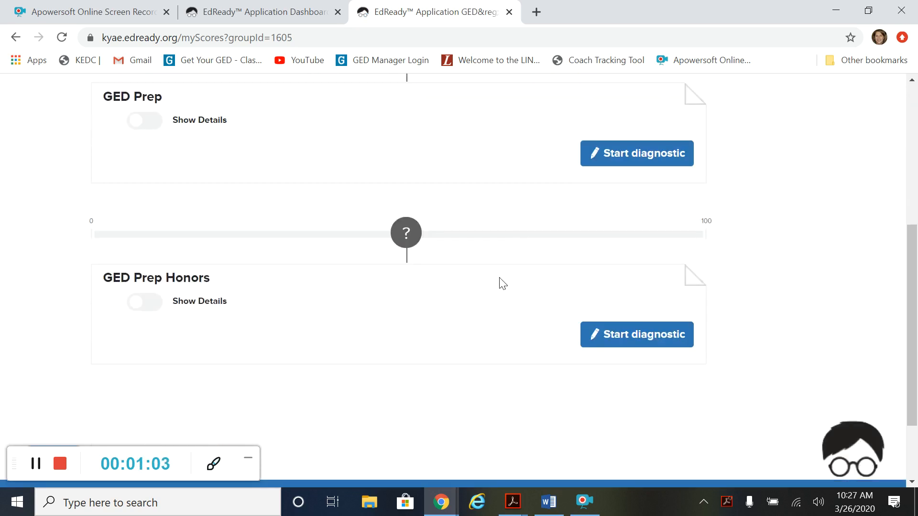
pyautogui.moveTo(835, 269)
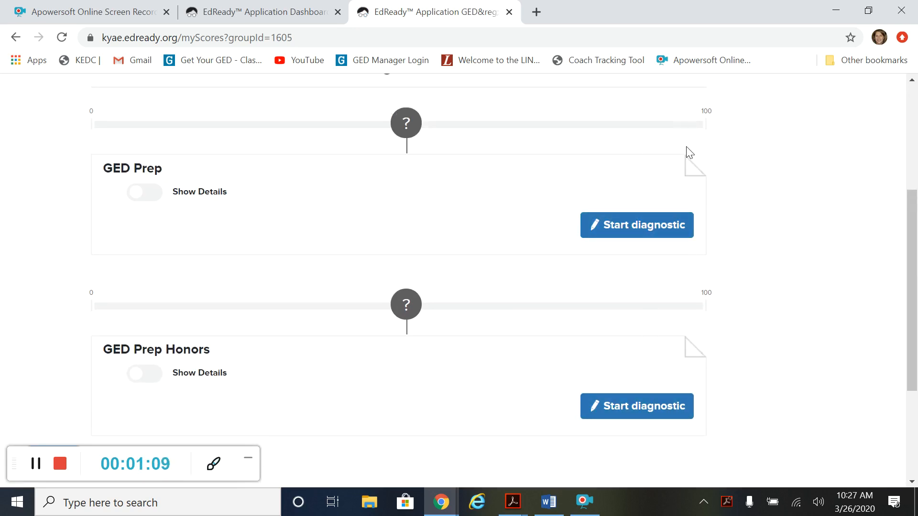
pyautogui.moveTo(818, 182)
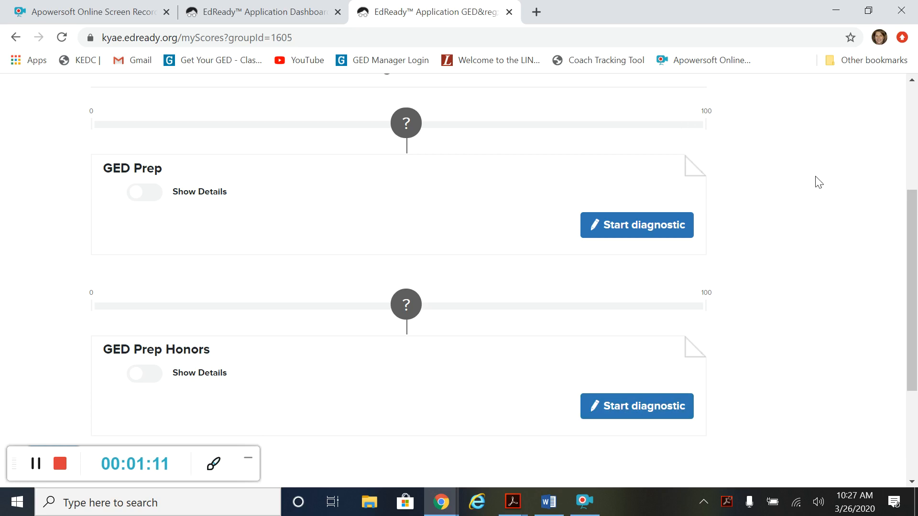
pyautogui.moveTo(694, 143)
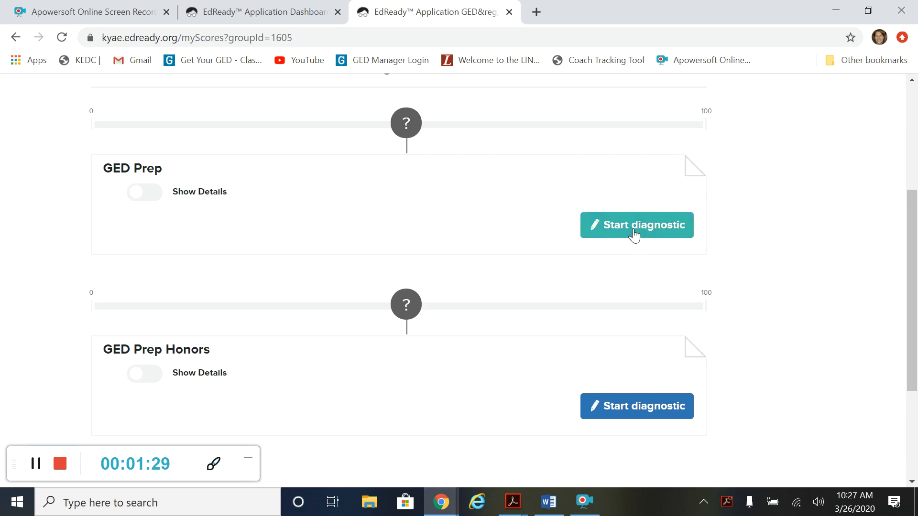
pyautogui.moveTo(612, 235)
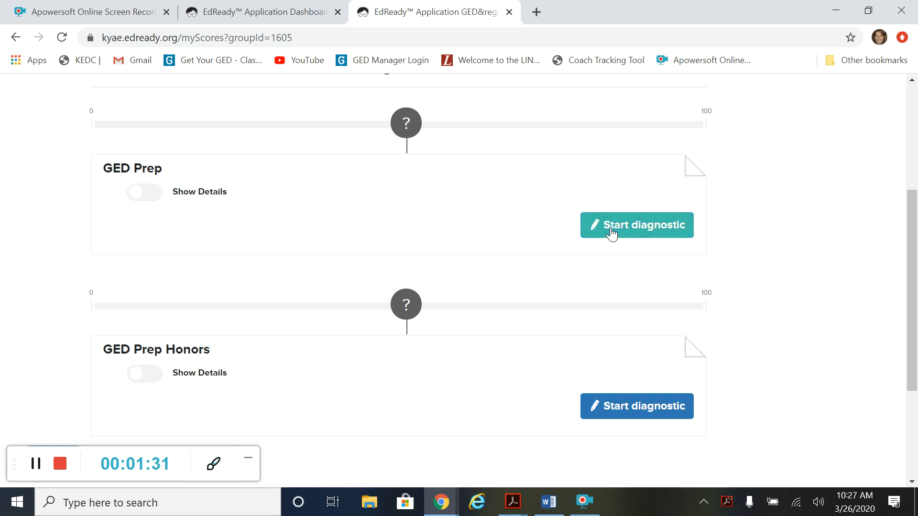
pyautogui.click(637, 225)
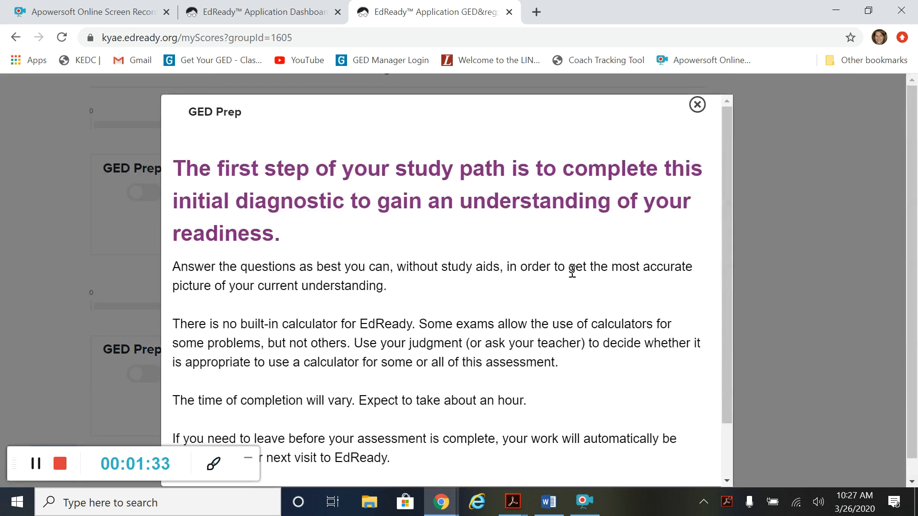
pyautogui.scroll(-3)
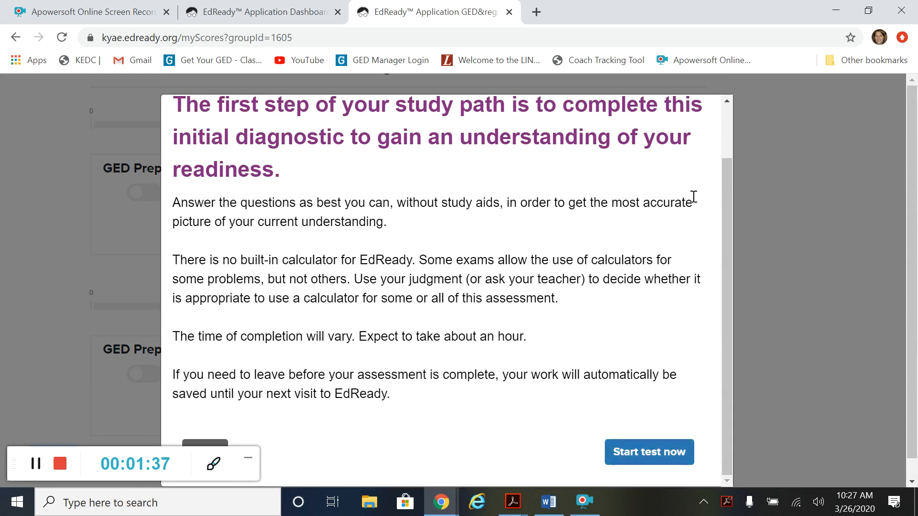
pyautogui.click(649, 452)
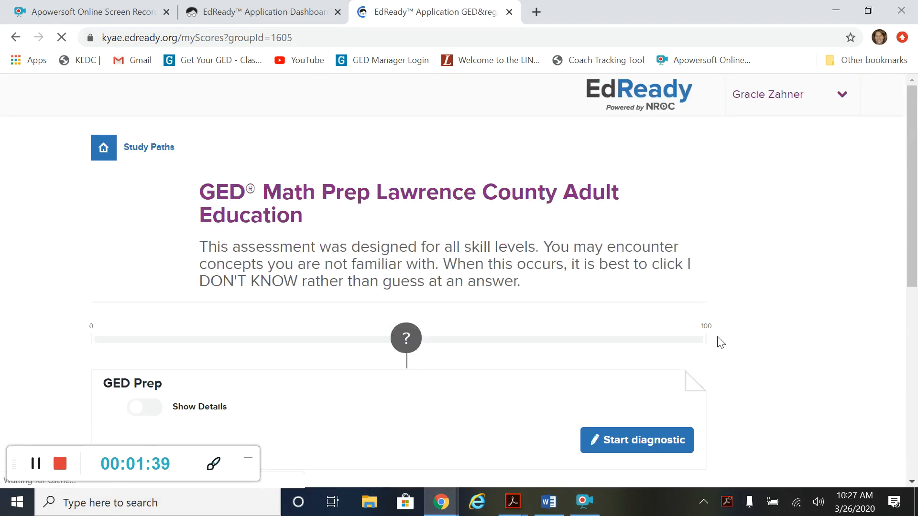
pyautogui.scroll(-3)
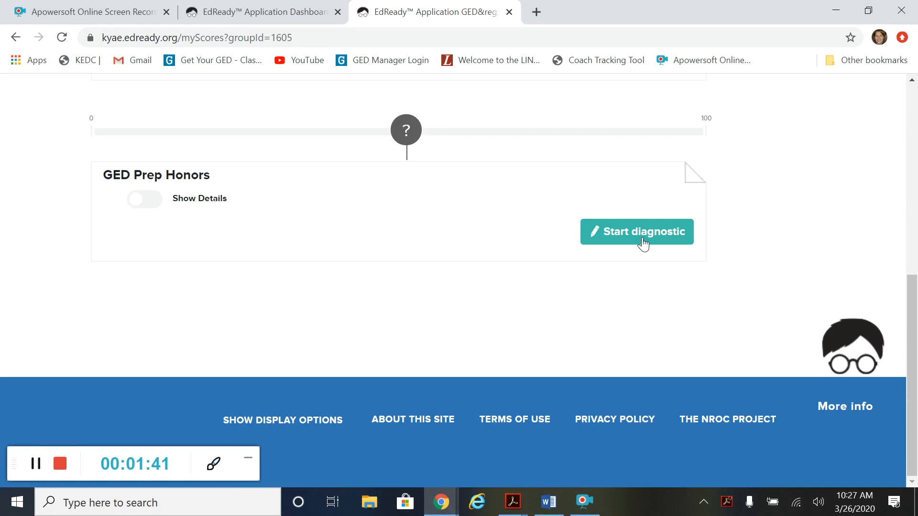
# - Start the GED Prep Honors diagnostic to reach its triangle-classification Geometry question
pyautogui.click(637, 232)
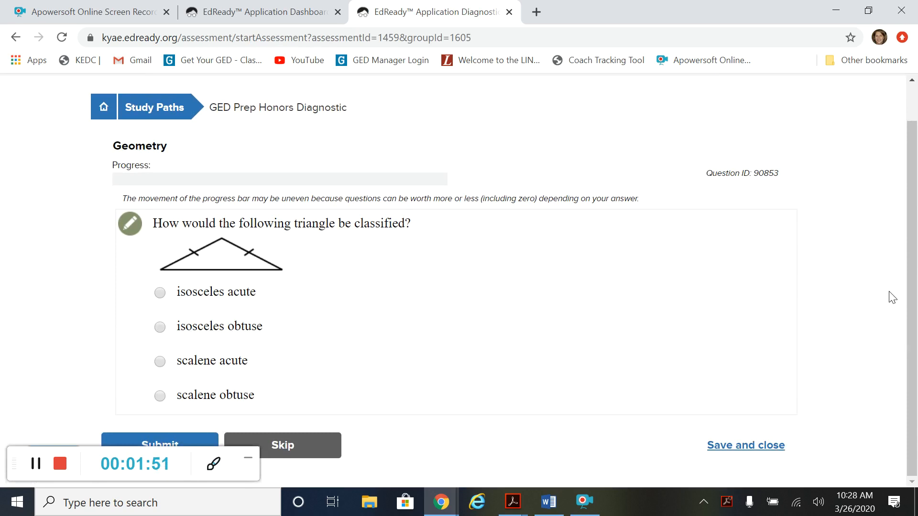
pyautogui.moveTo(810, 425)
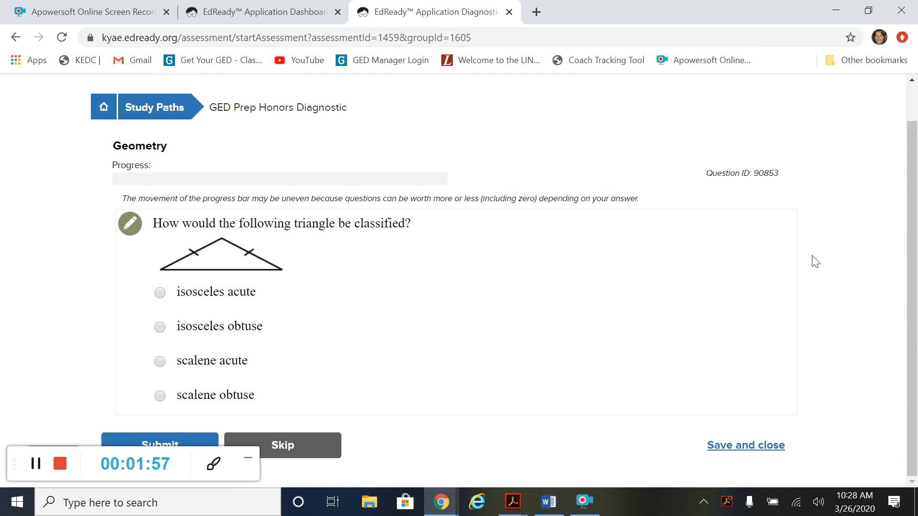
pyautogui.moveTo(803, 418)
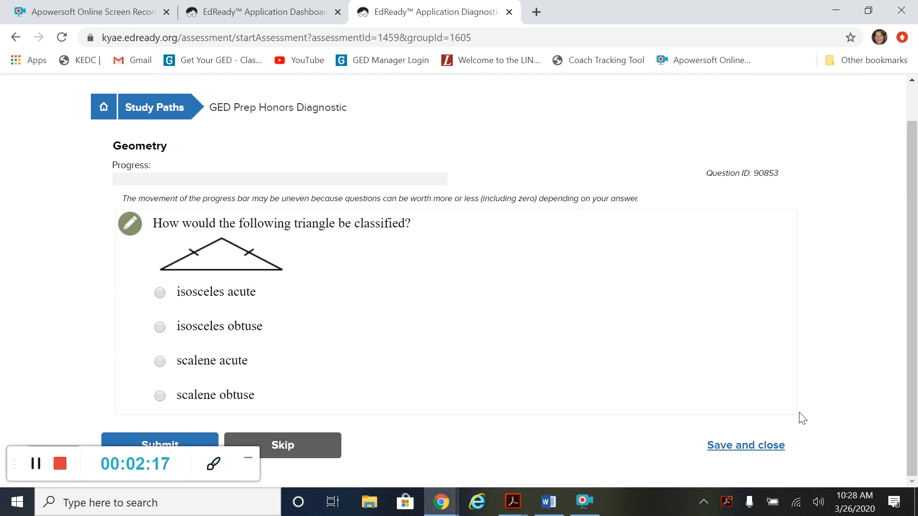
pyautogui.moveTo(535, 233)
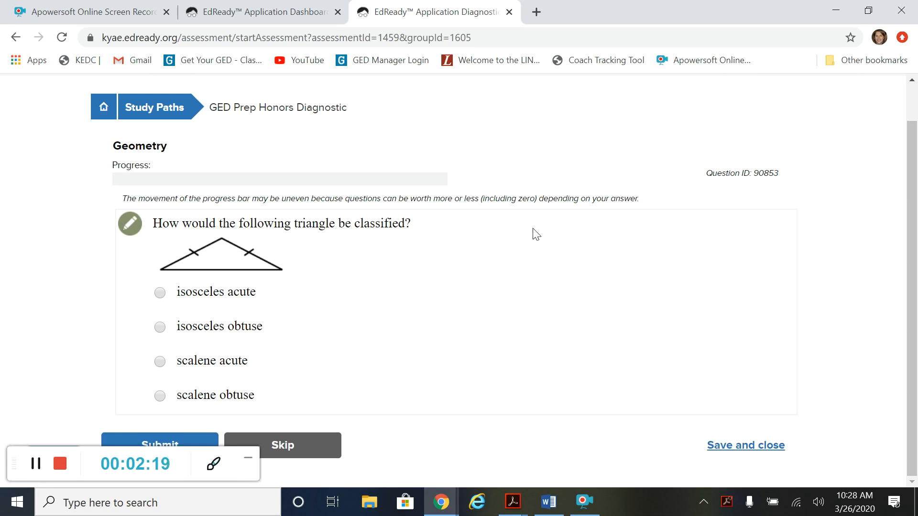
pyautogui.moveTo(331, 476)
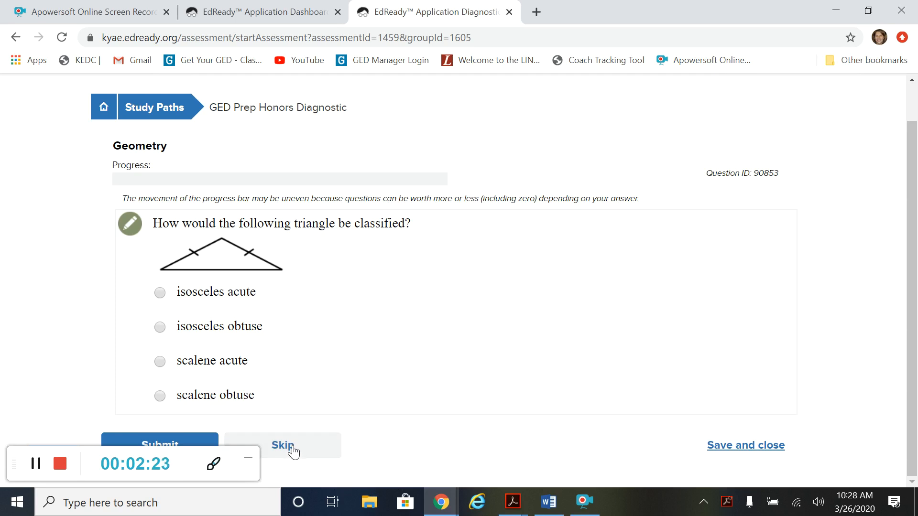
pyautogui.moveTo(308, 466)
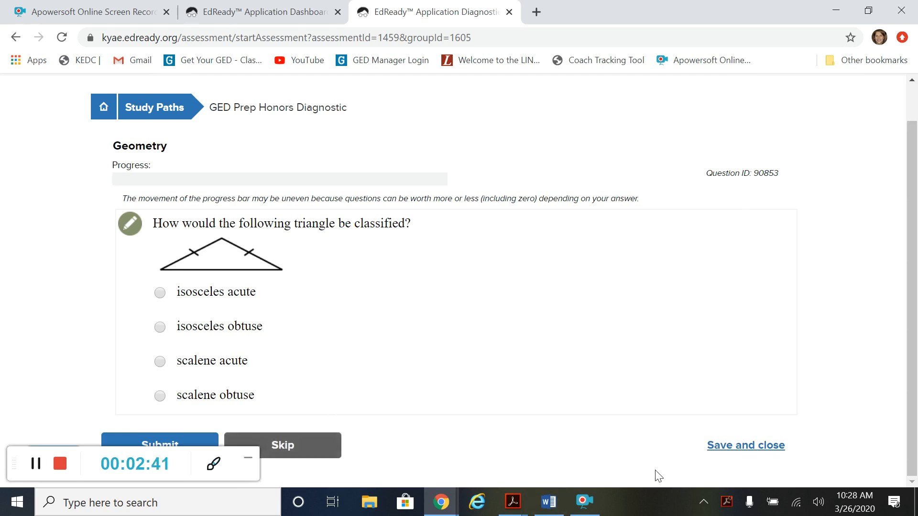
pyautogui.moveTo(655, 460)
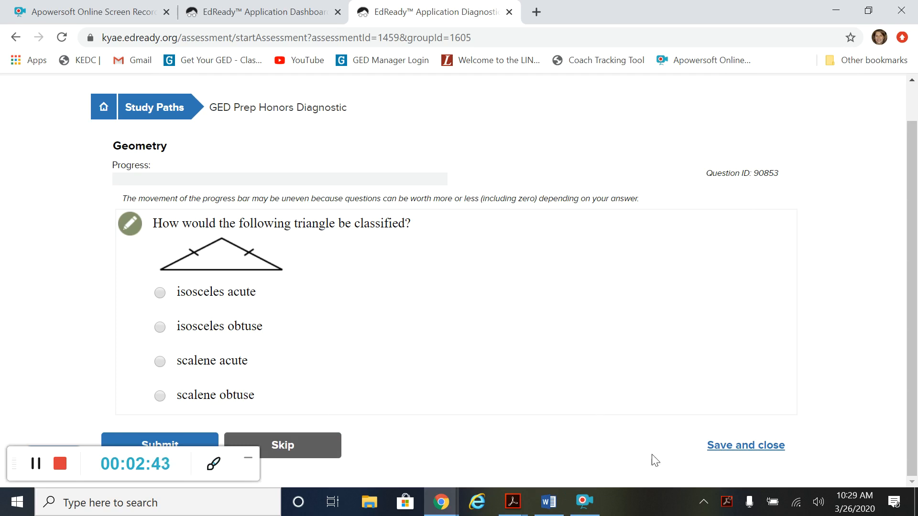
pyautogui.moveTo(734, 448)
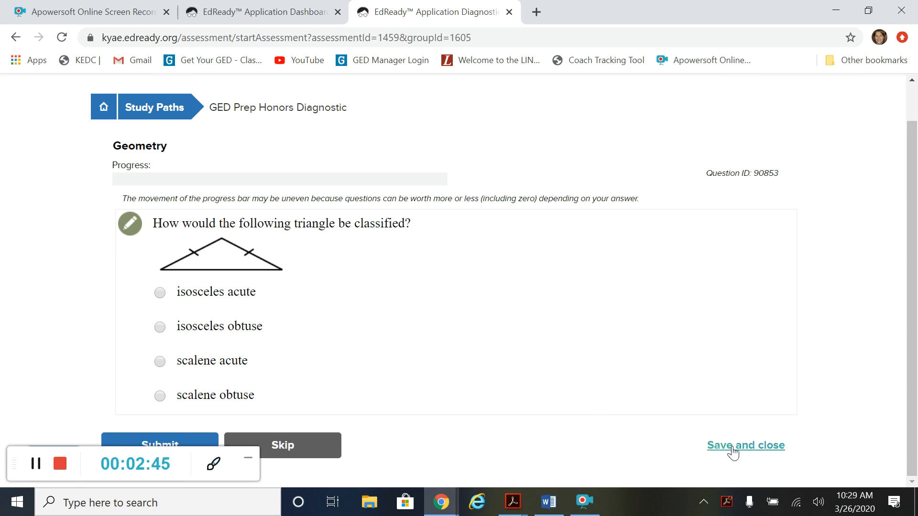
# - Save and exit the Honors diagnostic, then start and exit the GED Prep diagnostic
pyautogui.click(746, 446)
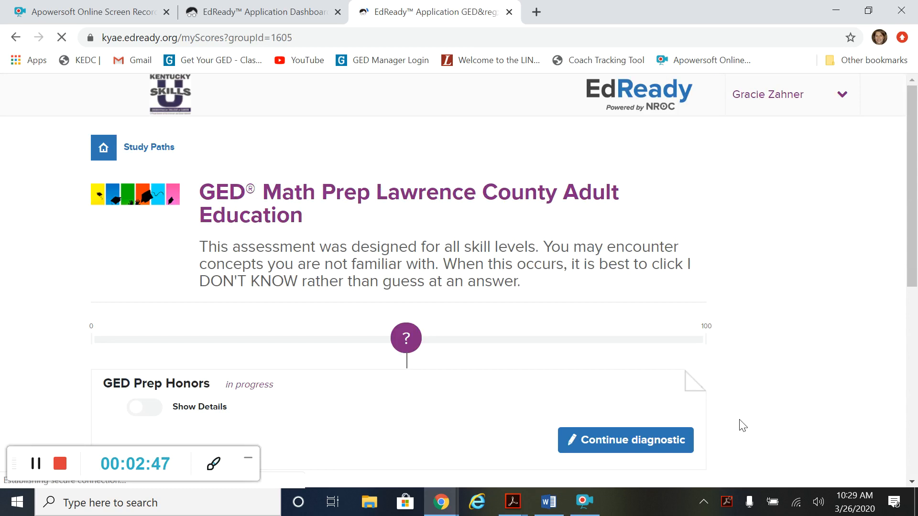
pyautogui.scroll(-3)
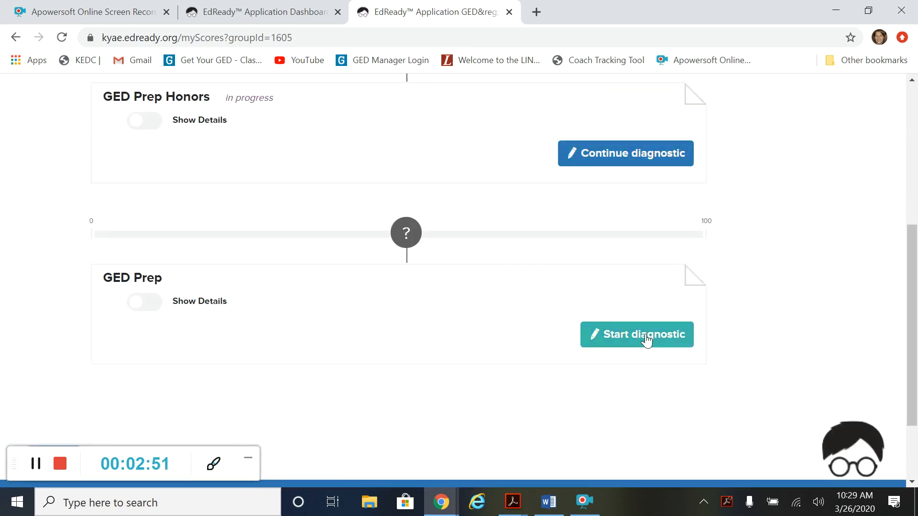
pyautogui.click(643, 335)
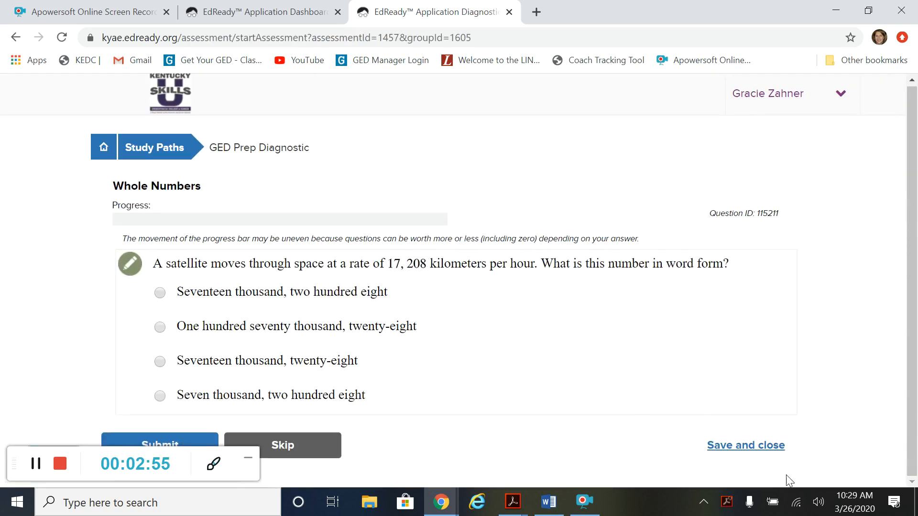
pyautogui.click(746, 445)
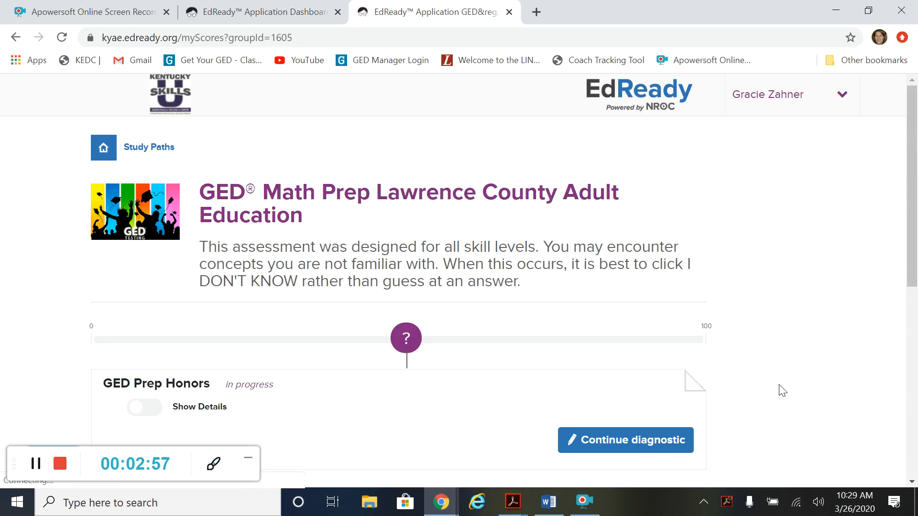
# - Scroll the goal page to review both in-progress diagnostics
pyautogui.scroll(-3)
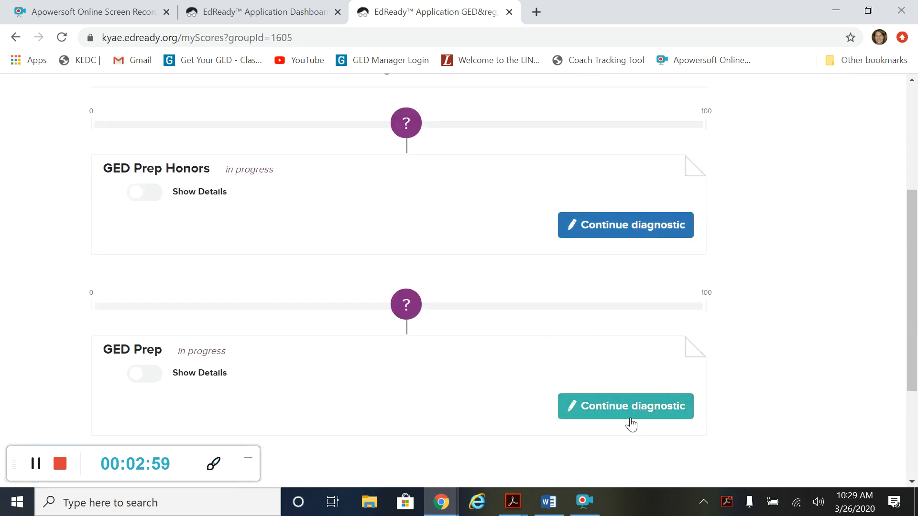
pyautogui.scroll(3)
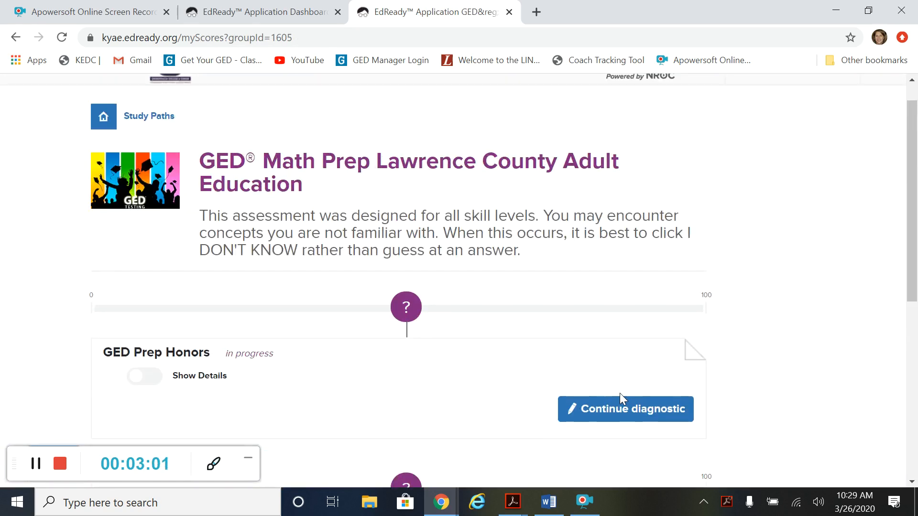
pyautogui.scroll(-3)
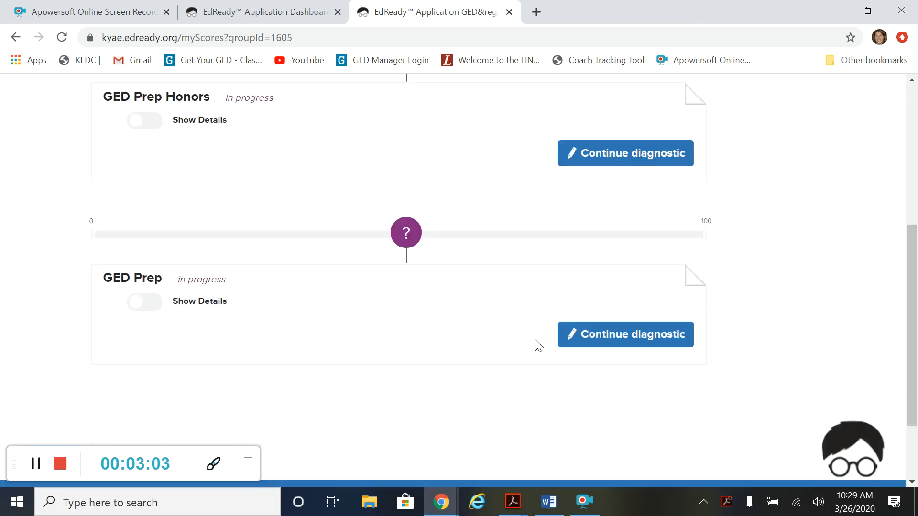
pyautogui.scroll(-3)
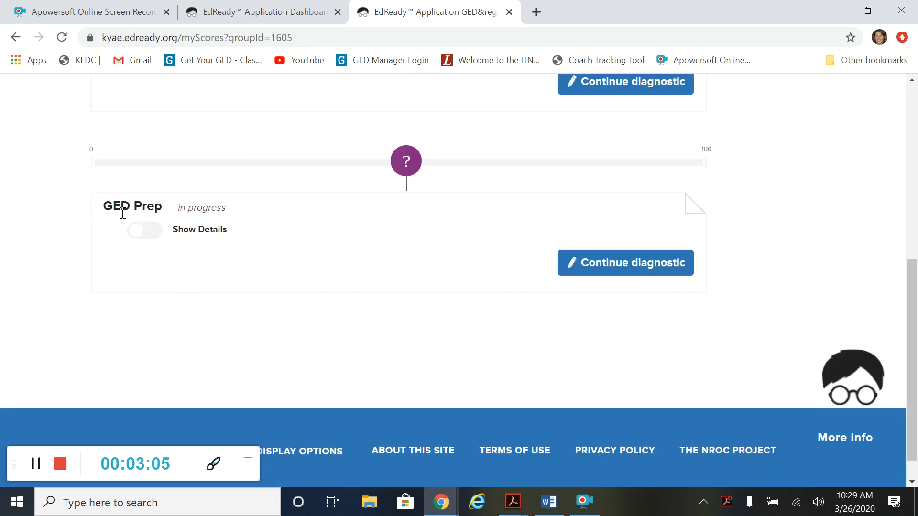
pyautogui.moveTo(602, 267)
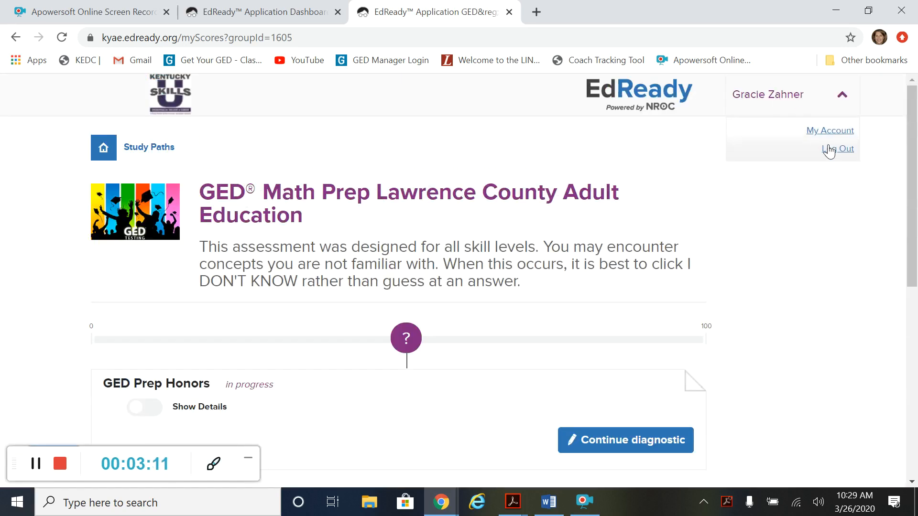
# - Log out, then log back in with the 'sar' account email and its password
pyautogui.click(838, 149)
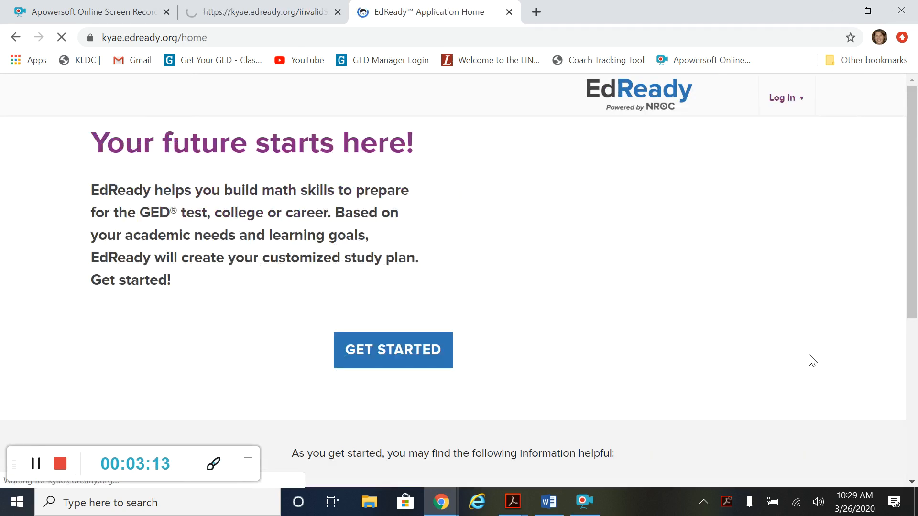
pyautogui.click(783, 99)
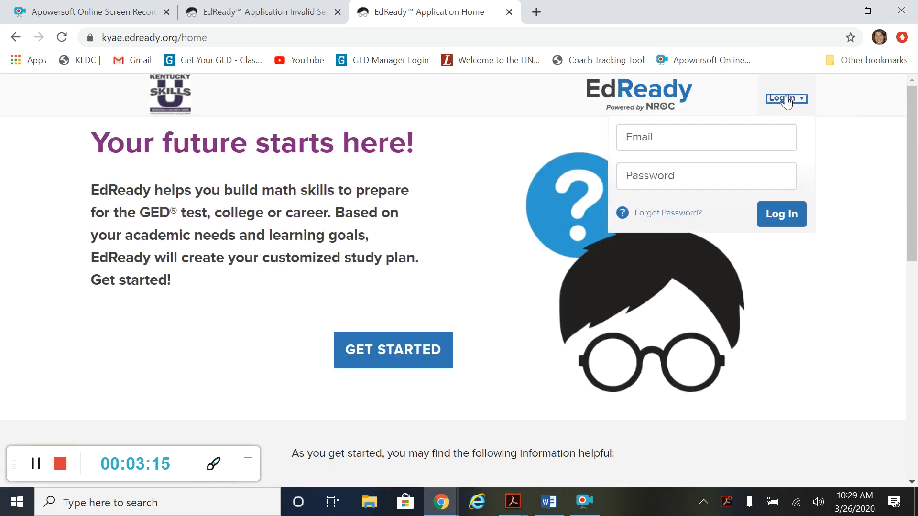
pyautogui.click(706, 137)
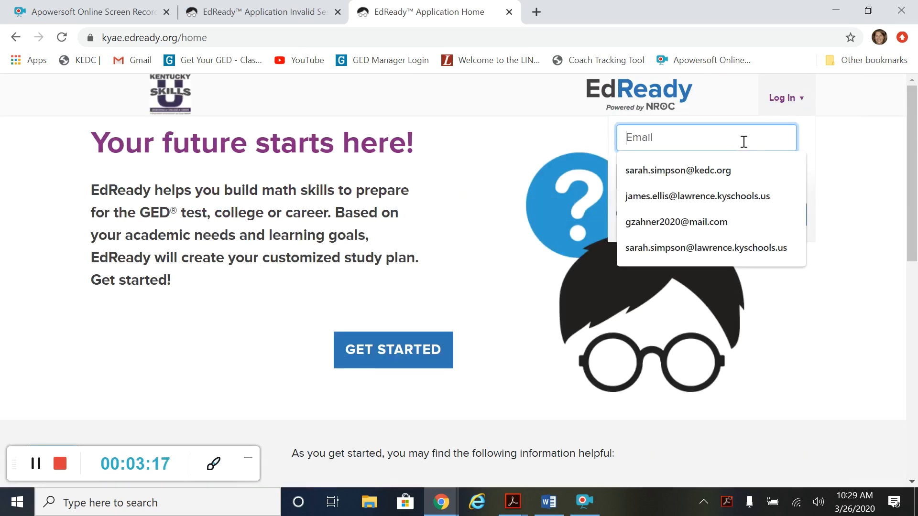
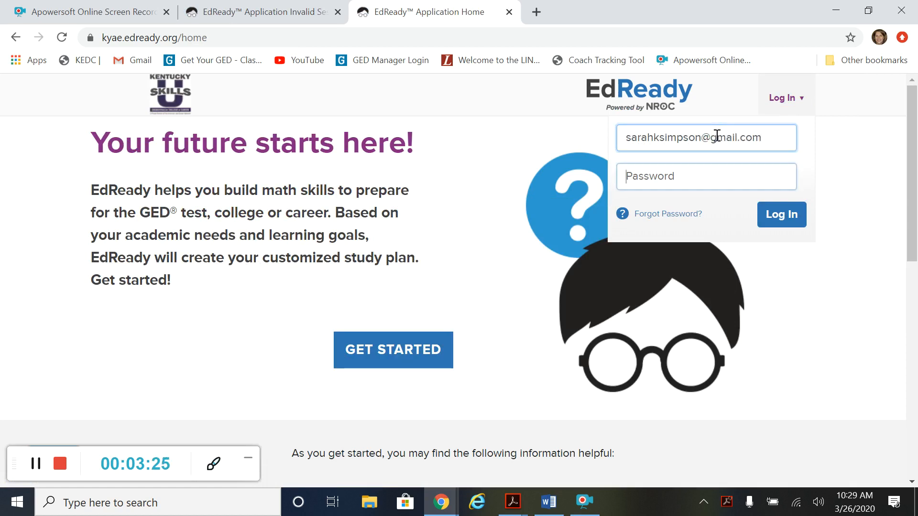
pyautogui.write('••••••')
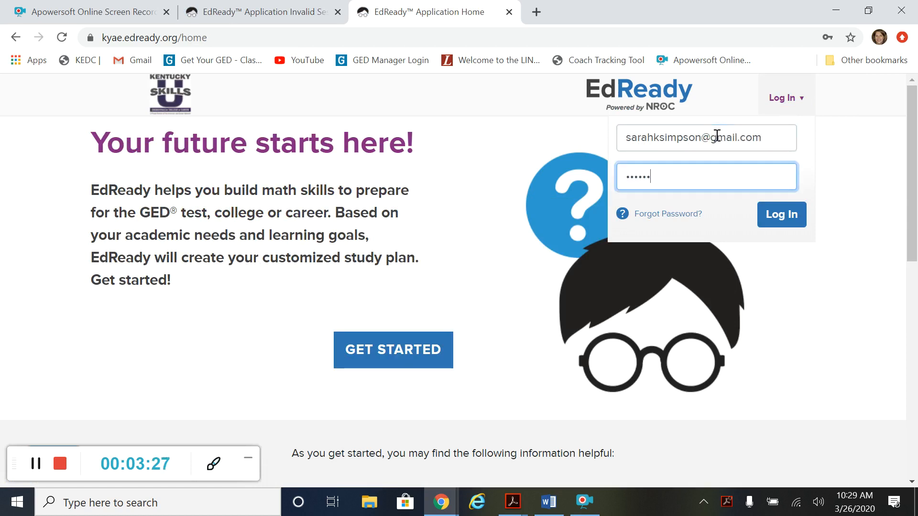
pyautogui.click(781, 215)
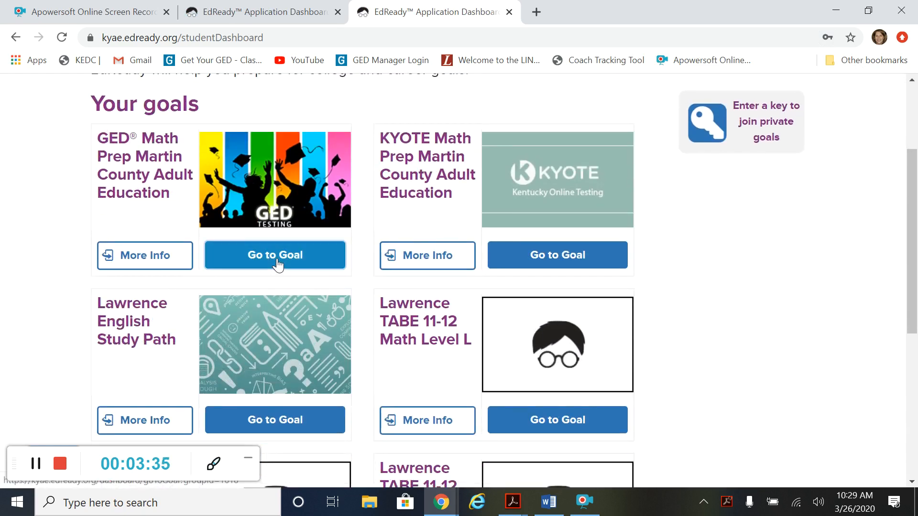
# - Open the Martin County GED Math Prep goal and review its score-53 report unit lists
pyautogui.click(275, 255)
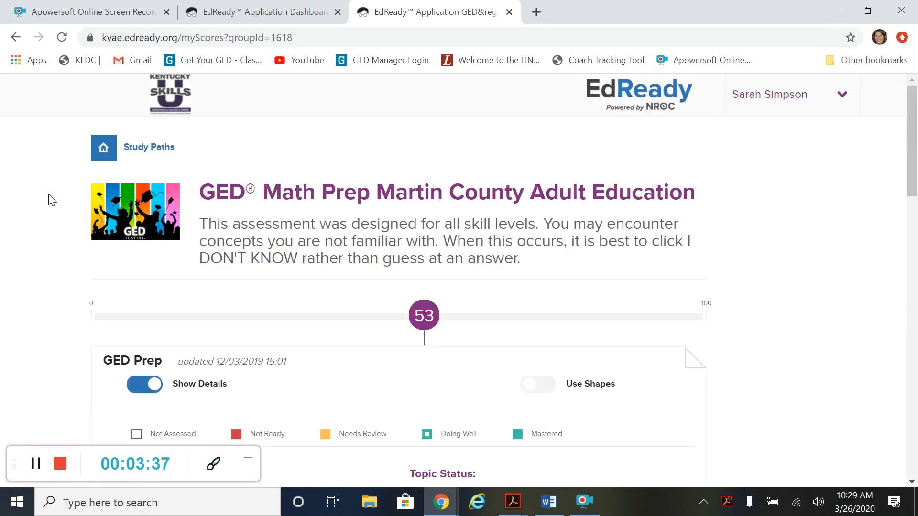
pyautogui.scroll(-3)
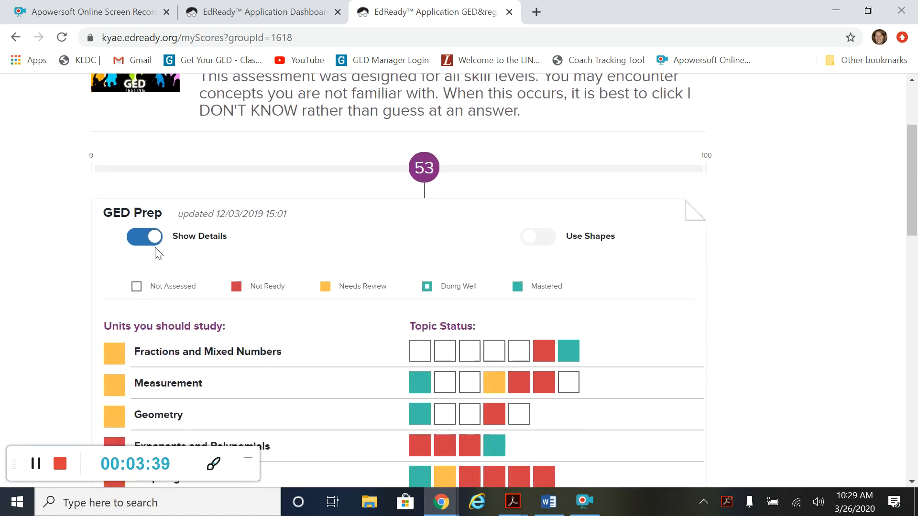
pyautogui.scroll(-3)
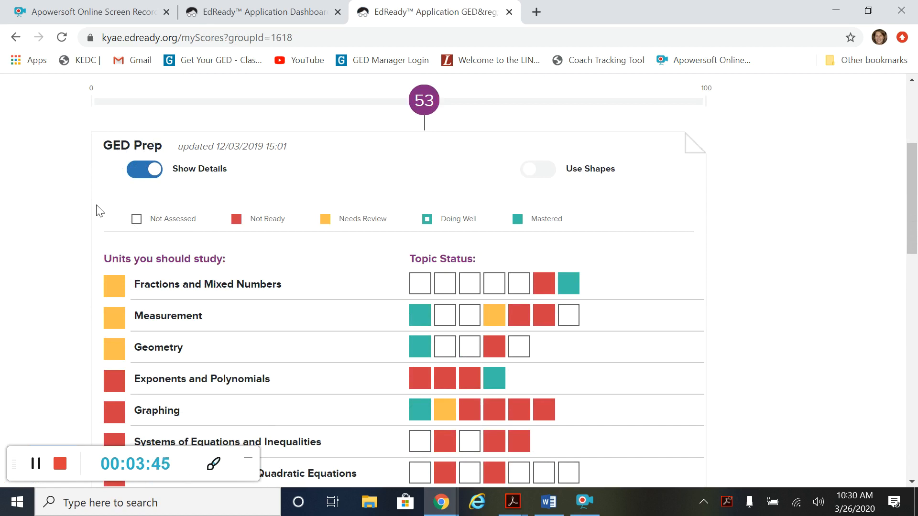
pyautogui.moveTo(22, 346)
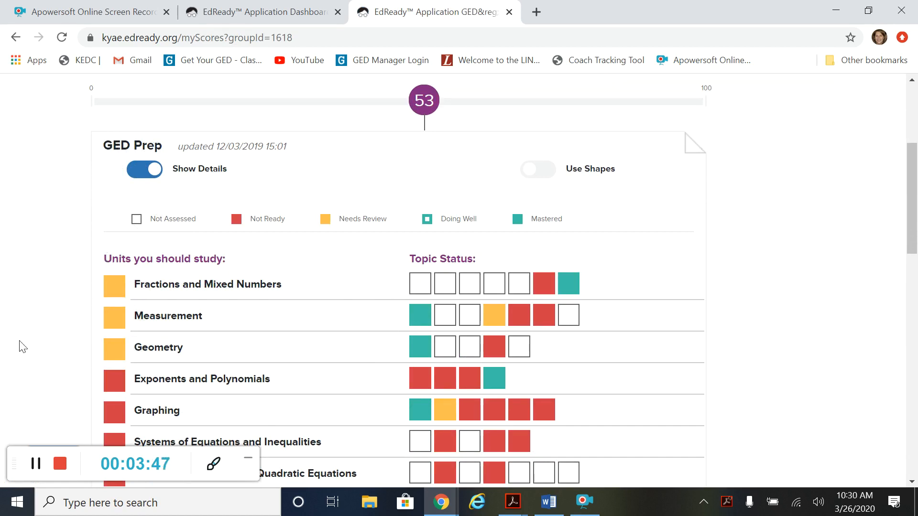
pyautogui.moveTo(50, 420)
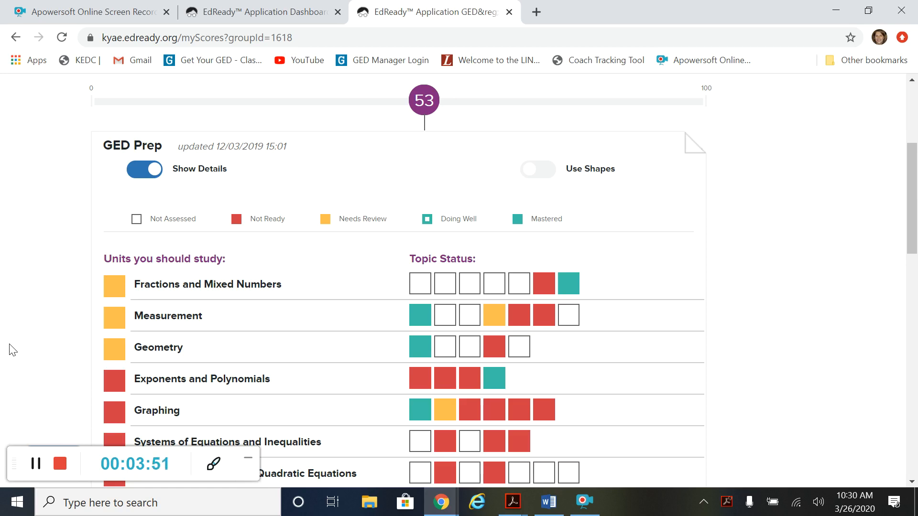
pyautogui.scroll(-3)
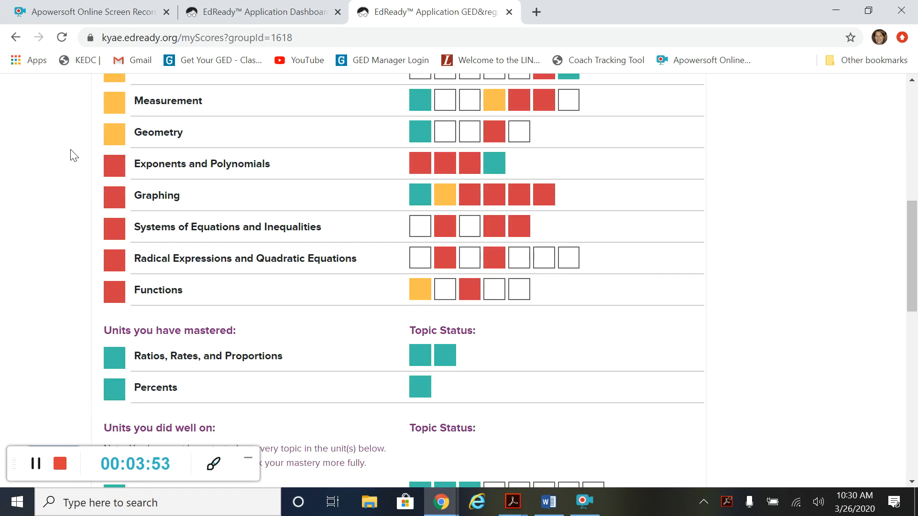
pyautogui.scroll(-3)
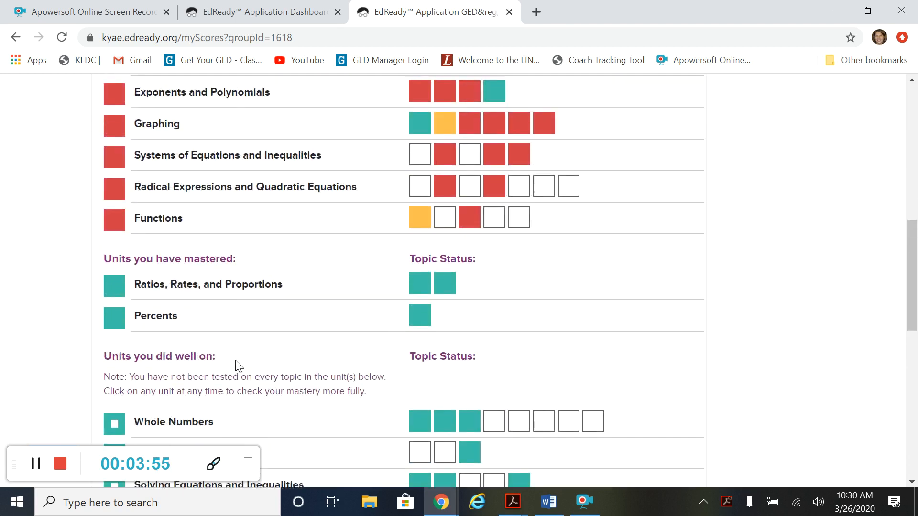
pyautogui.scroll(-3)
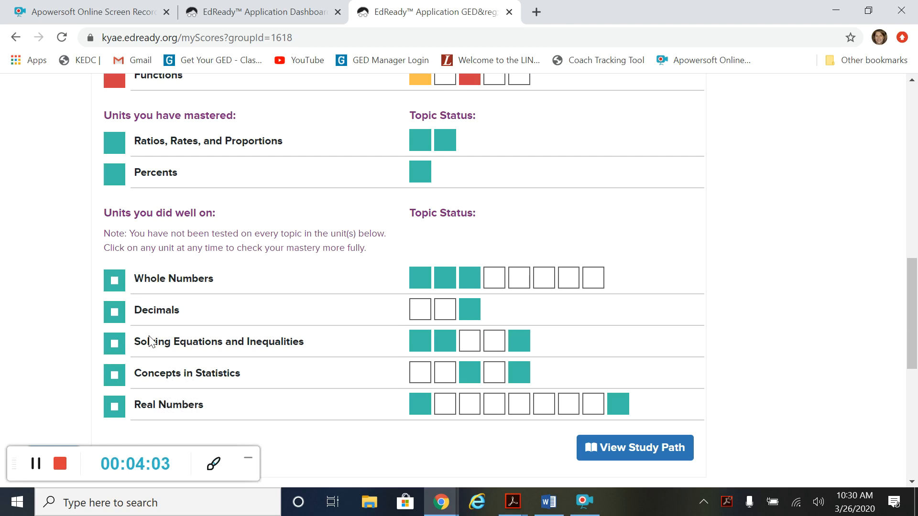
pyautogui.scroll(3)
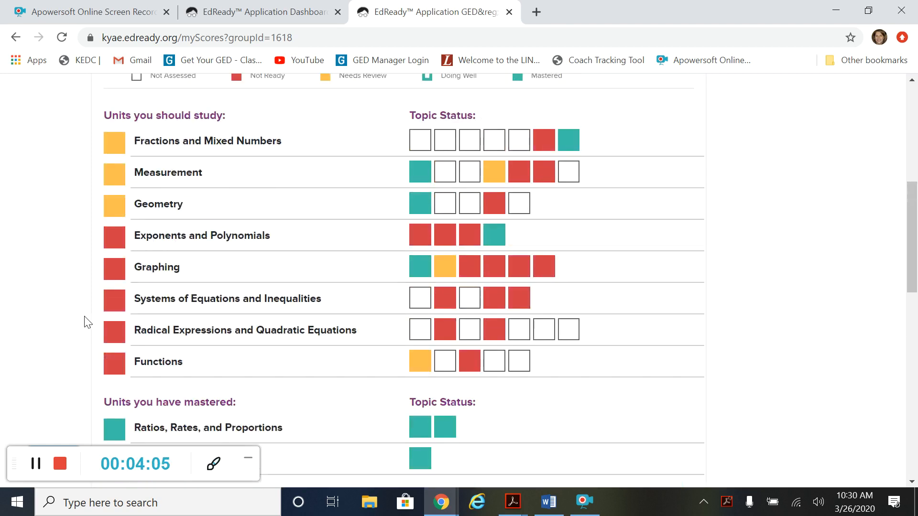
pyautogui.scroll(-3)
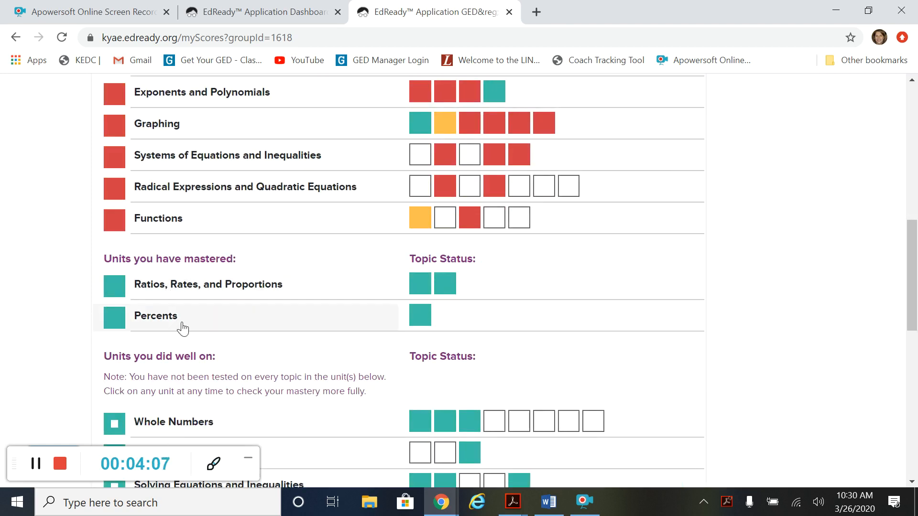
pyautogui.moveTo(105, 296)
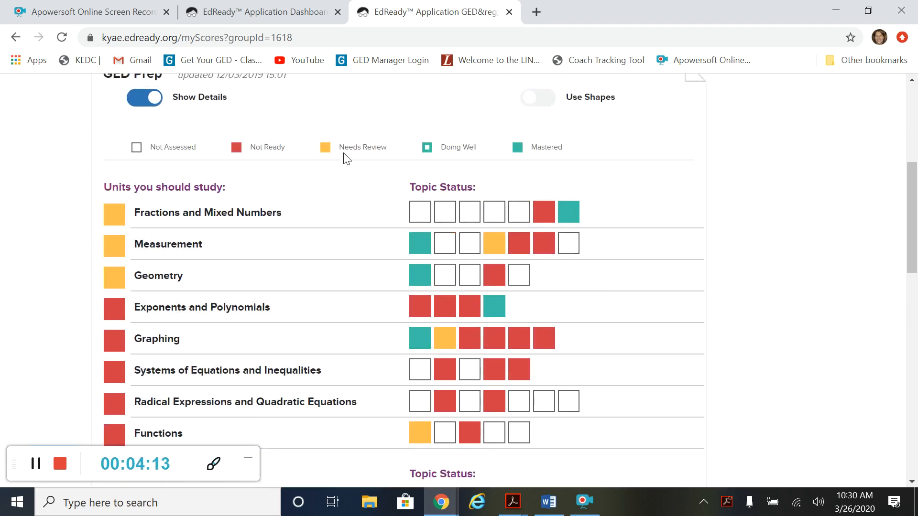
pyautogui.moveTo(180, 342)
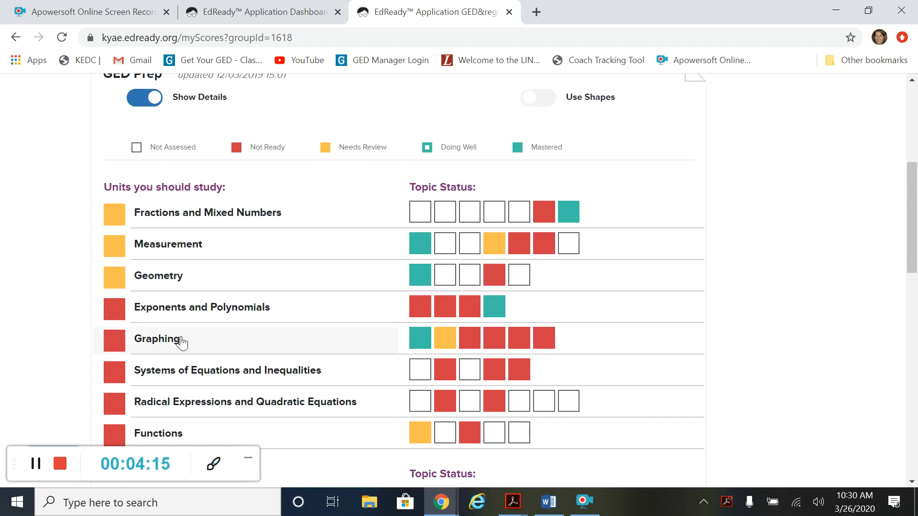
pyautogui.moveTo(266, 166)
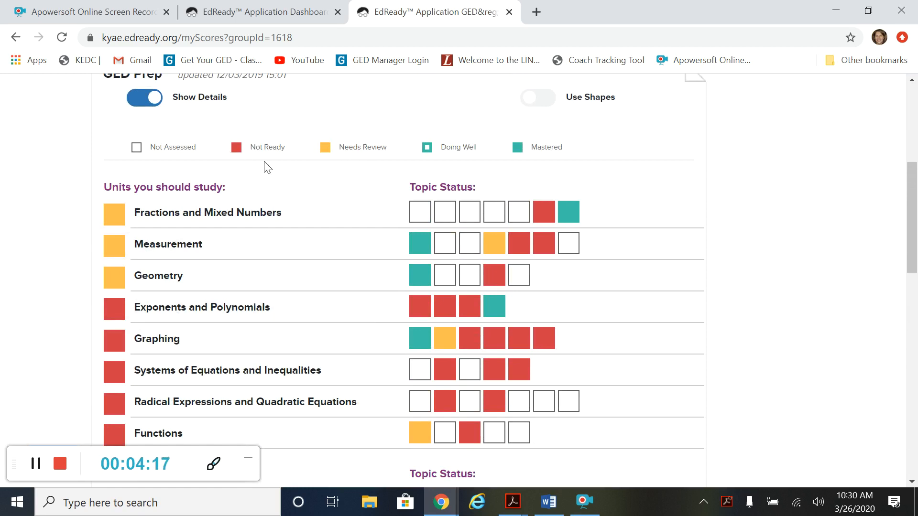
pyautogui.moveTo(255, 147)
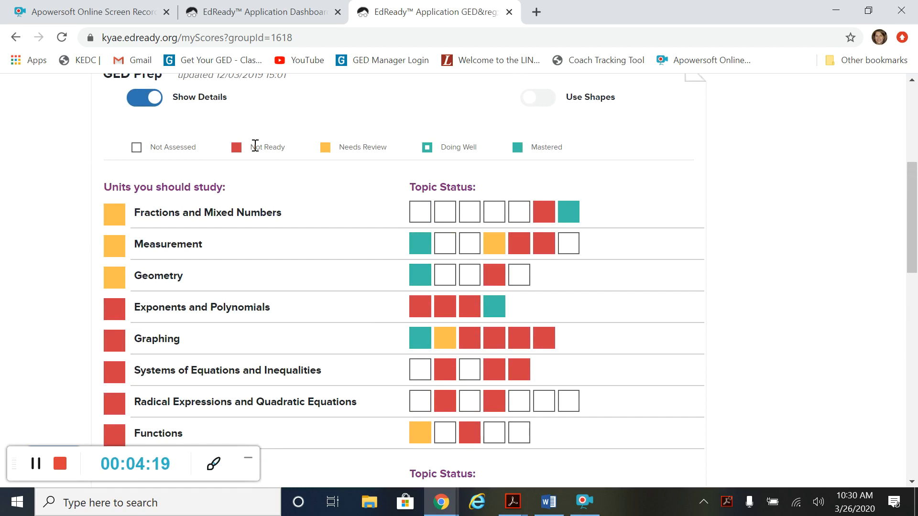
pyautogui.moveTo(209, 219)
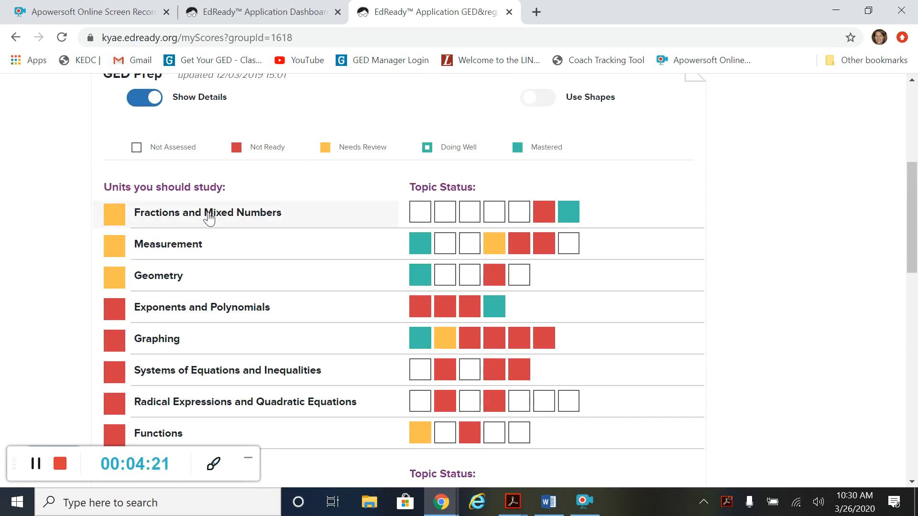
pyautogui.moveTo(203, 212)
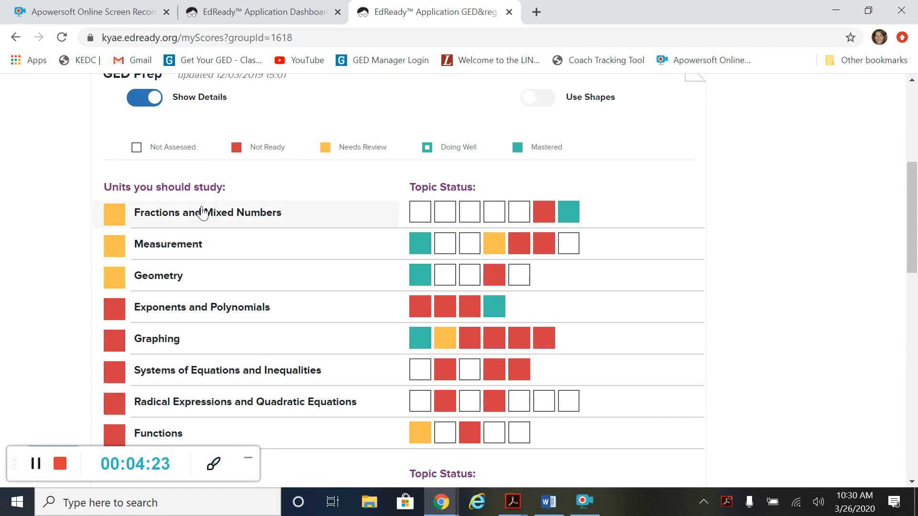
# - Open the Fractions and Mixed Numbers unit and choose LEARN for Introduction to Fractions and Mixed Numbers
pyautogui.click(203, 215)
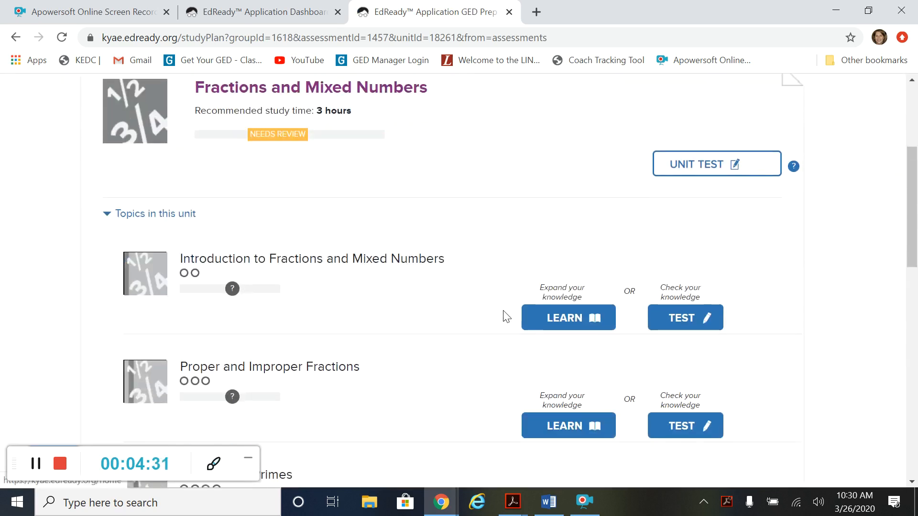
pyautogui.scroll(-3)
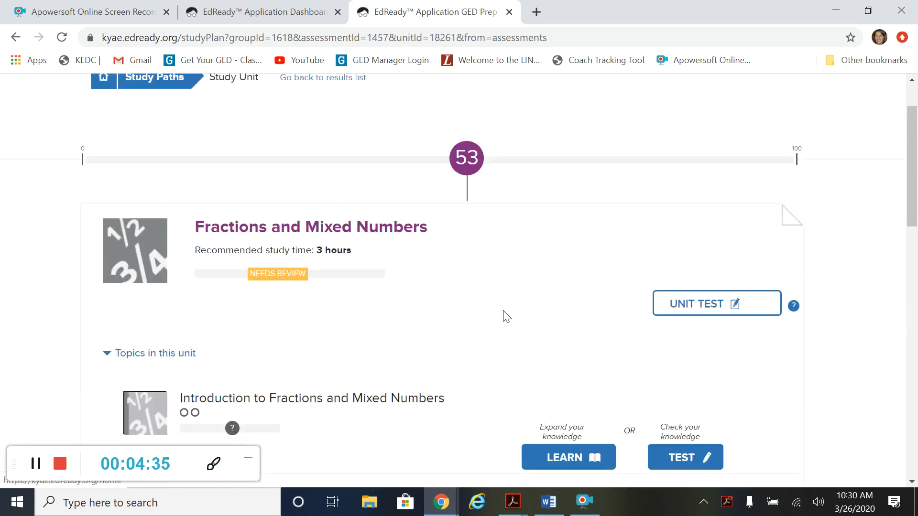
pyautogui.scroll(-3)
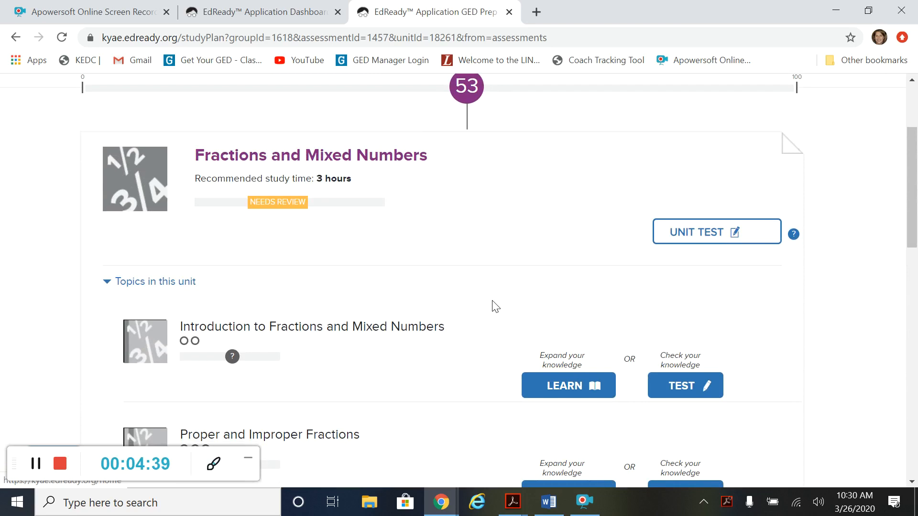
pyautogui.scroll(-3)
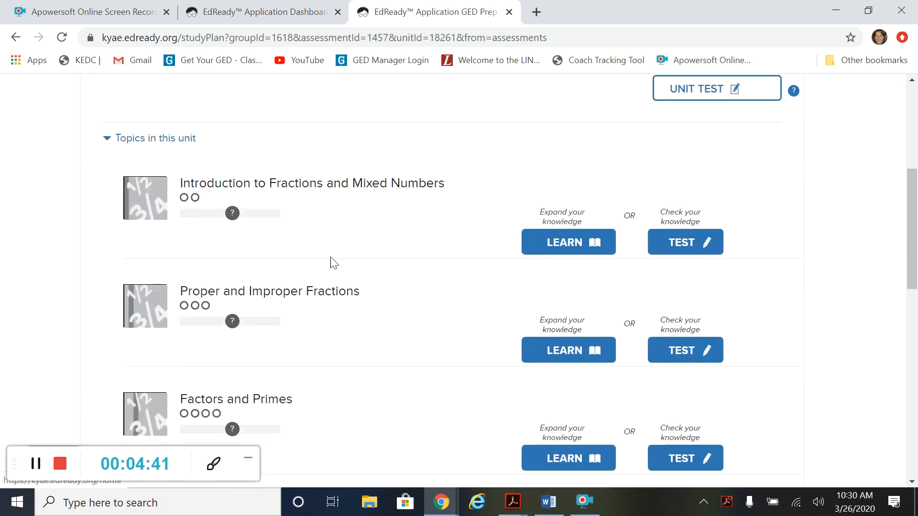
pyautogui.moveTo(312, 196)
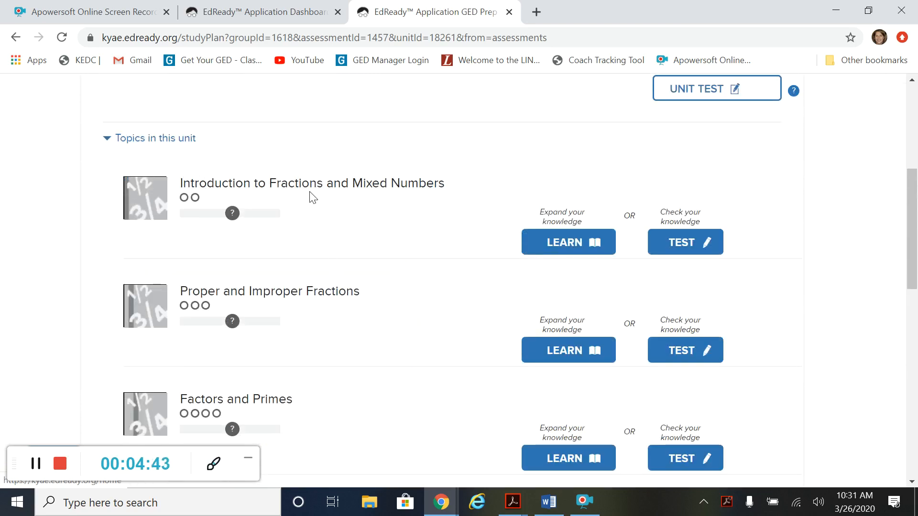
pyautogui.moveTo(657, 278)
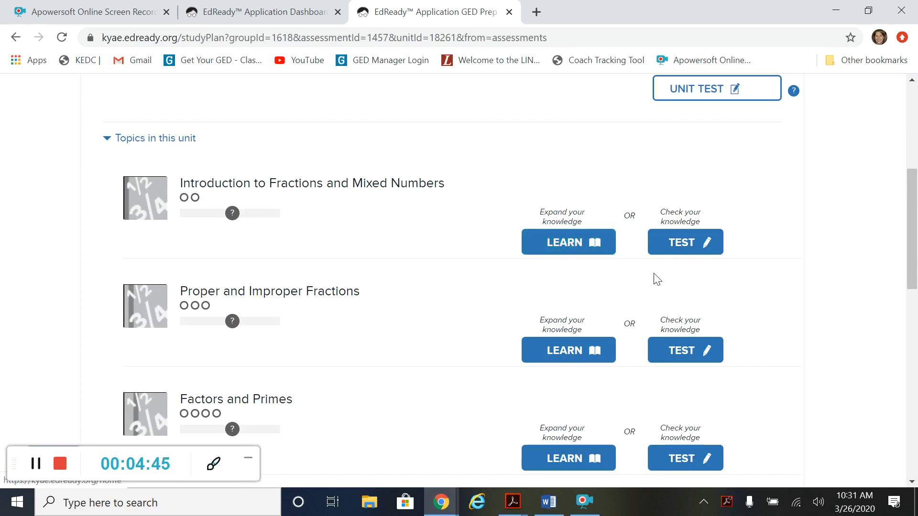
pyautogui.moveTo(683, 247)
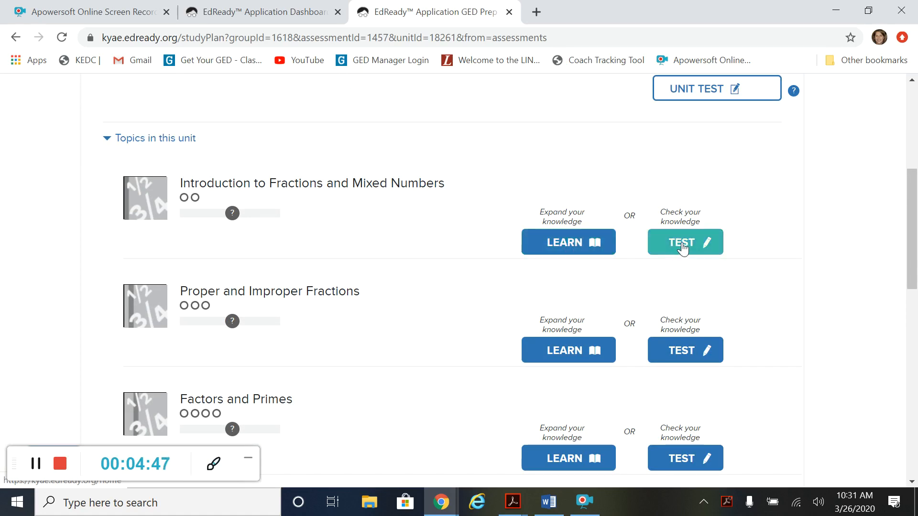
pyautogui.moveTo(643, 195)
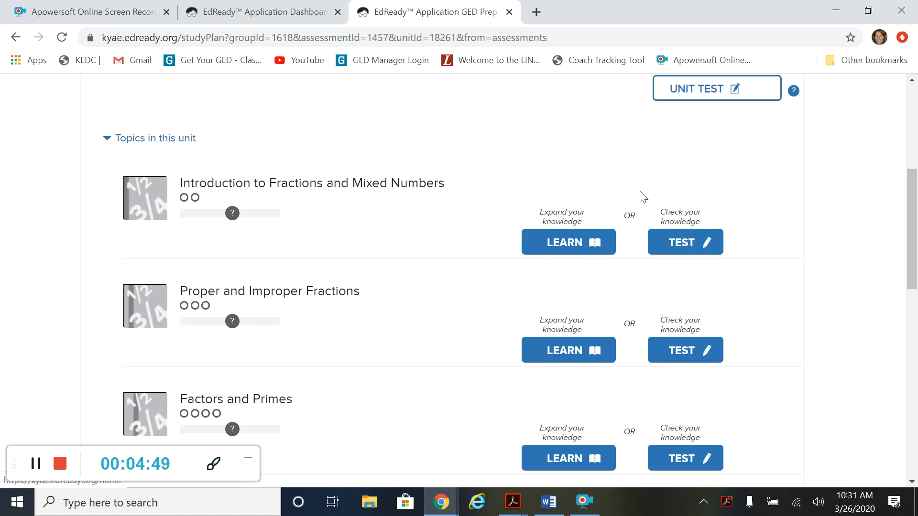
pyautogui.moveTo(694, 221)
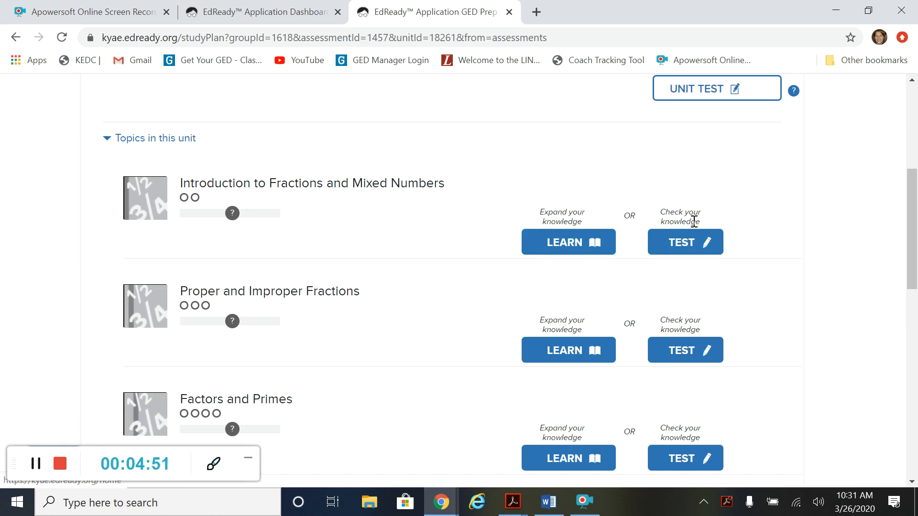
pyautogui.moveTo(686, 242)
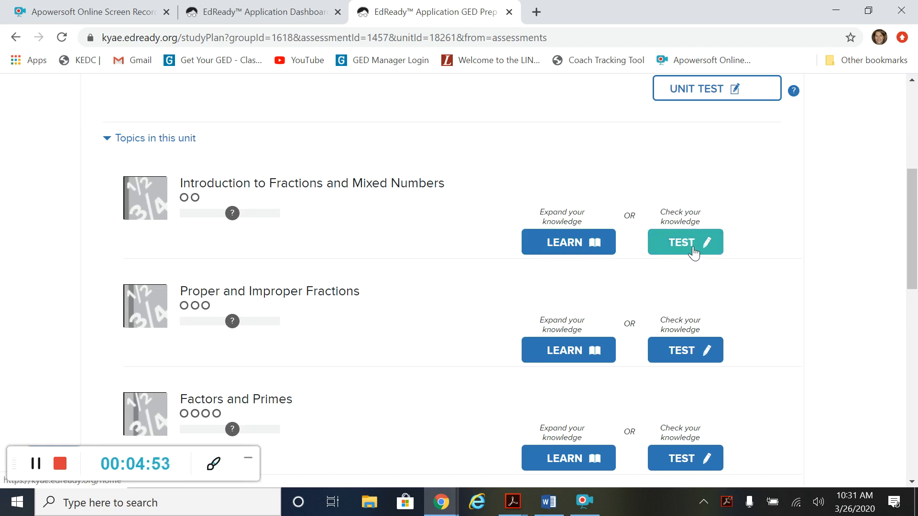
pyautogui.moveTo(707, 248)
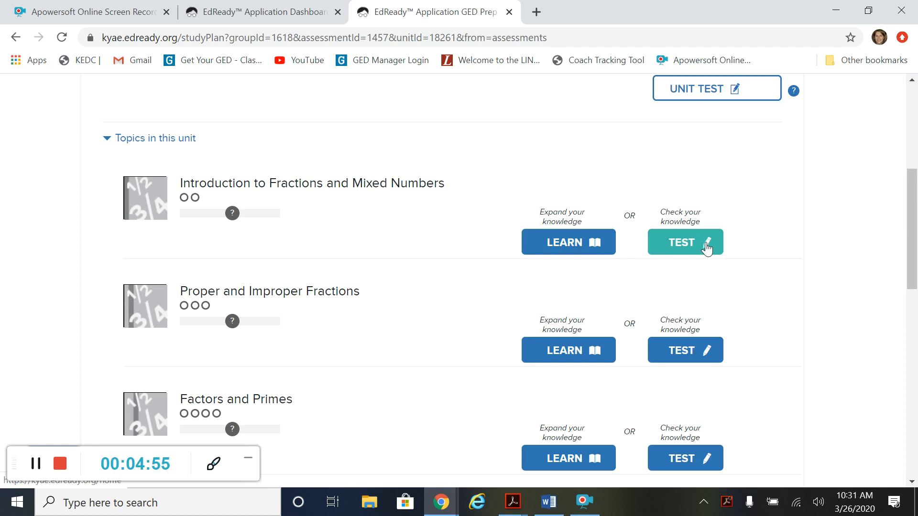
pyautogui.moveTo(690, 242)
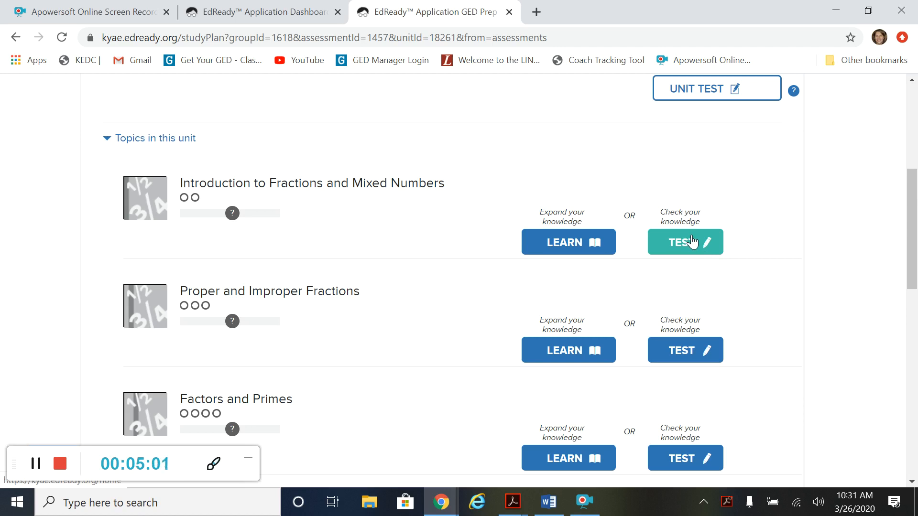
pyautogui.moveTo(568, 253)
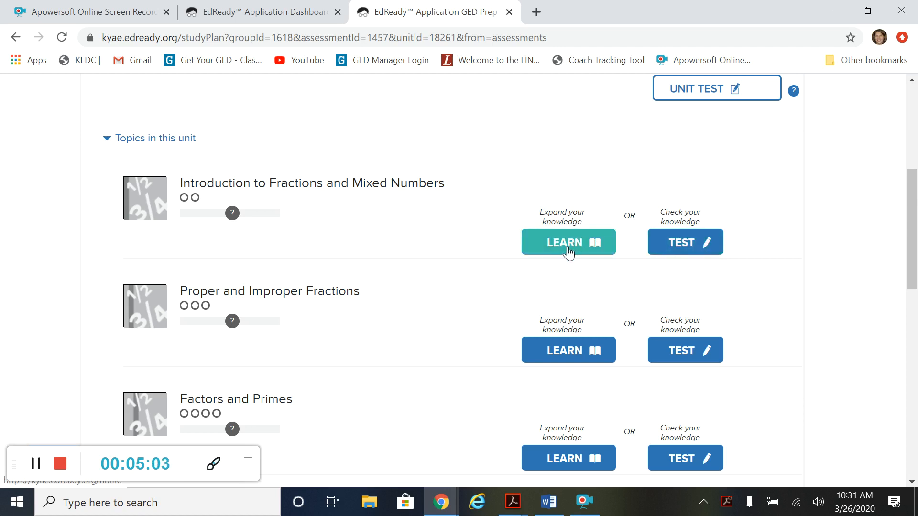
pyautogui.moveTo(356, 183)
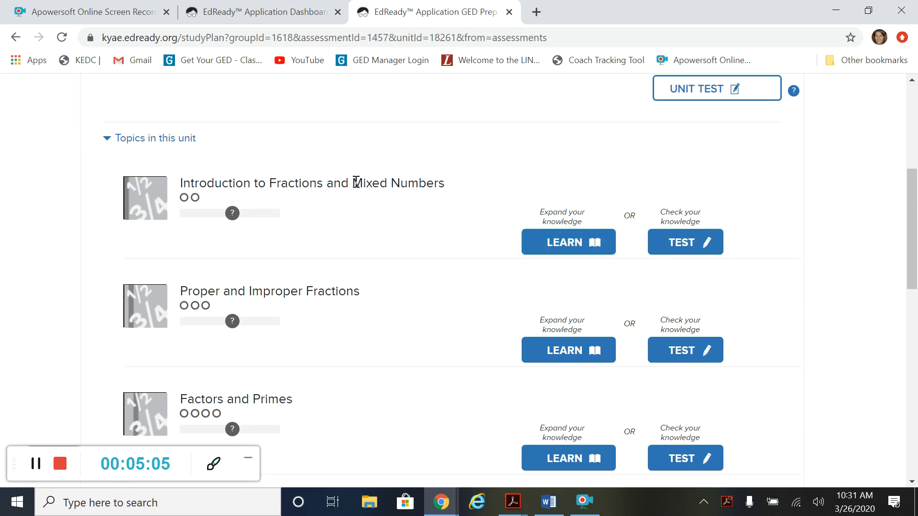
pyautogui.moveTo(681, 250)
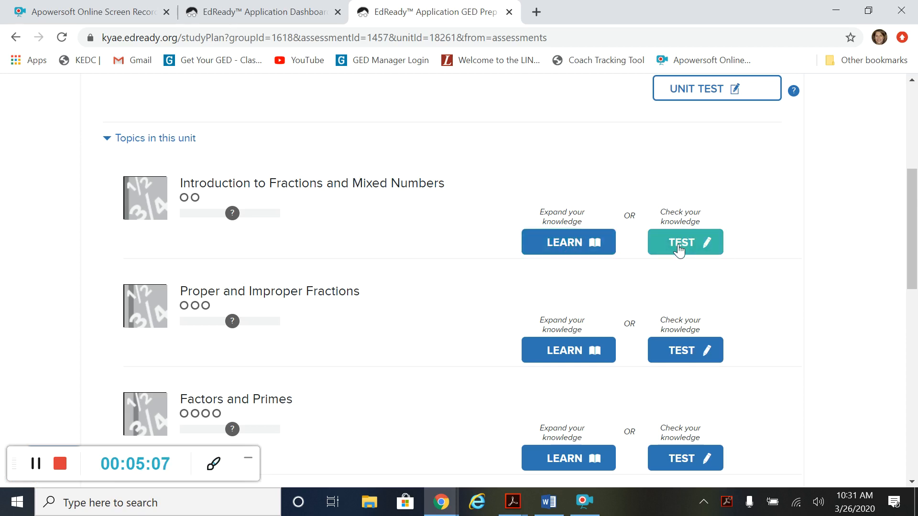
pyautogui.moveTo(257, 193)
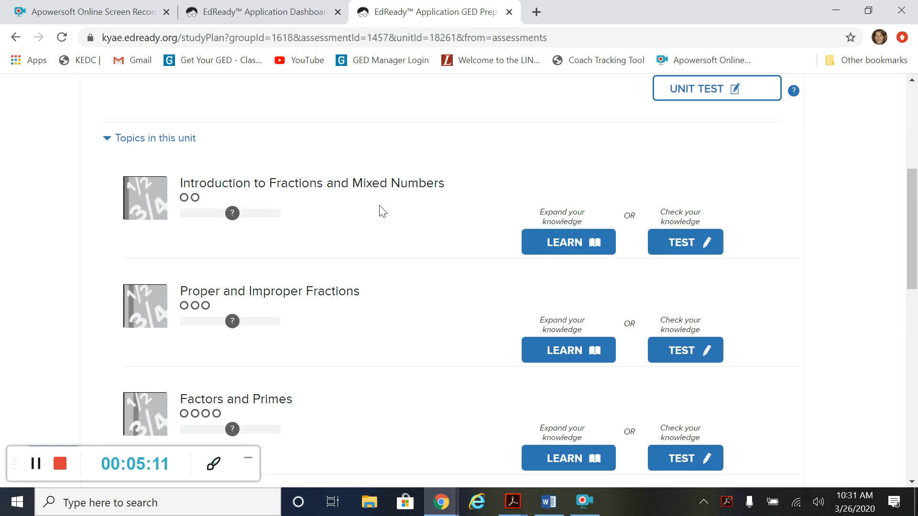
pyautogui.moveTo(666, 219)
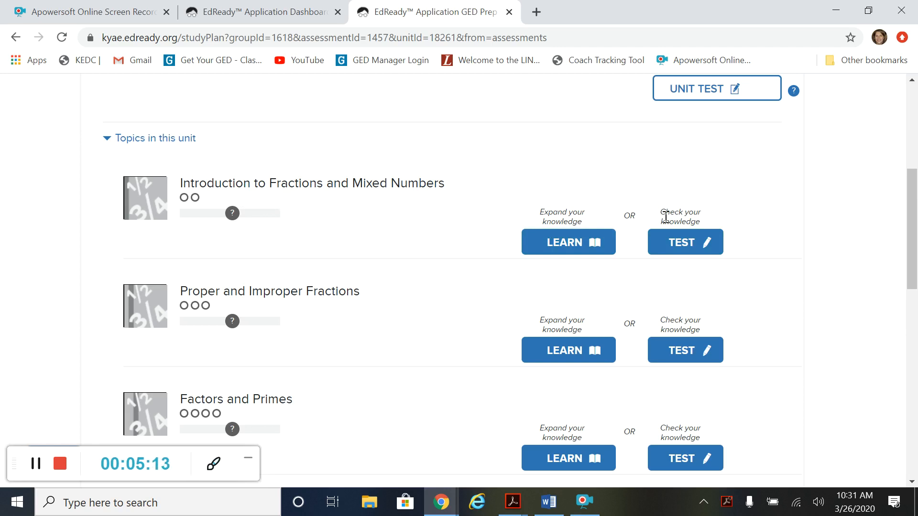
pyautogui.moveTo(685, 249)
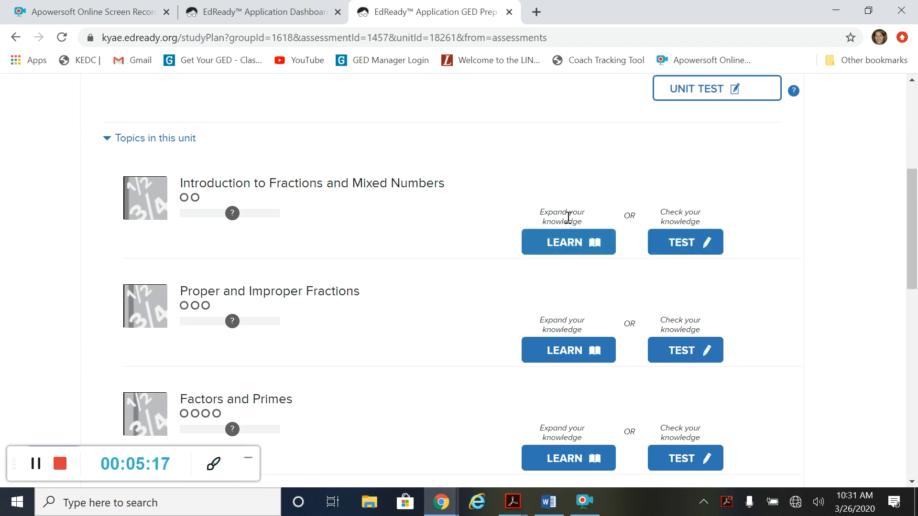
pyautogui.moveTo(573, 246)
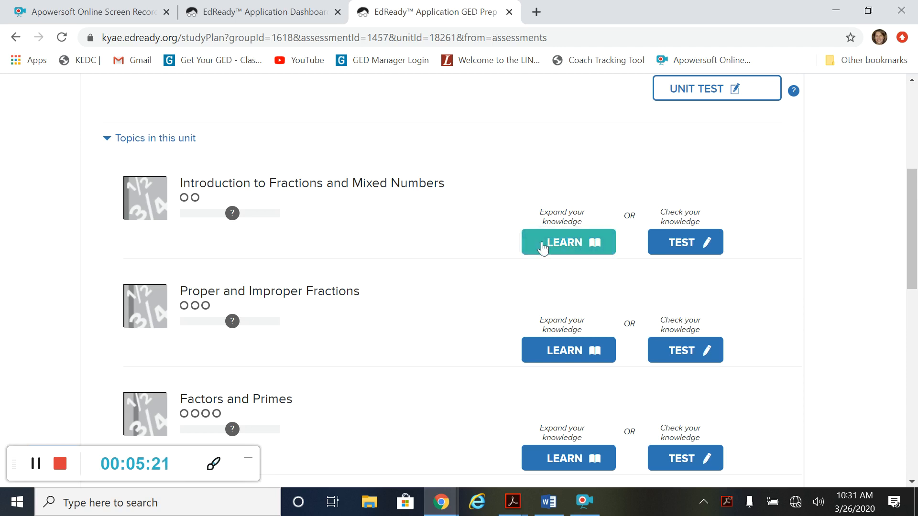
pyautogui.scroll(-3)
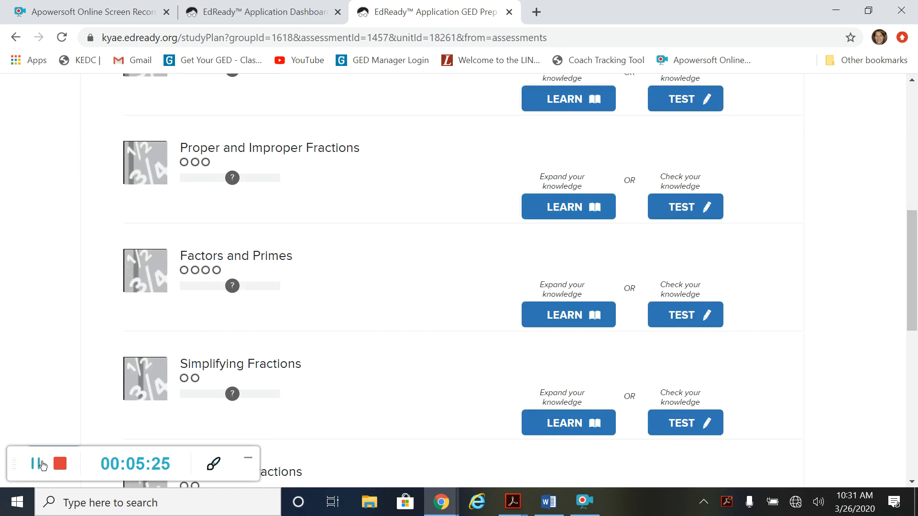
pyautogui.scroll(3)
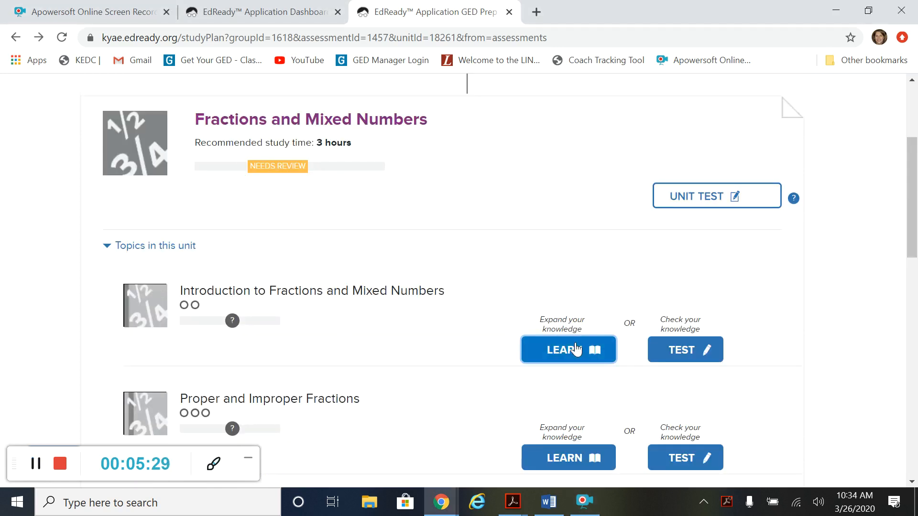
pyautogui.click(568, 350)
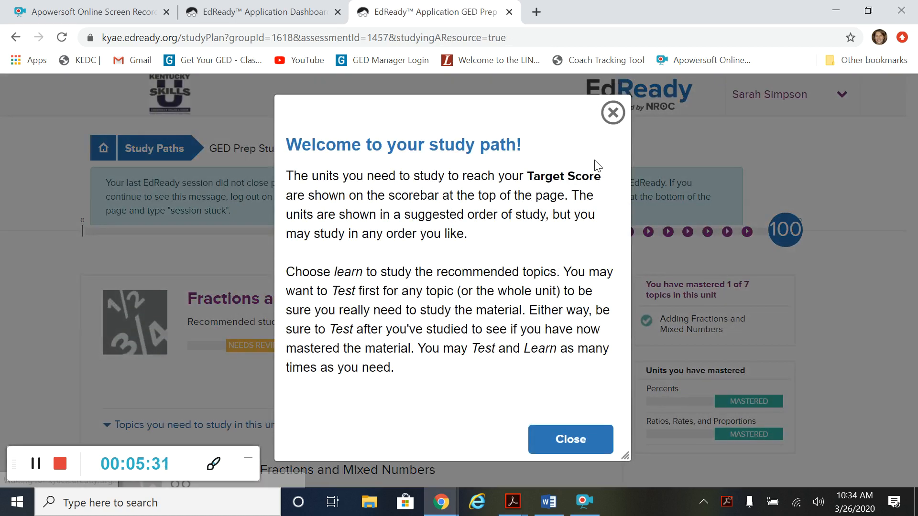
# - Close the 'Welcome to your study path!' popup and scroll toward the unit's topics
pyautogui.click(613, 112)
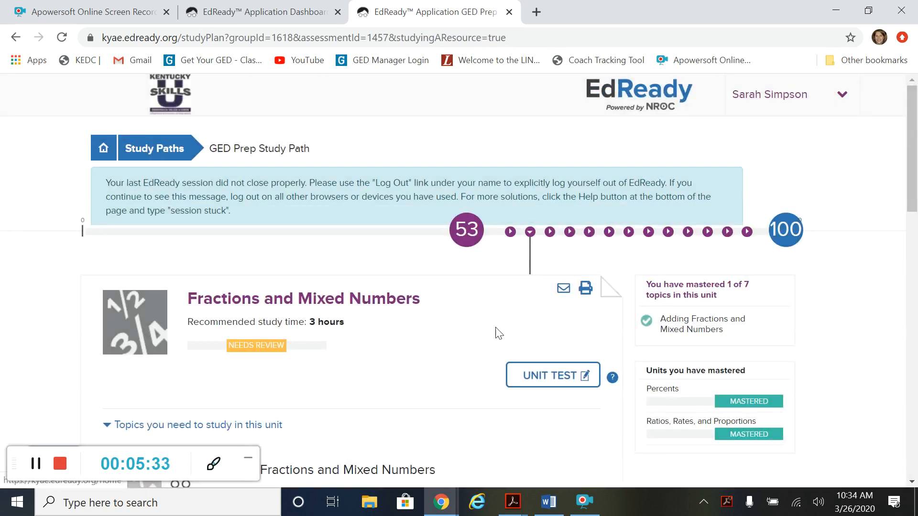
pyautogui.scroll(-3)
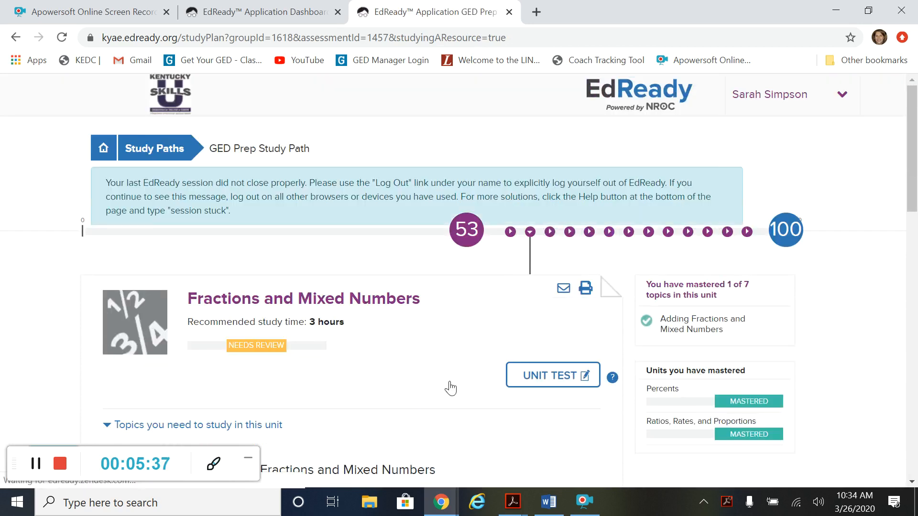
pyautogui.moveTo(340, 376)
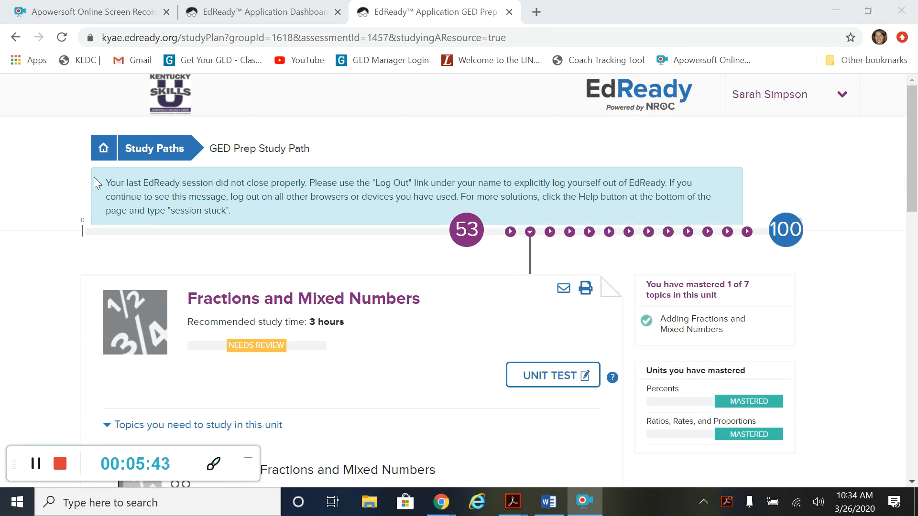
pyautogui.moveTo(503, 211)
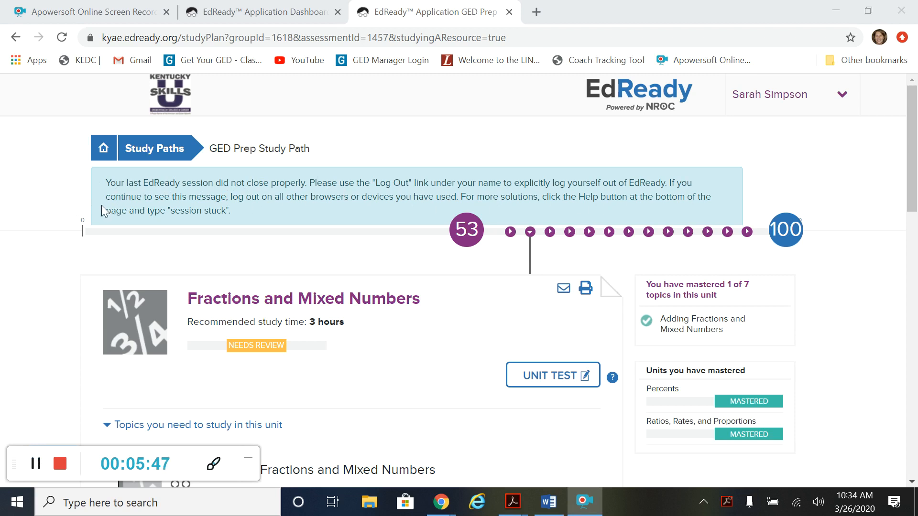
pyautogui.moveTo(65, 214)
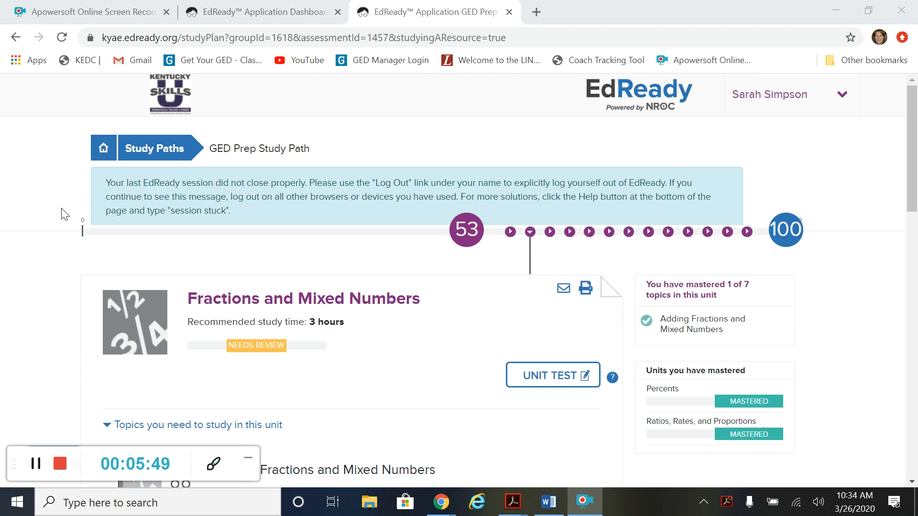
pyautogui.moveTo(77, 162)
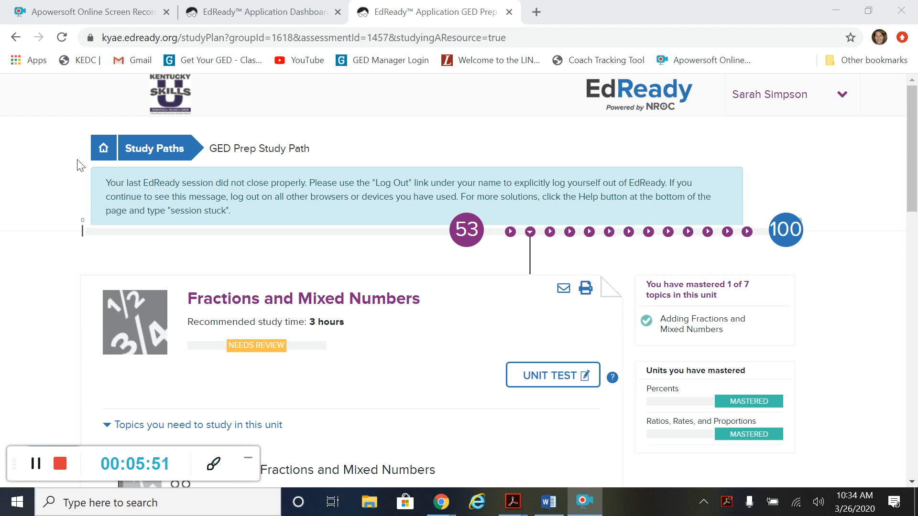
pyautogui.moveTo(43, 410)
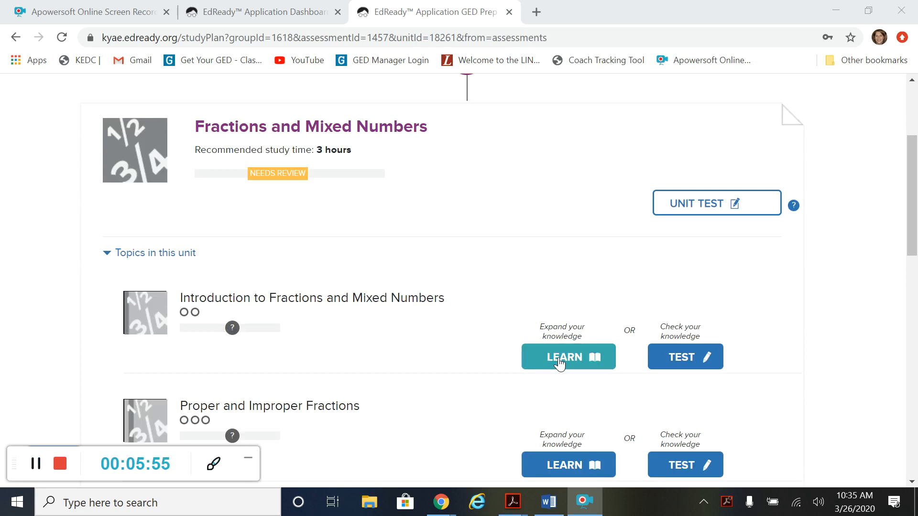
# - Open the Introduction to Fractions and Mixed Numbers lesson and go to its Presentation
pyautogui.click(565, 357)
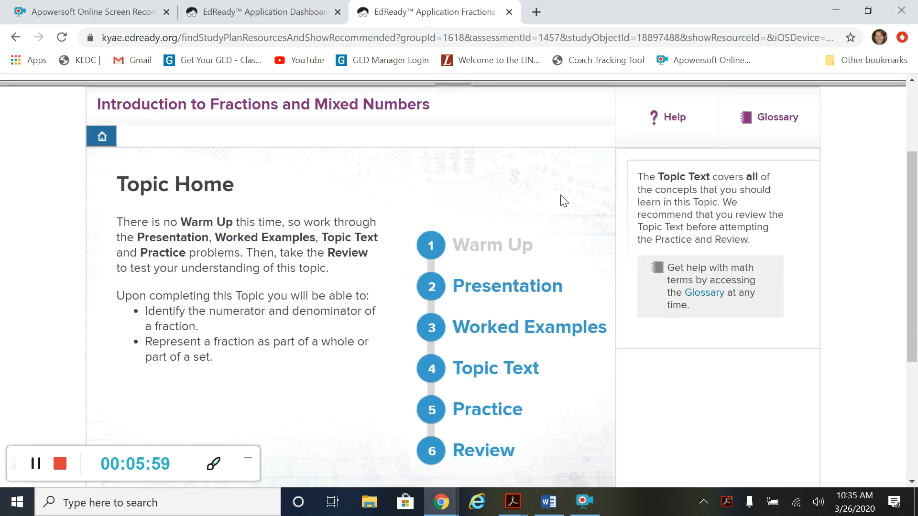
pyautogui.scroll(-3)
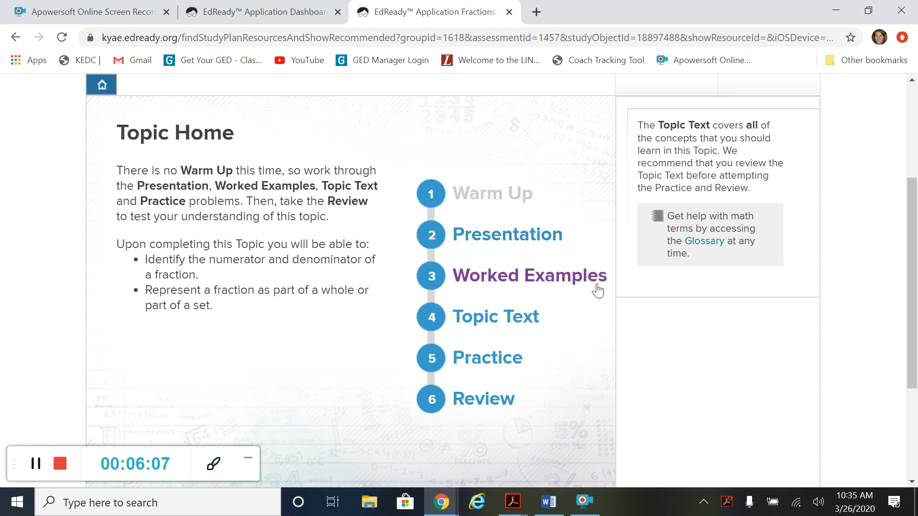
pyautogui.moveTo(552, 294)
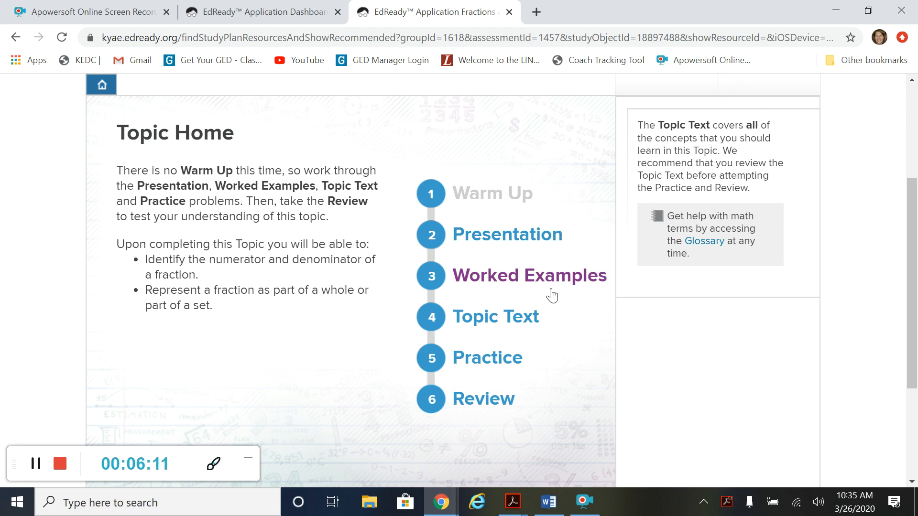
pyautogui.moveTo(515, 322)
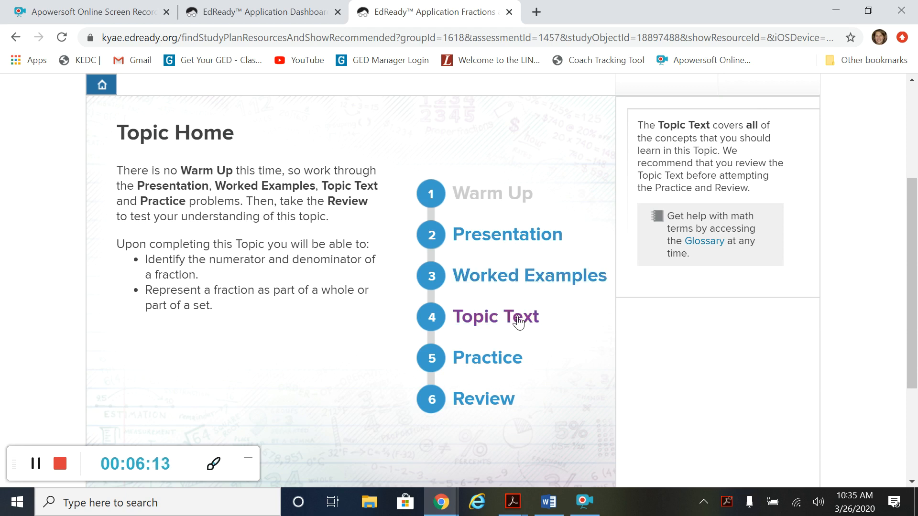
pyautogui.moveTo(474, 367)
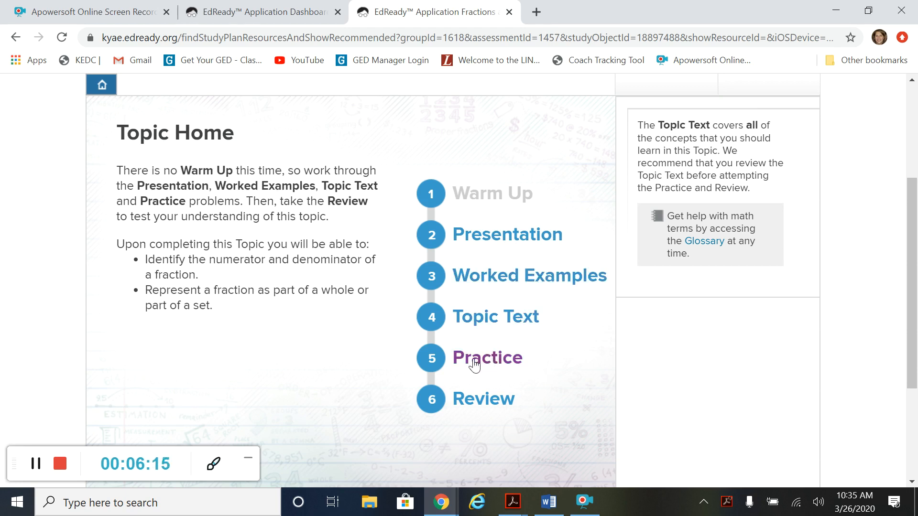
pyautogui.moveTo(485, 409)
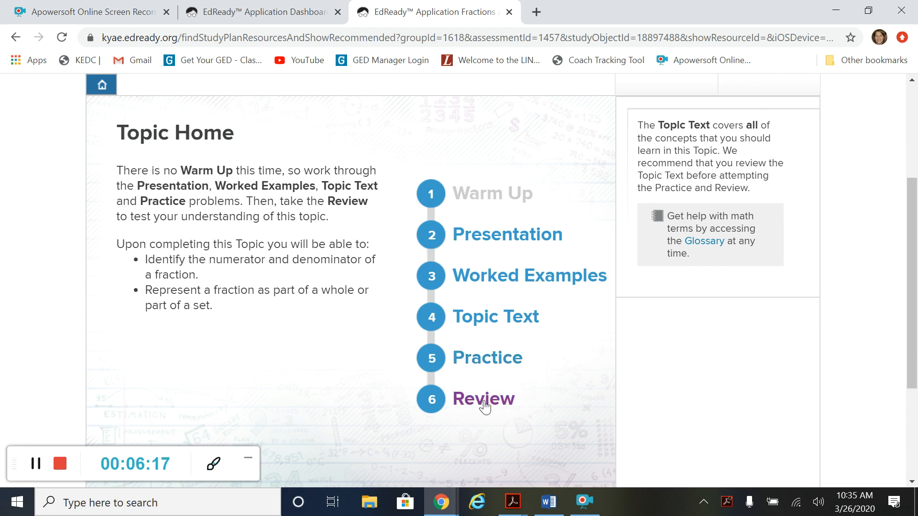
pyautogui.moveTo(509, 246)
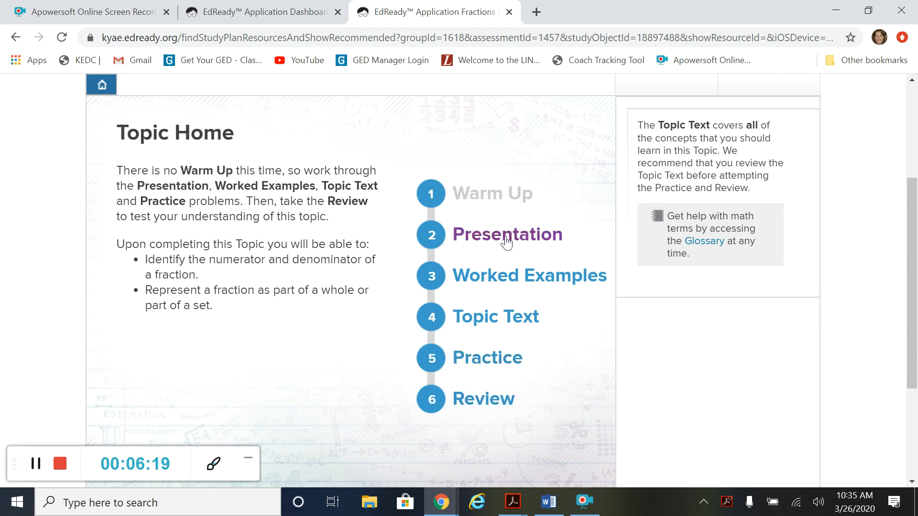
pyautogui.click(507, 234)
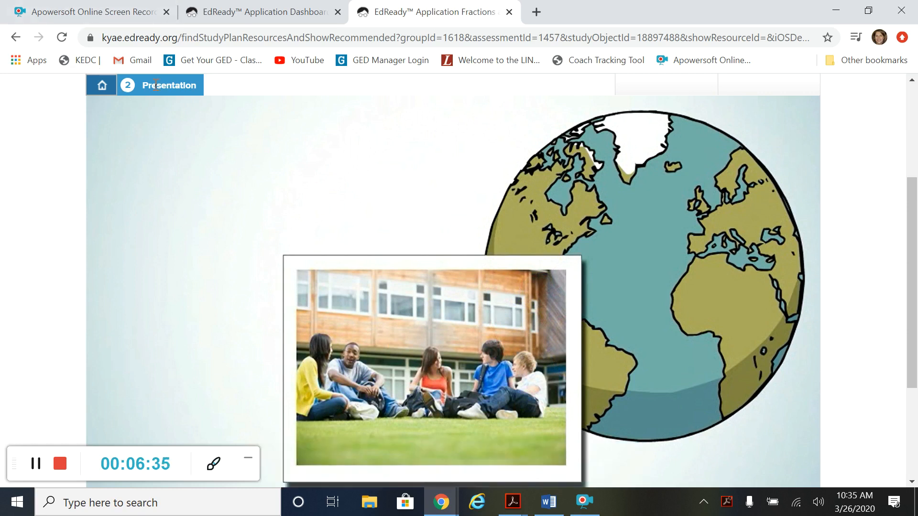
# - Return to the study path, reopen Introduction to Fractions, and open Worked Examples
pyautogui.click(20, 37)
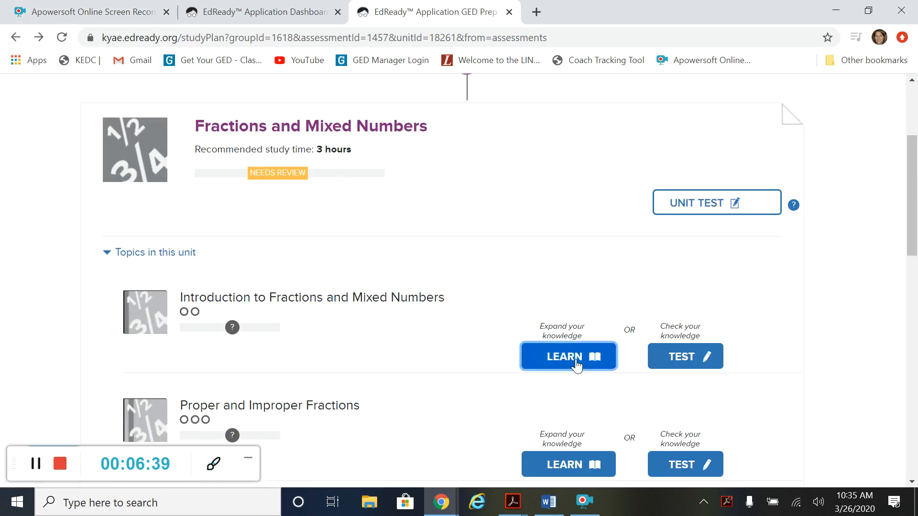
pyautogui.click(568, 357)
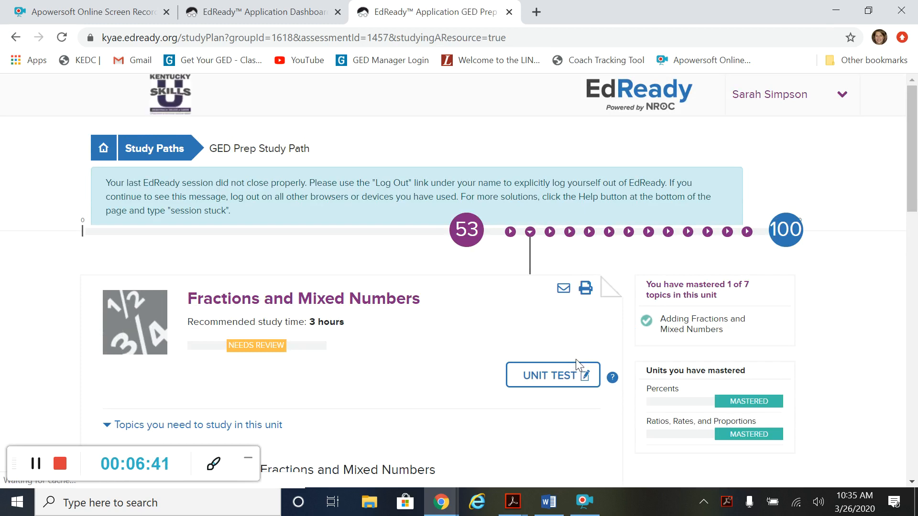
pyautogui.moveTo(464, 324)
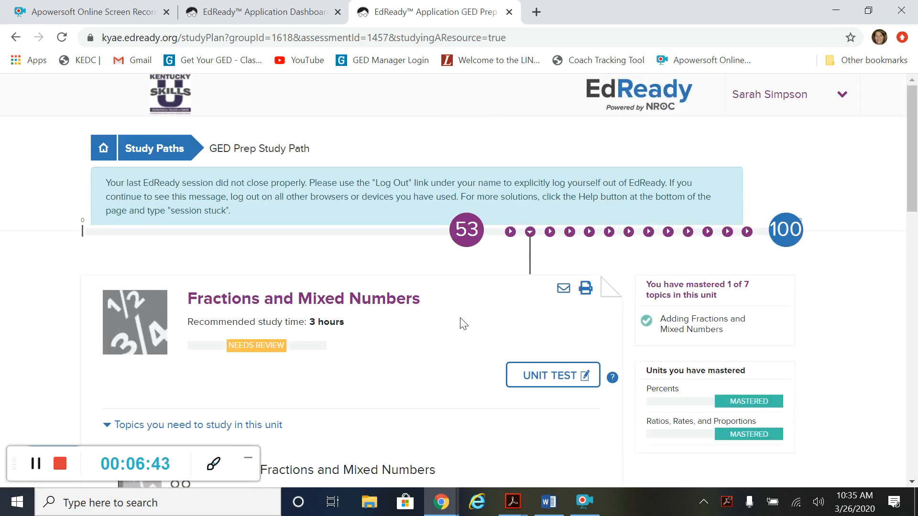
pyautogui.moveTo(65, 395)
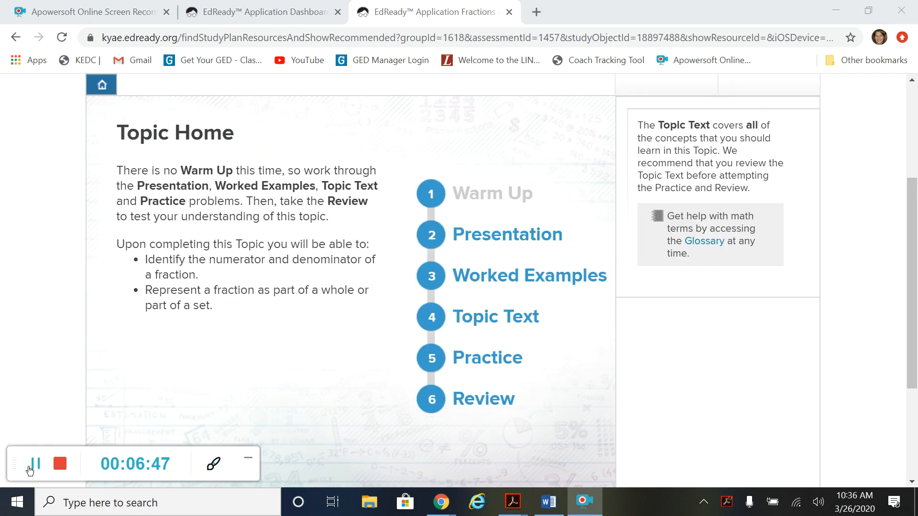
pyautogui.moveTo(541, 284)
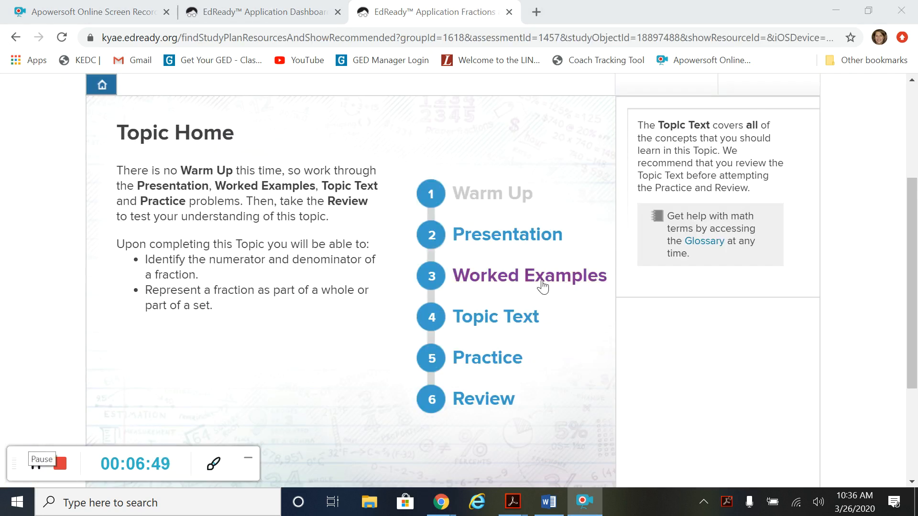
pyautogui.click(529, 276)
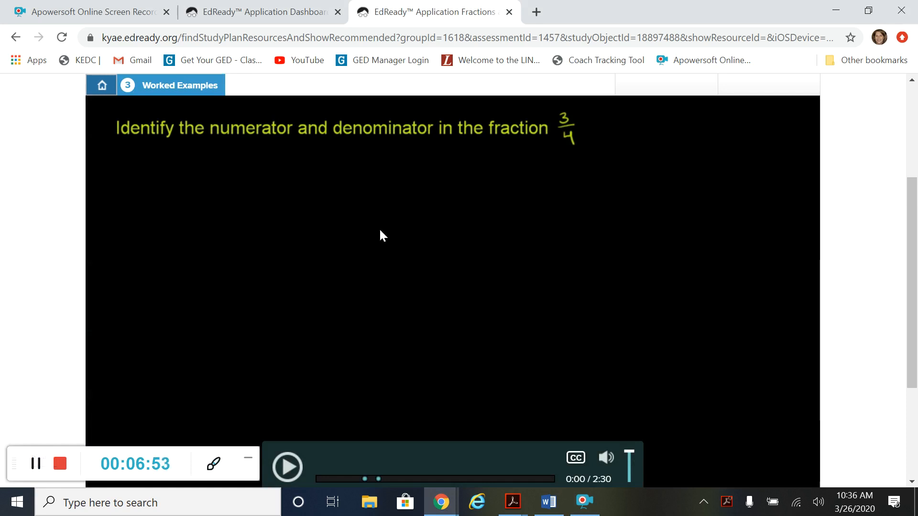
# - Play and pause the 3/4 numerator-denominator video, then open the Topic Text from Topic Home
pyautogui.click(287, 467)
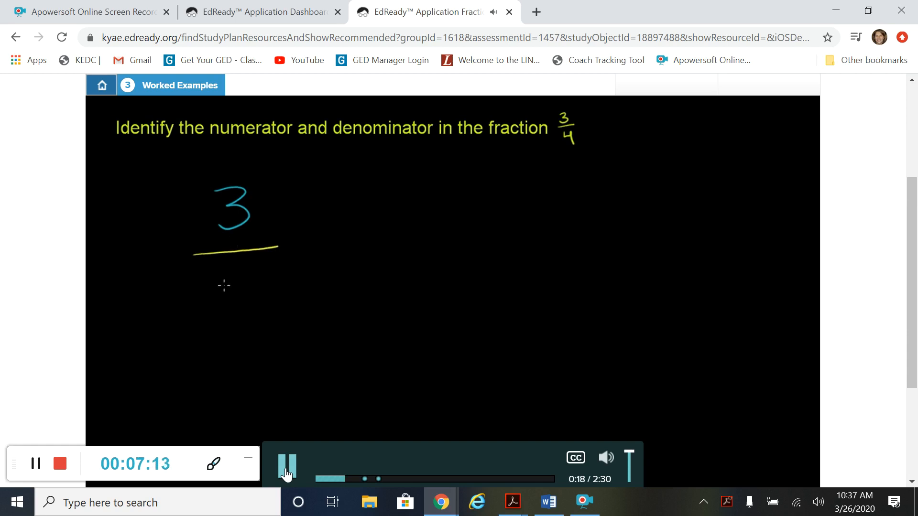
pyautogui.click(286, 467)
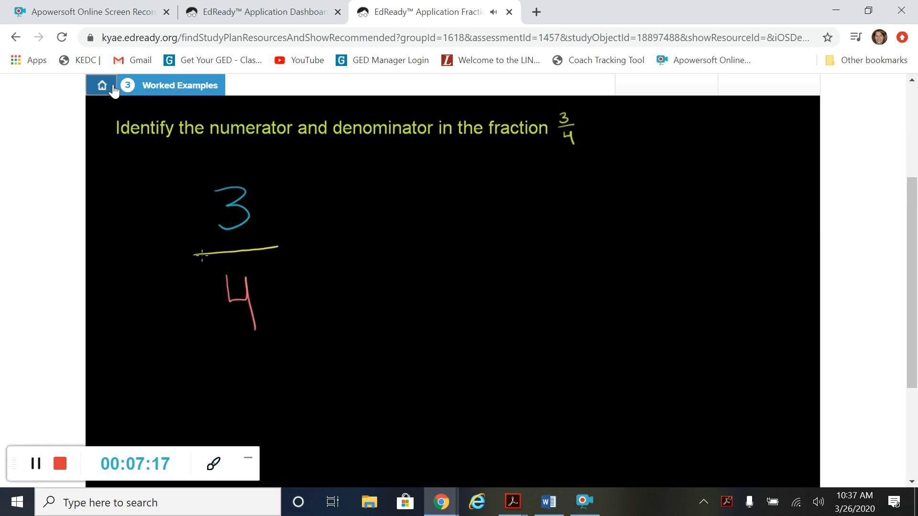
pyautogui.click(100, 85)
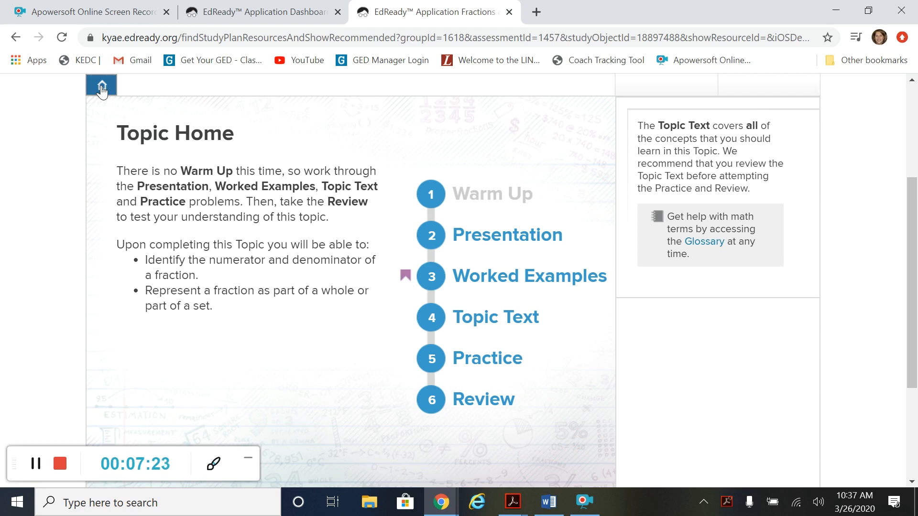
pyautogui.moveTo(240, 240)
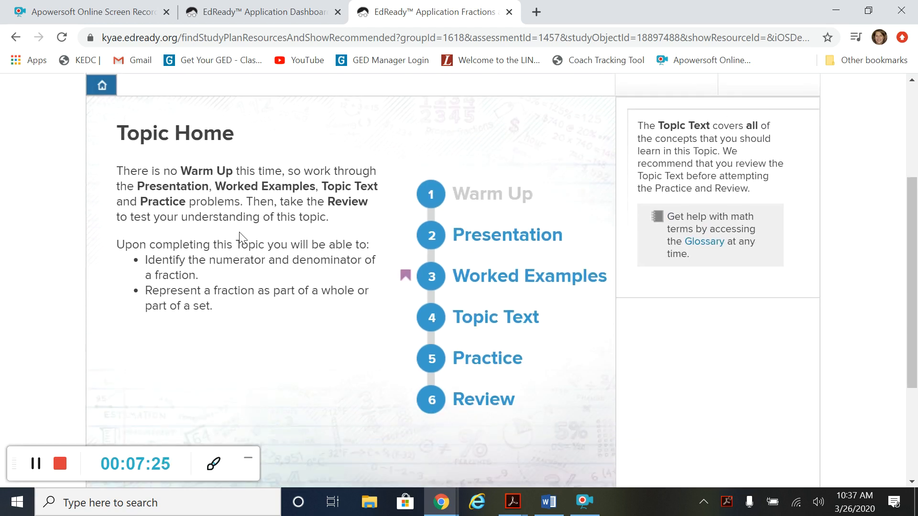
pyautogui.click(496, 317)
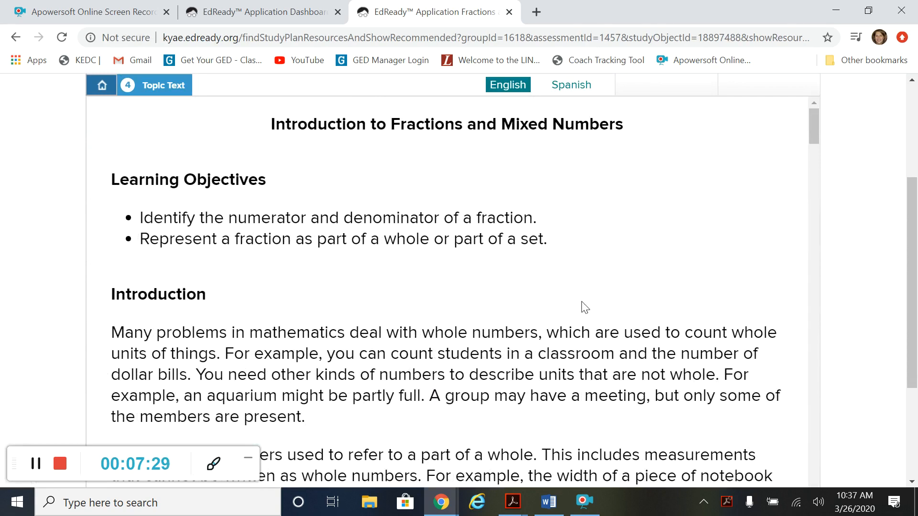
# - Read the fractions Topic Text to the end, then bring up the topic's Practice introduction
pyautogui.scroll(-3)
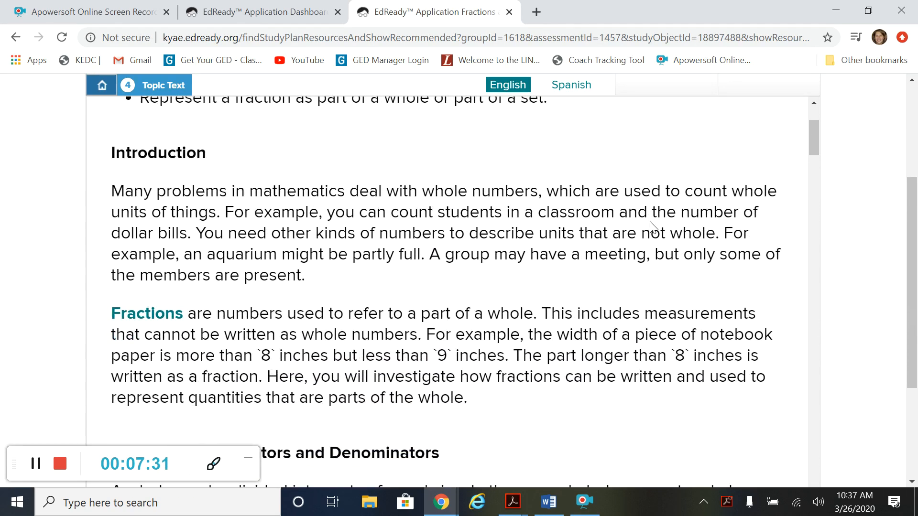
pyautogui.scroll(-3)
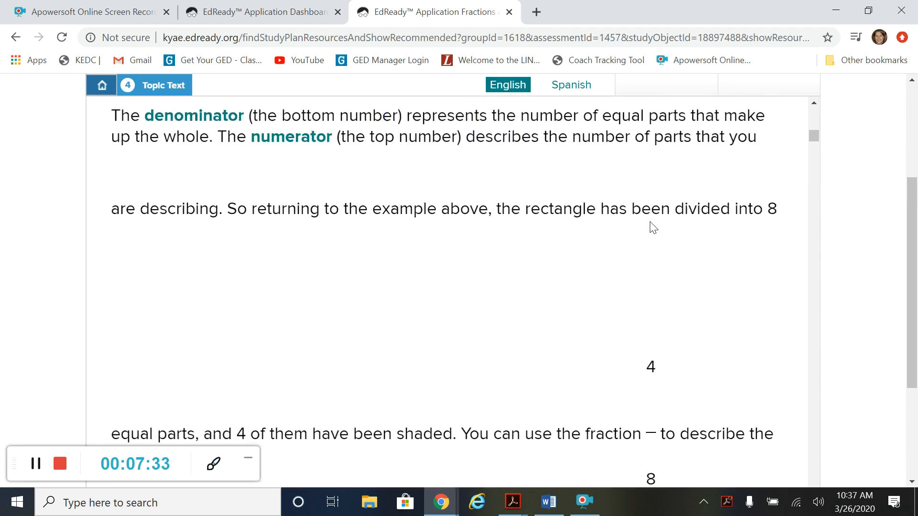
pyautogui.scroll(-3)
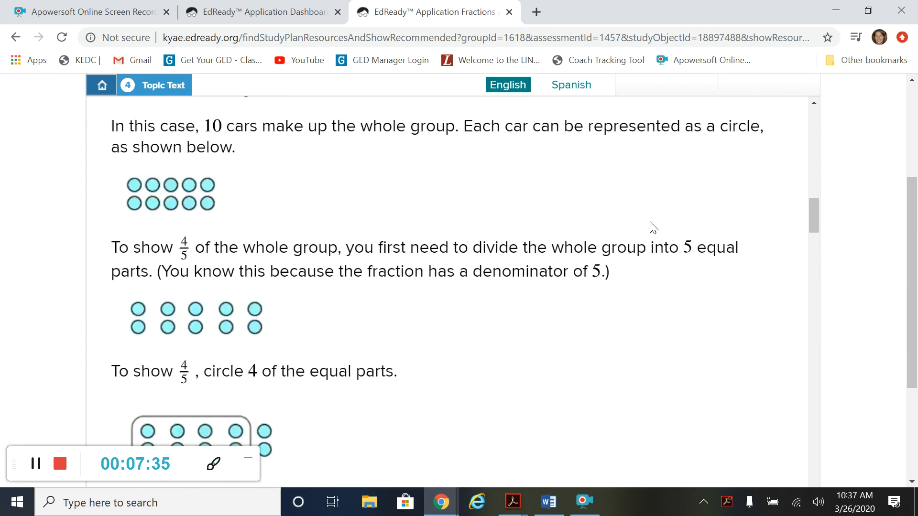
pyautogui.scroll(-3)
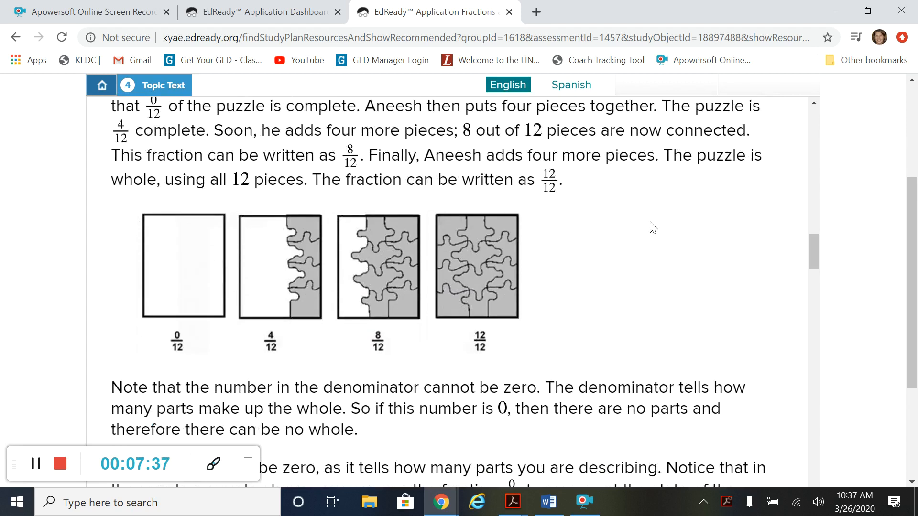
pyautogui.scroll(-3)
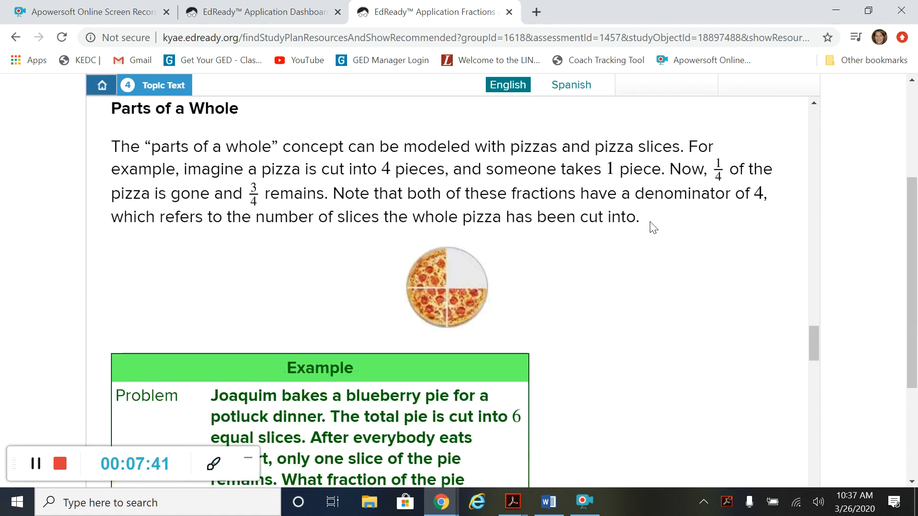
pyautogui.scroll(-3)
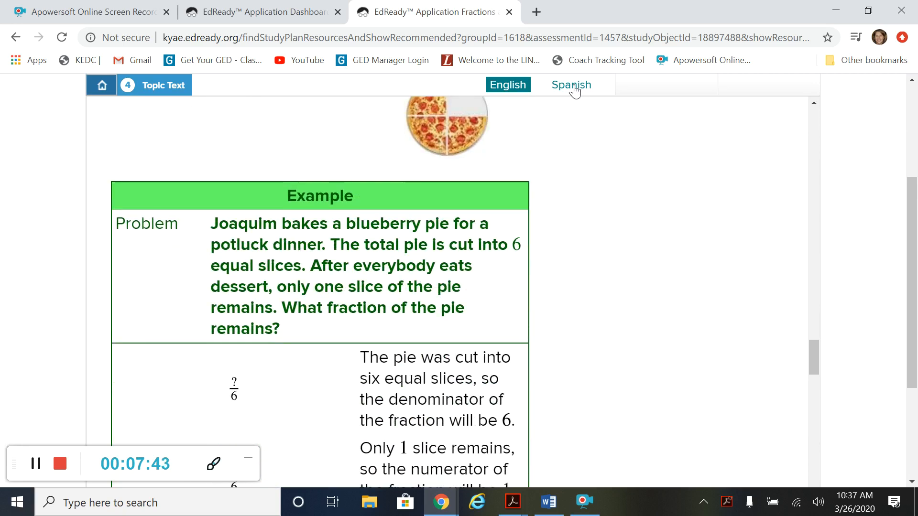
pyautogui.scroll(-3)
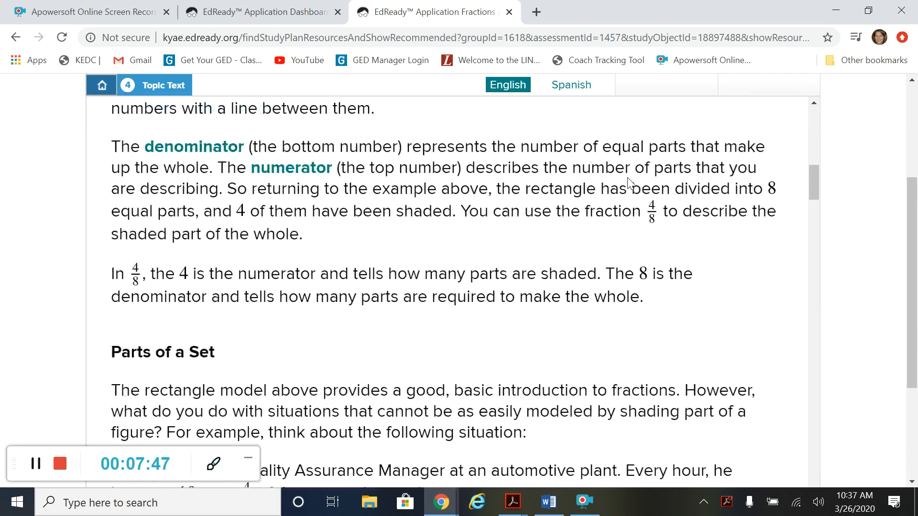
pyautogui.click(101, 85)
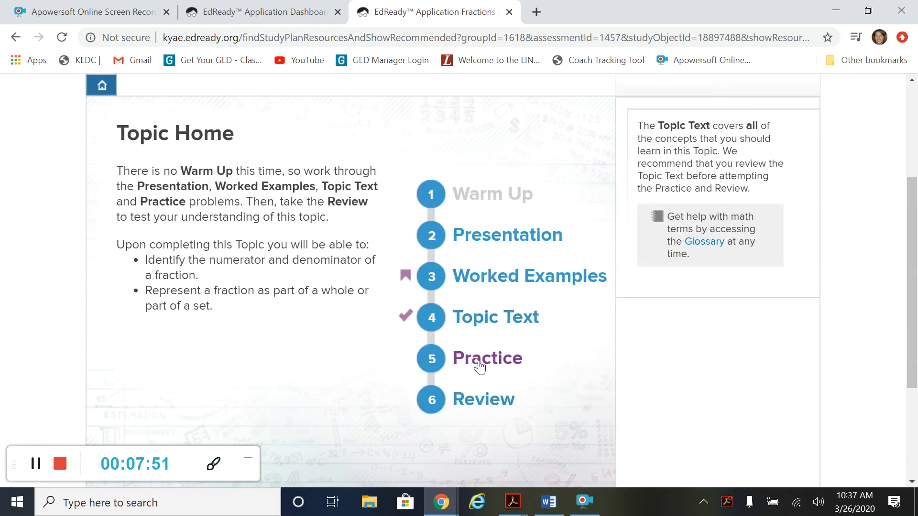
pyautogui.click(488, 358)
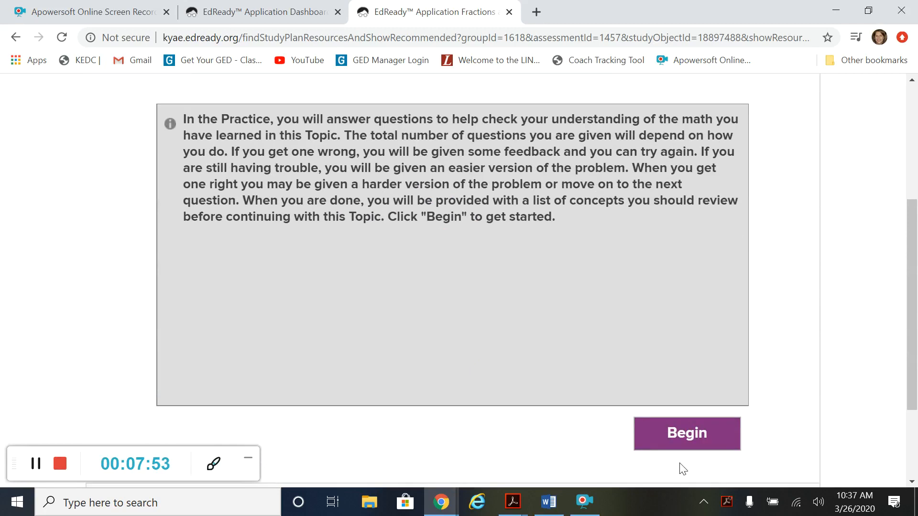
# - Answer the Practice numerator question with 12 after a wrong 16, then move on to Review
pyautogui.click(687, 433)
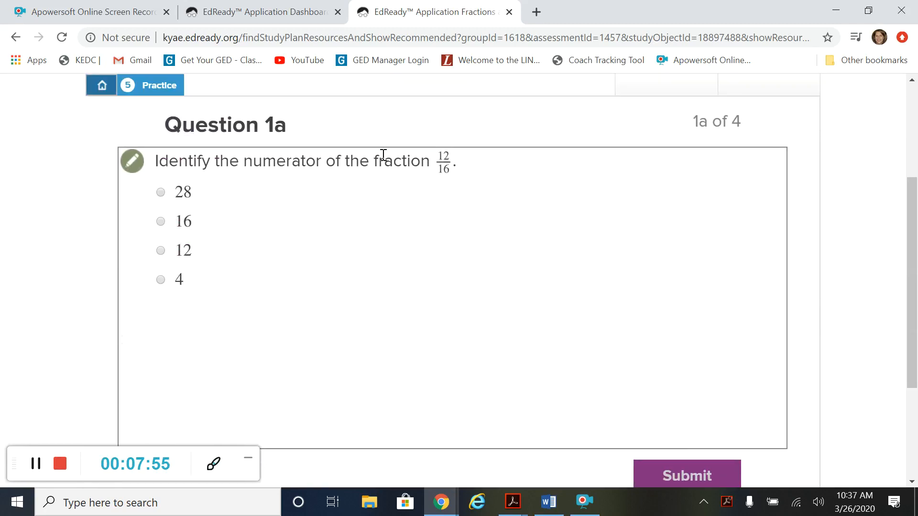
pyautogui.moveTo(317, 168)
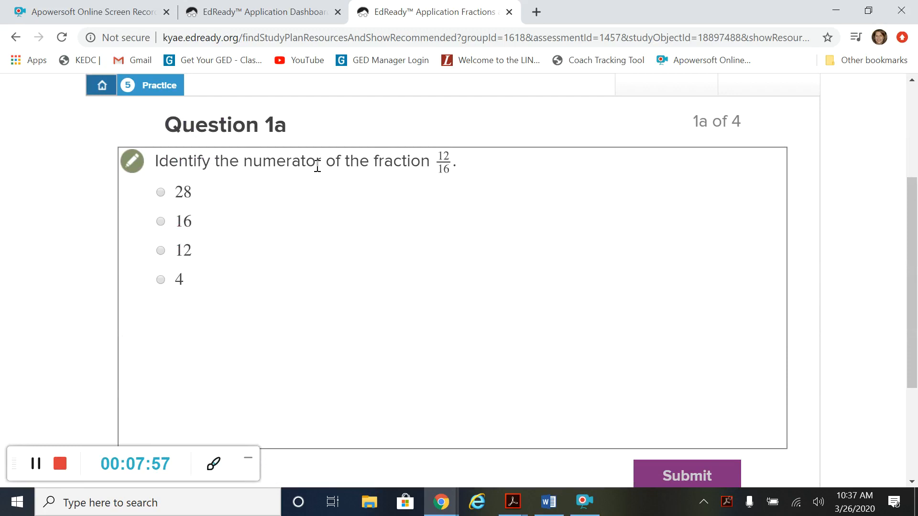
pyautogui.moveTo(418, 166)
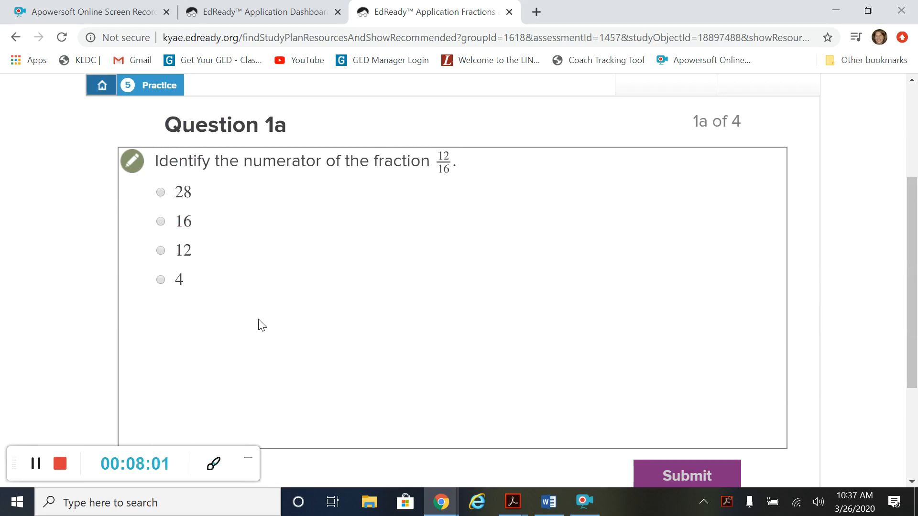
pyautogui.moveTo(139, 223)
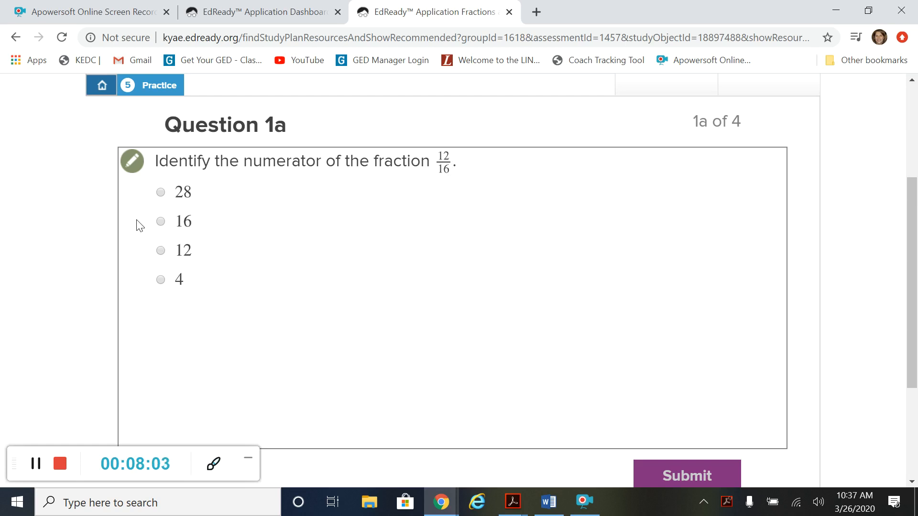
pyautogui.click(161, 221)
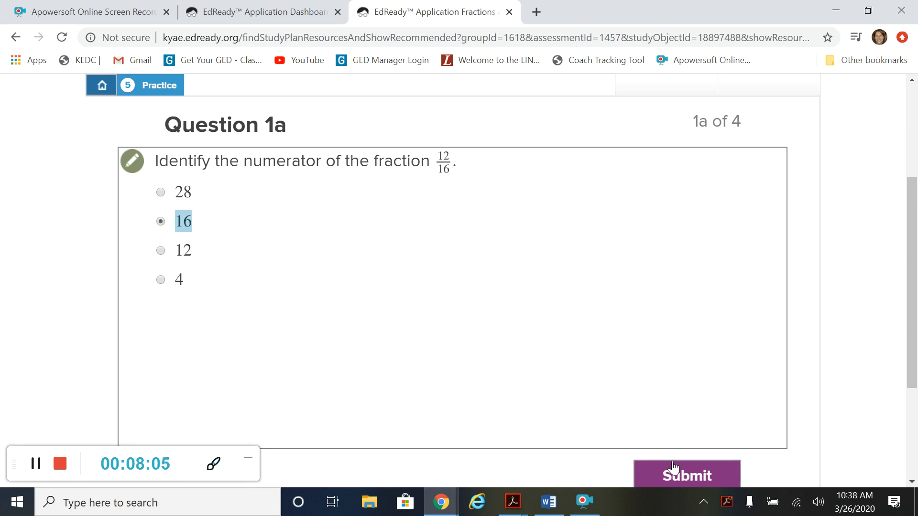
pyautogui.click(687, 476)
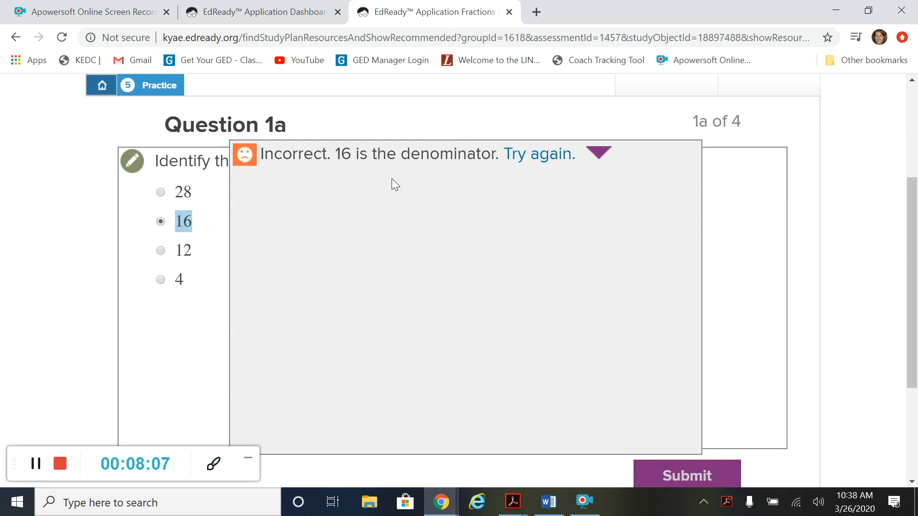
pyautogui.moveTo(286, 148)
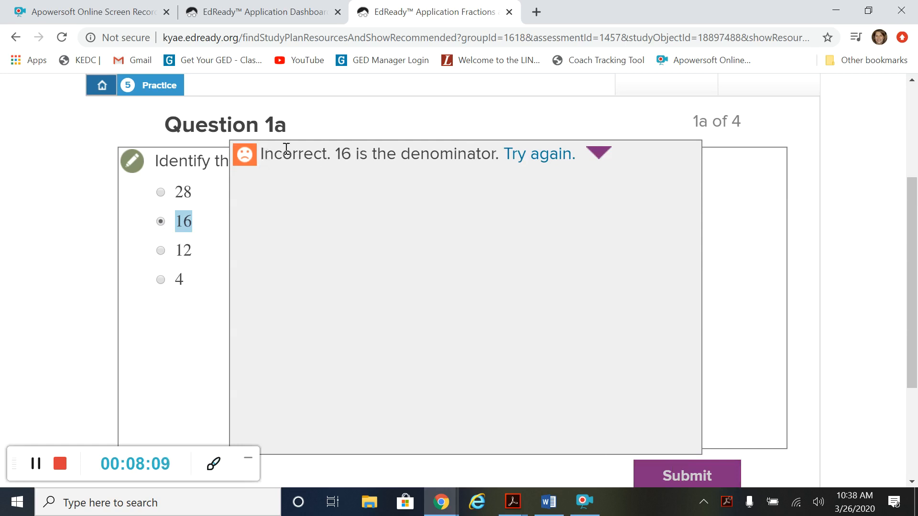
pyautogui.moveTo(543, 157)
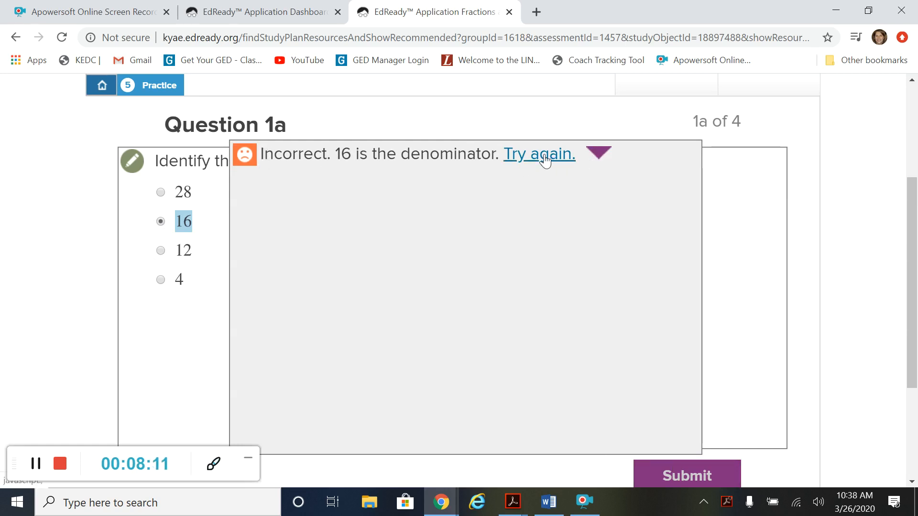
pyautogui.click(599, 153)
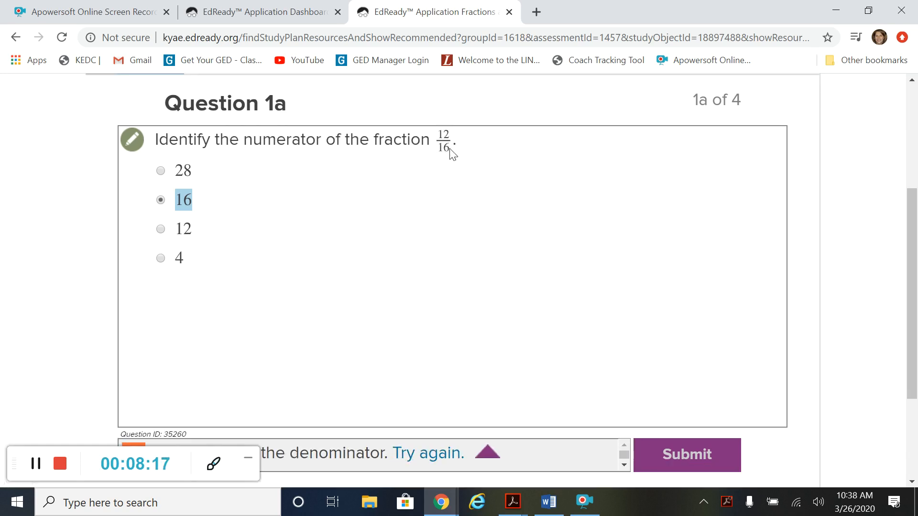
pyautogui.click(160, 229)
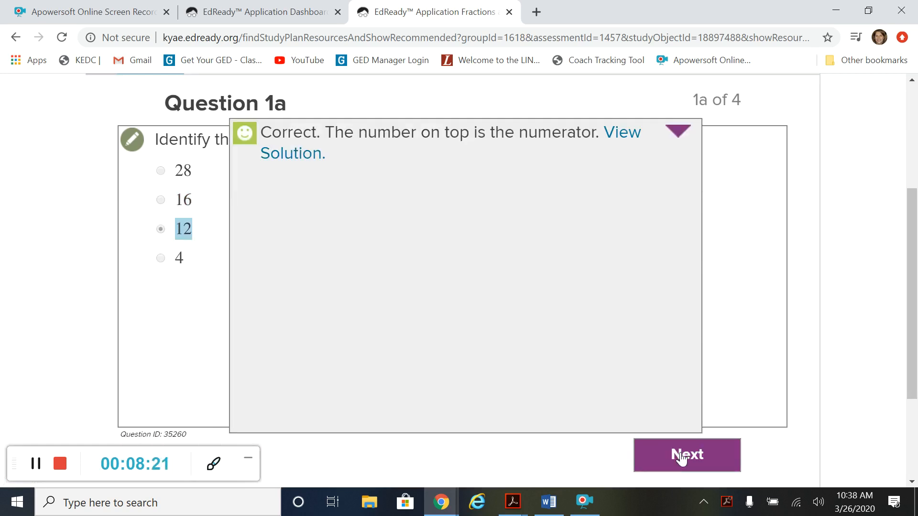
pyautogui.click(678, 131)
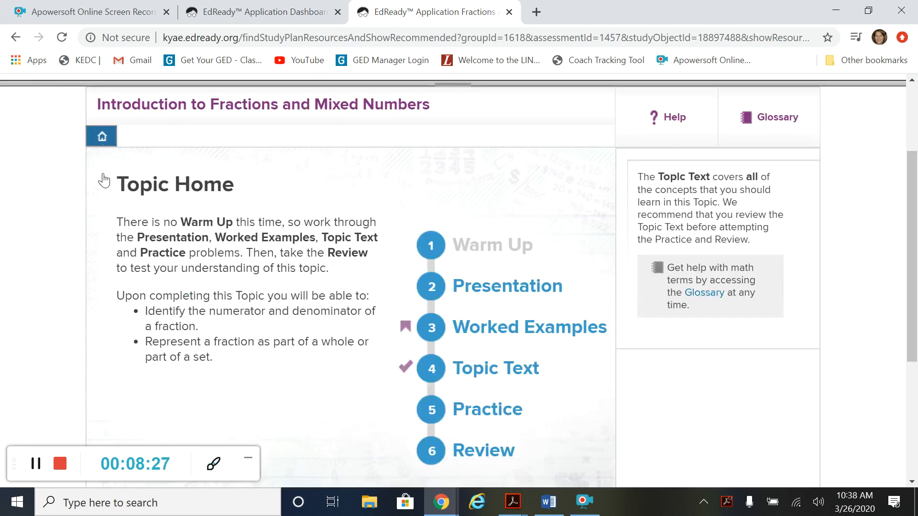
pyautogui.click(484, 451)
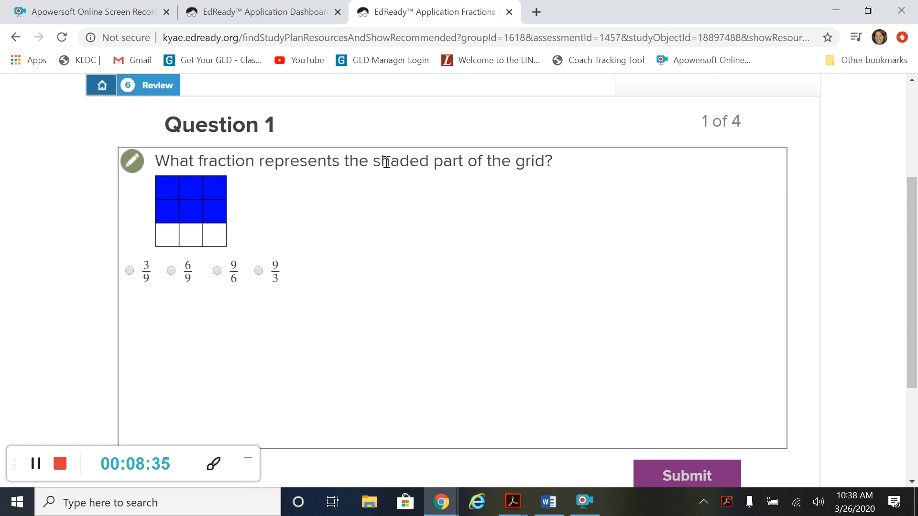
pyautogui.moveTo(176, 230)
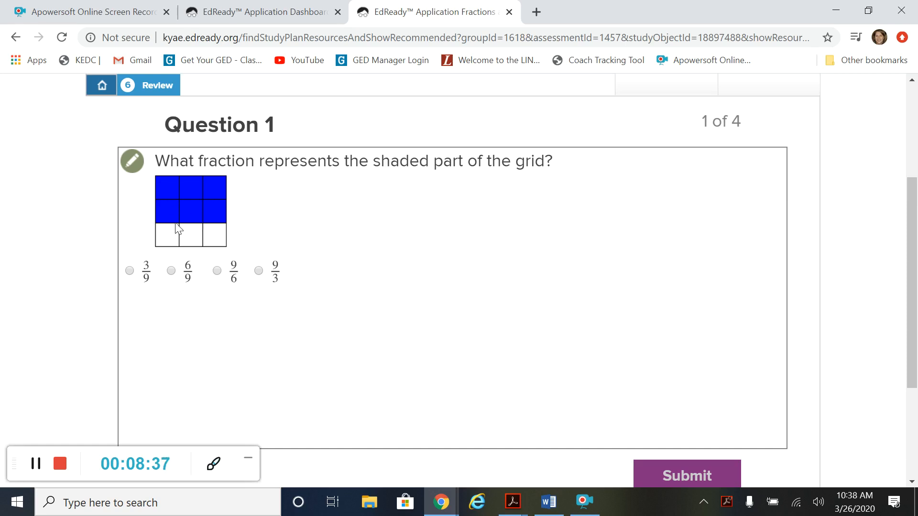
# - Submit 6/9 for the shaded grid Review question and go back to Topic Home
pyautogui.click(169, 272)
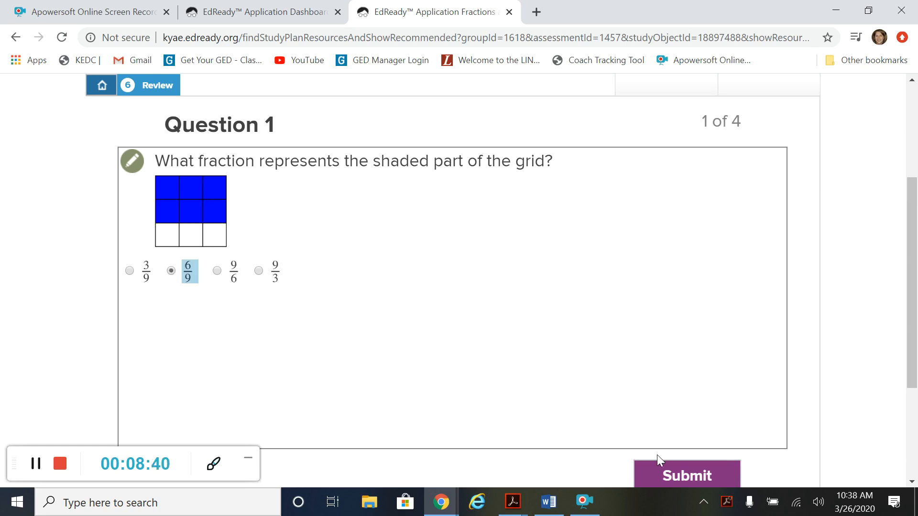
pyautogui.click(688, 476)
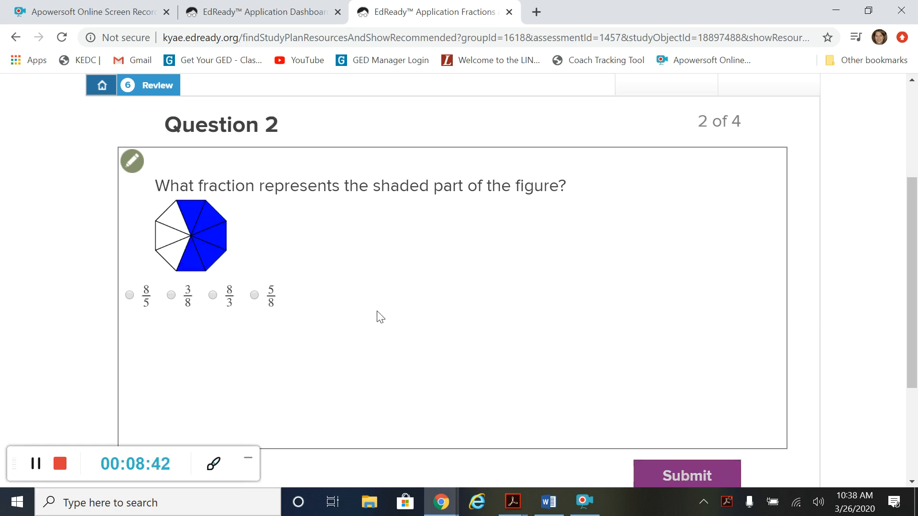
pyautogui.scroll(-3)
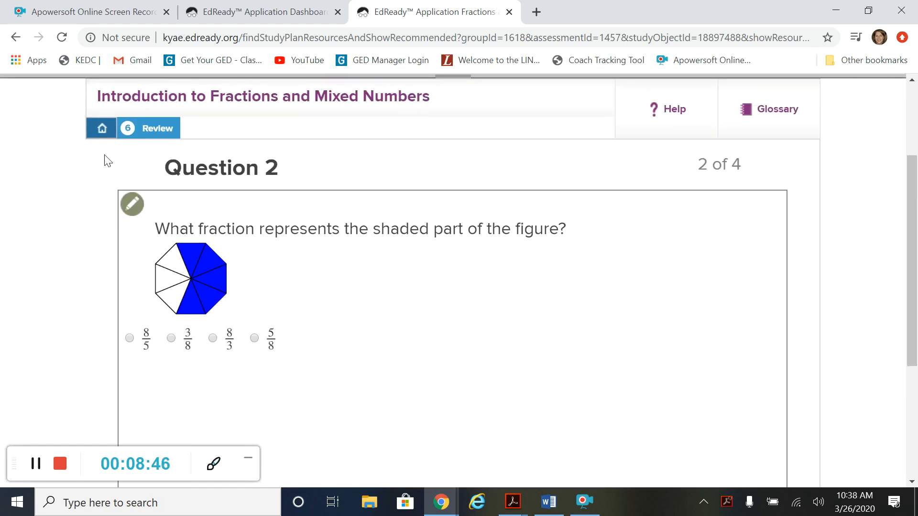
pyautogui.click(101, 129)
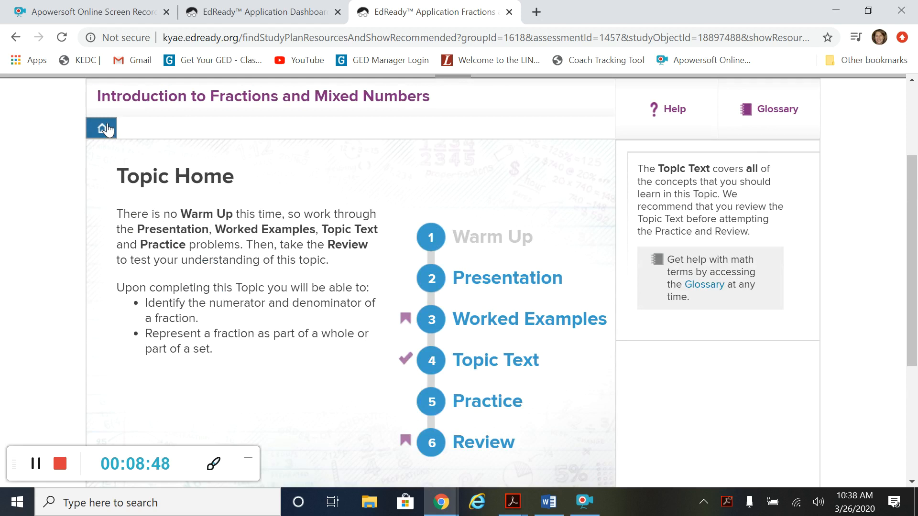
pyautogui.moveTo(208, 165)
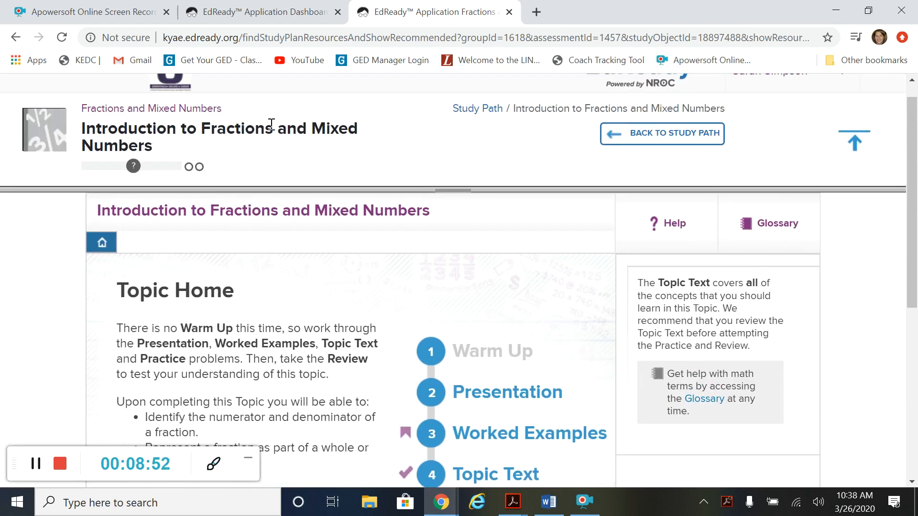
# - Go back to the Fractions and Mixed Numbers study path and browse its topic list
pyautogui.click(662, 134)
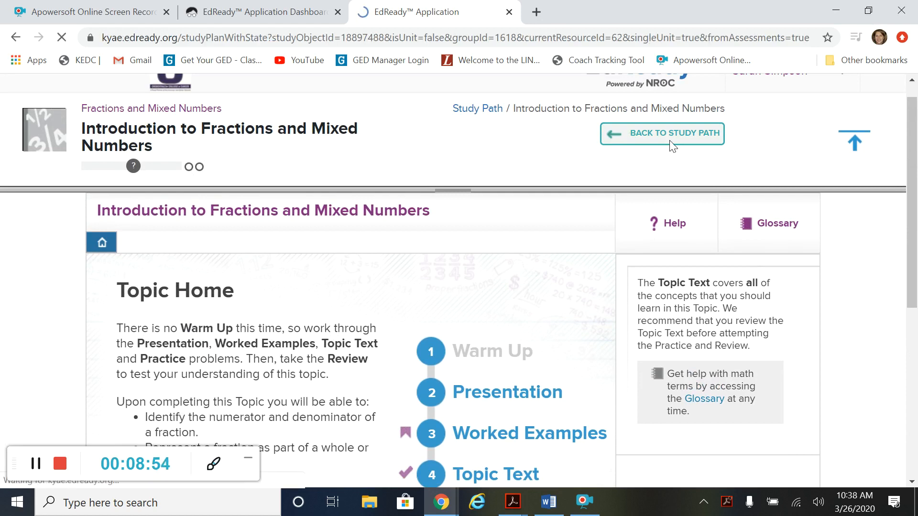
pyautogui.click(662, 133)
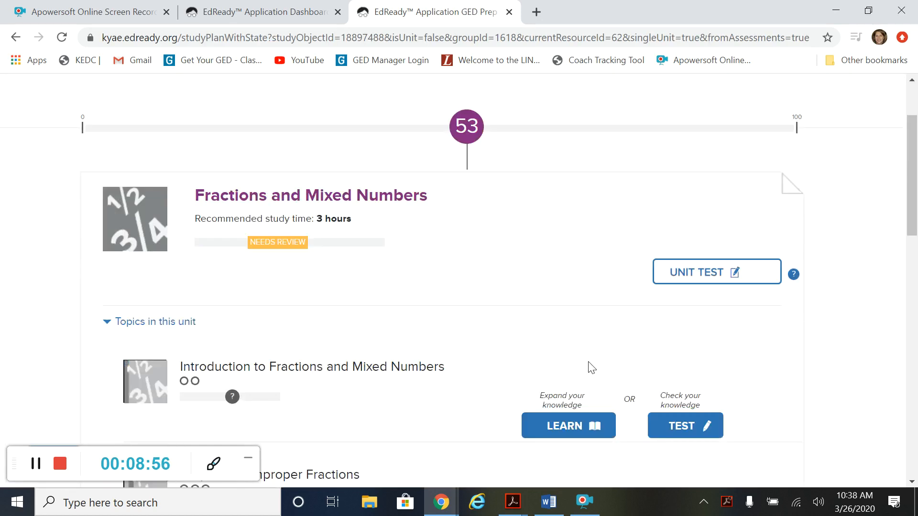
pyautogui.scroll(-3)
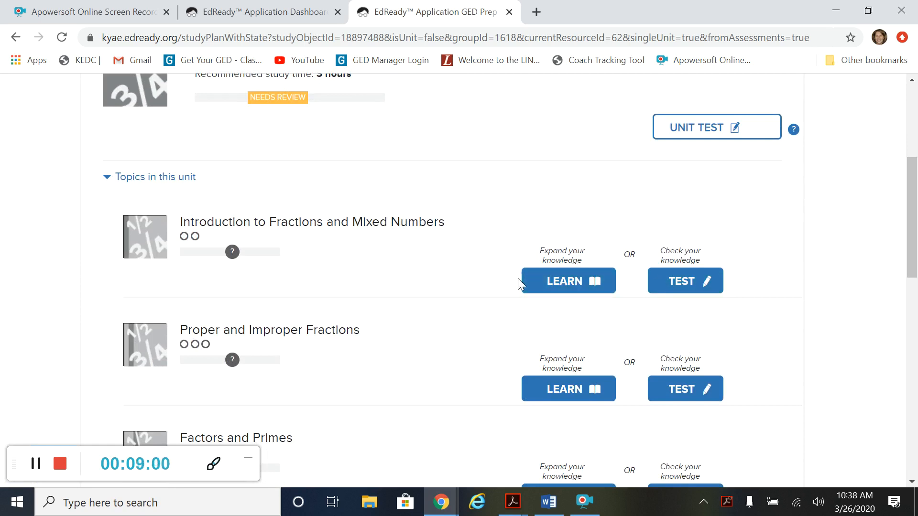
pyautogui.moveTo(388, 244)
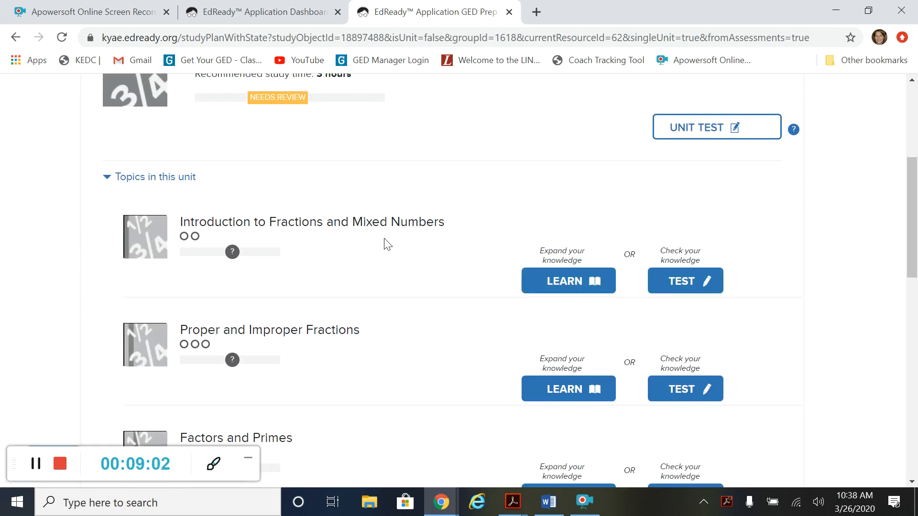
pyautogui.moveTo(397, 256)
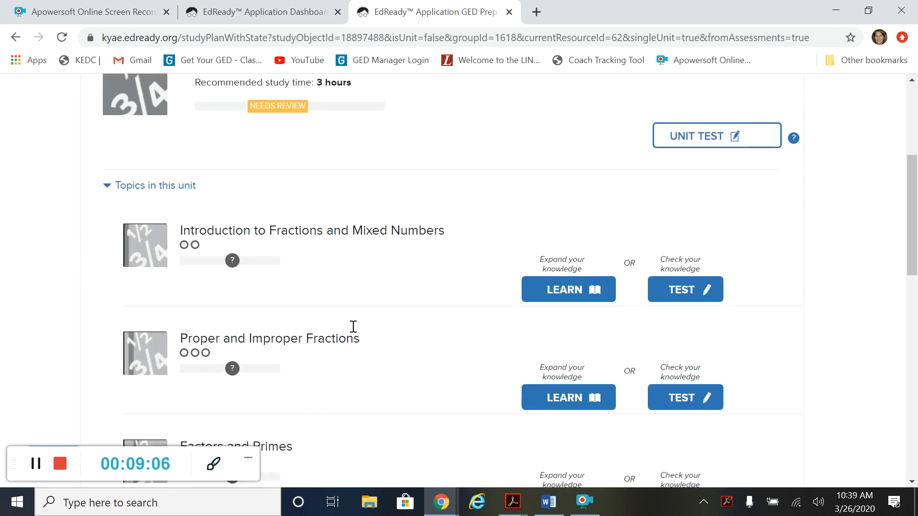
pyautogui.scroll(3)
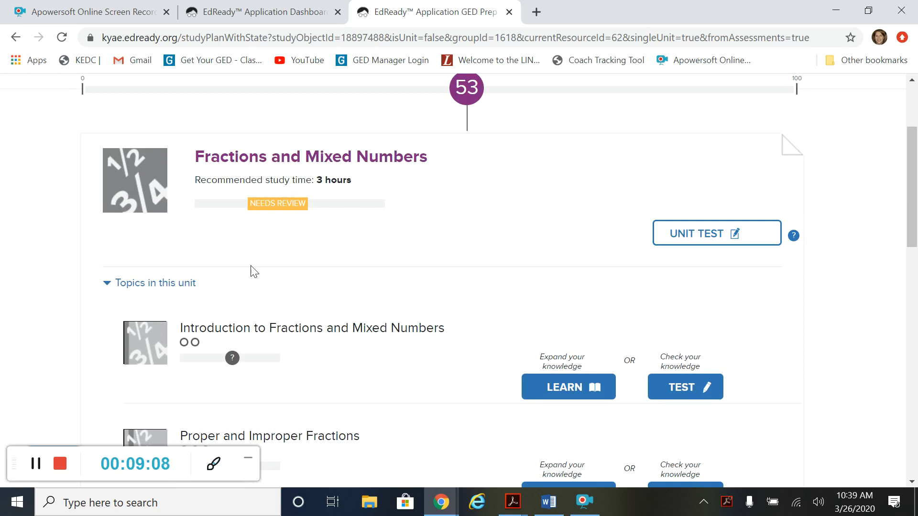
pyautogui.scroll(3)
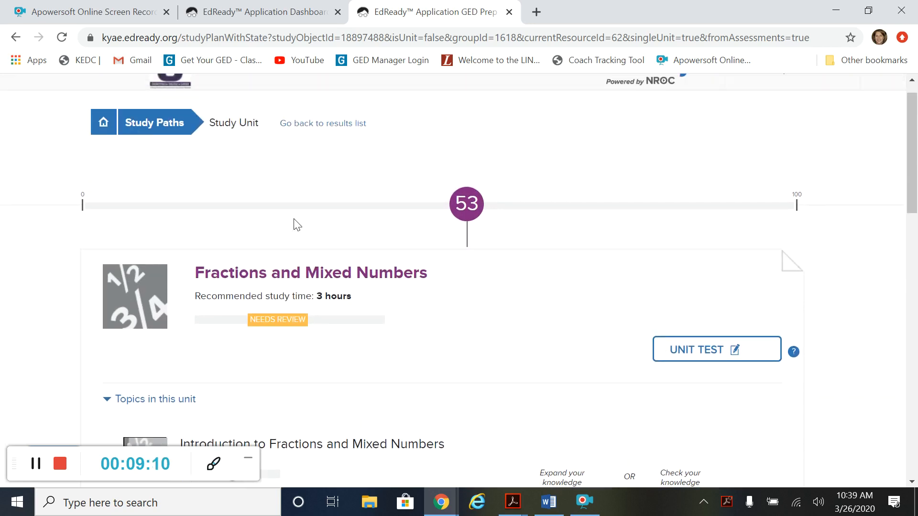
# - Open the GED Math Prep scores page with Show Details on and browse the unit statuses
pyautogui.click(322, 123)
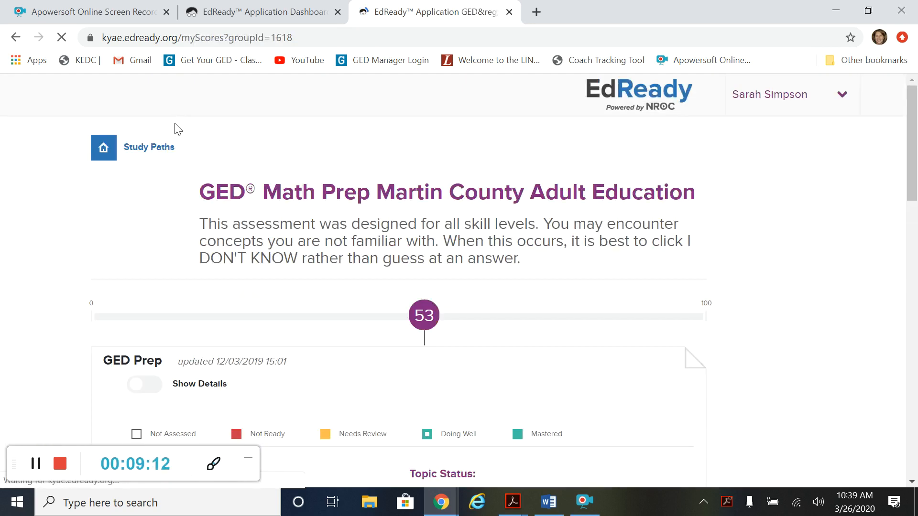
pyautogui.click(144, 384)
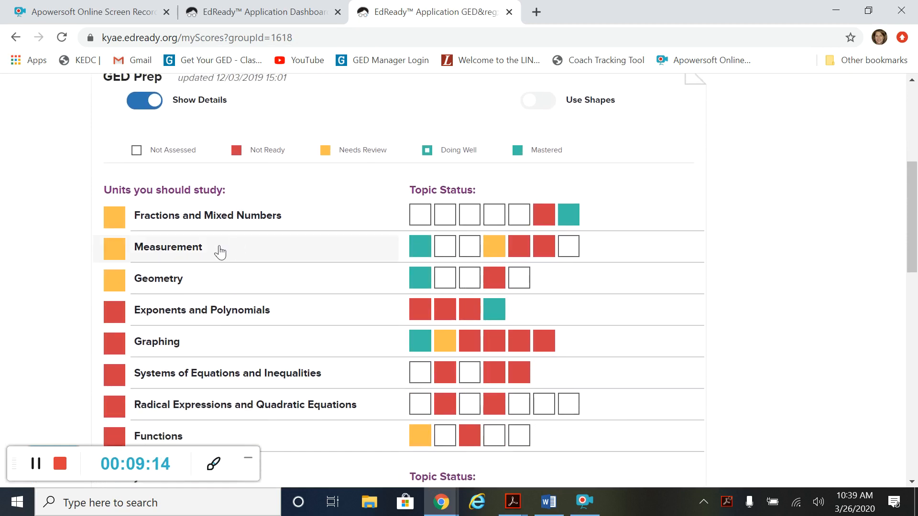
pyautogui.scroll(-3)
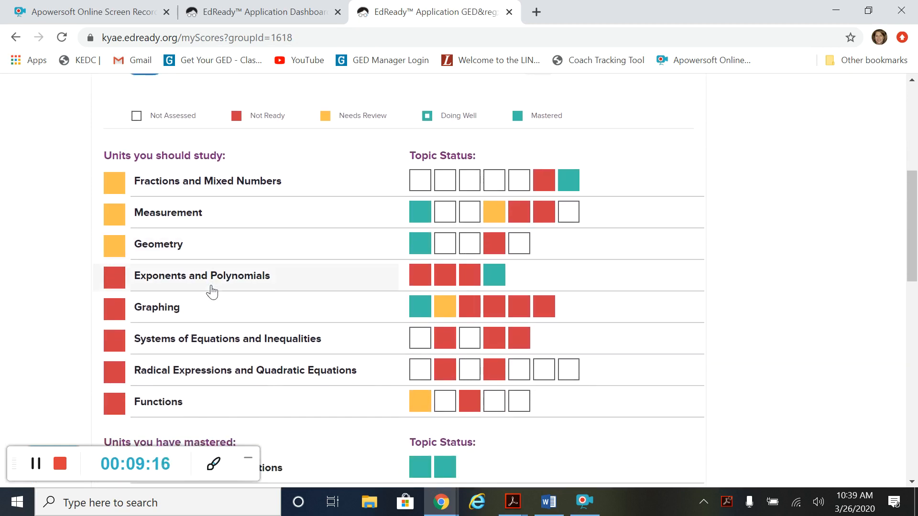
pyautogui.scroll(-3)
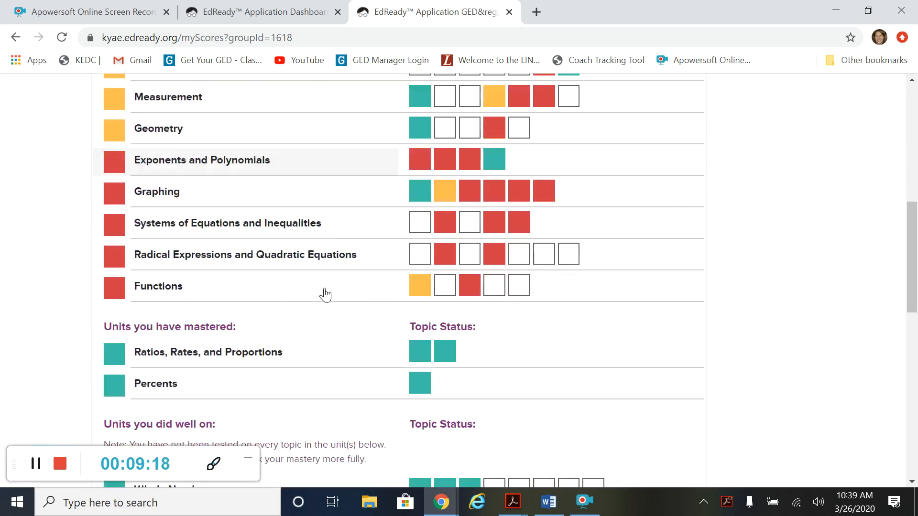
pyautogui.scroll(-3)
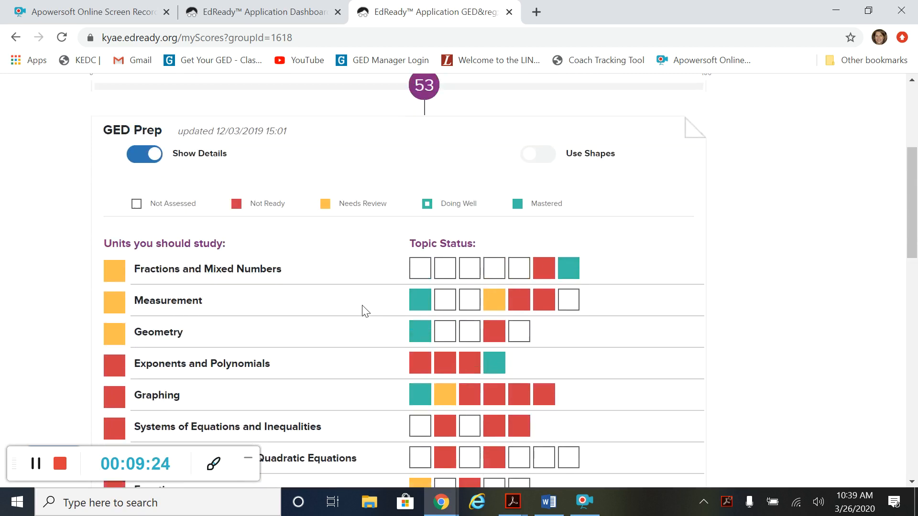
pyautogui.scroll(3)
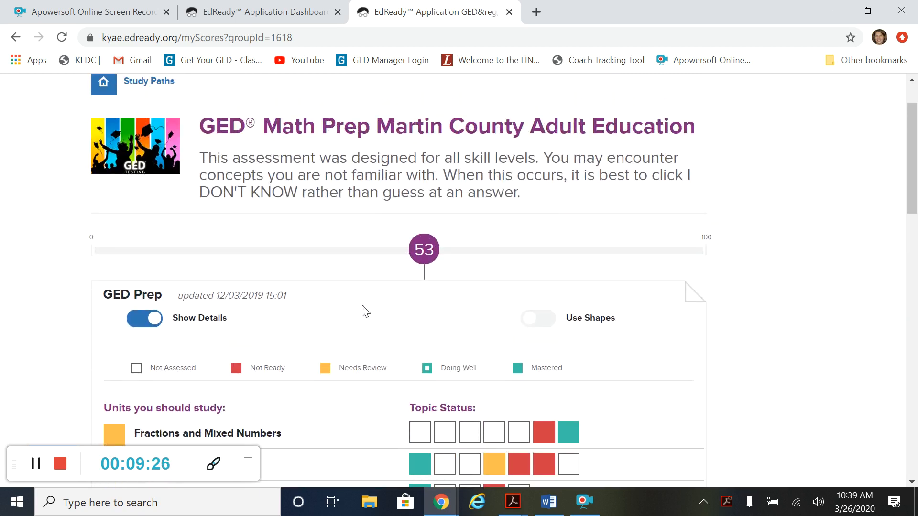